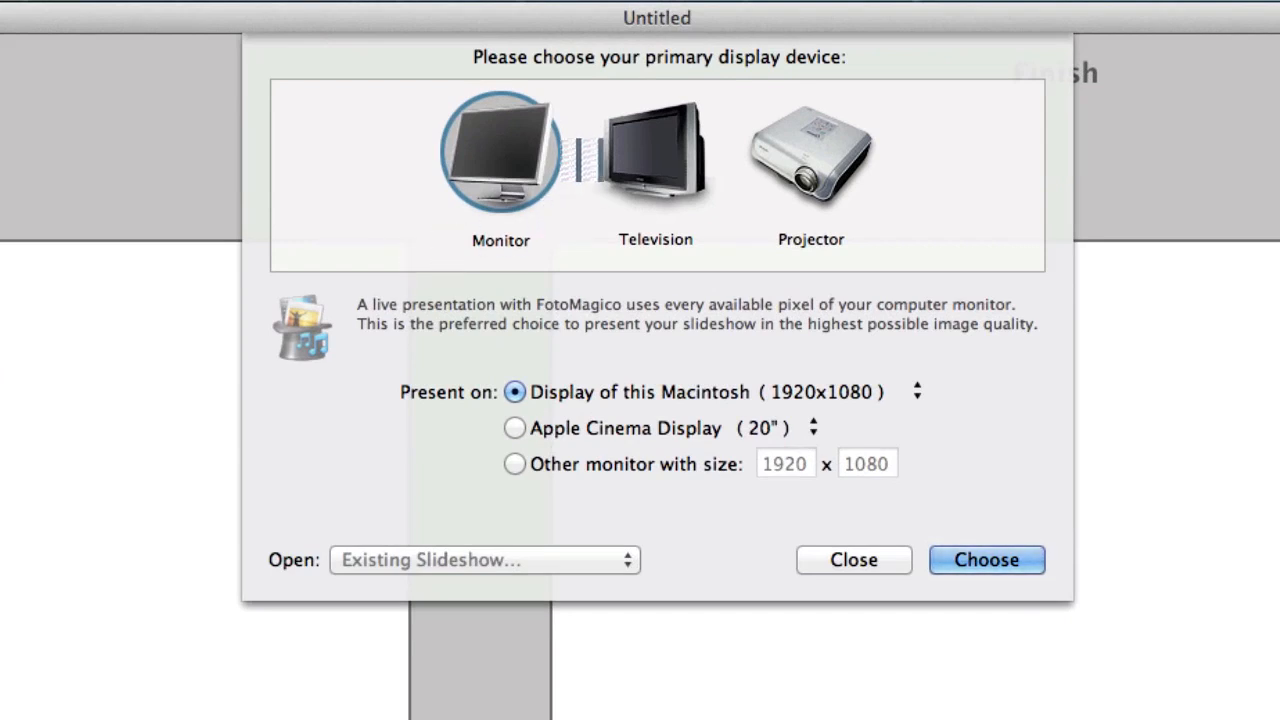
pyautogui.moveTo(500, 150)
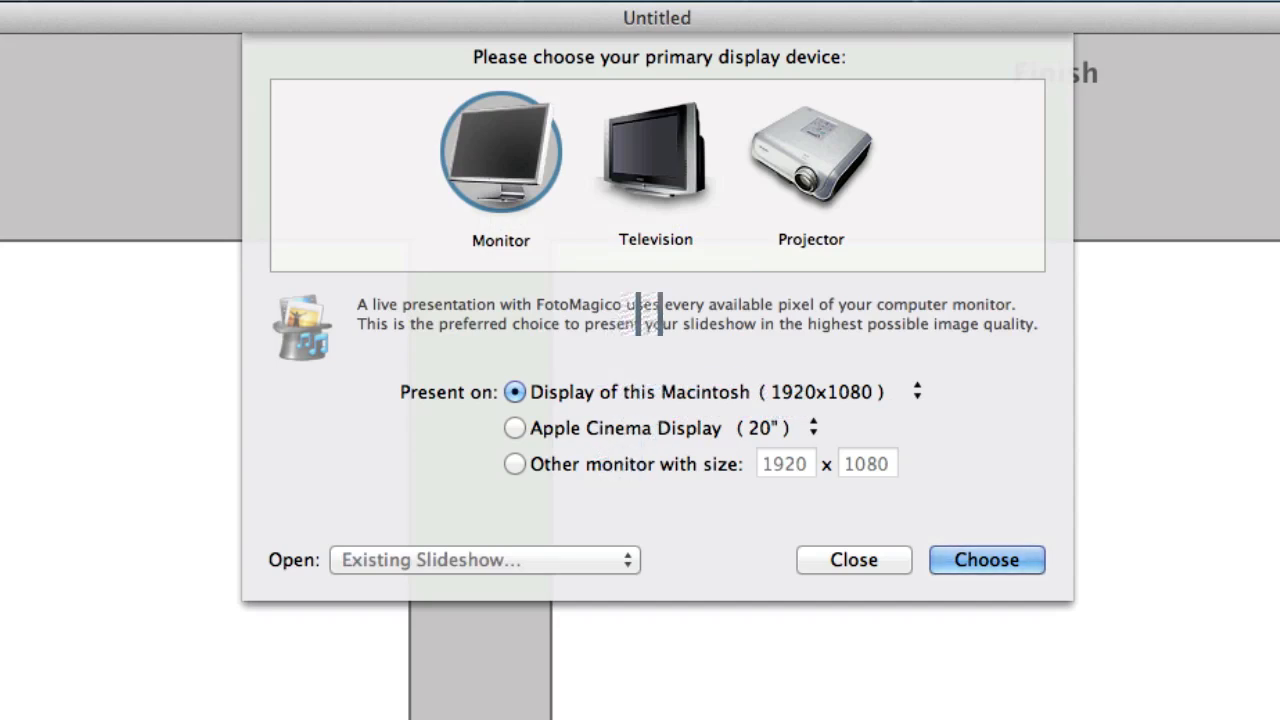
# - Compare Television and Projector display choices and settle on Television
pyautogui.click(656, 156)
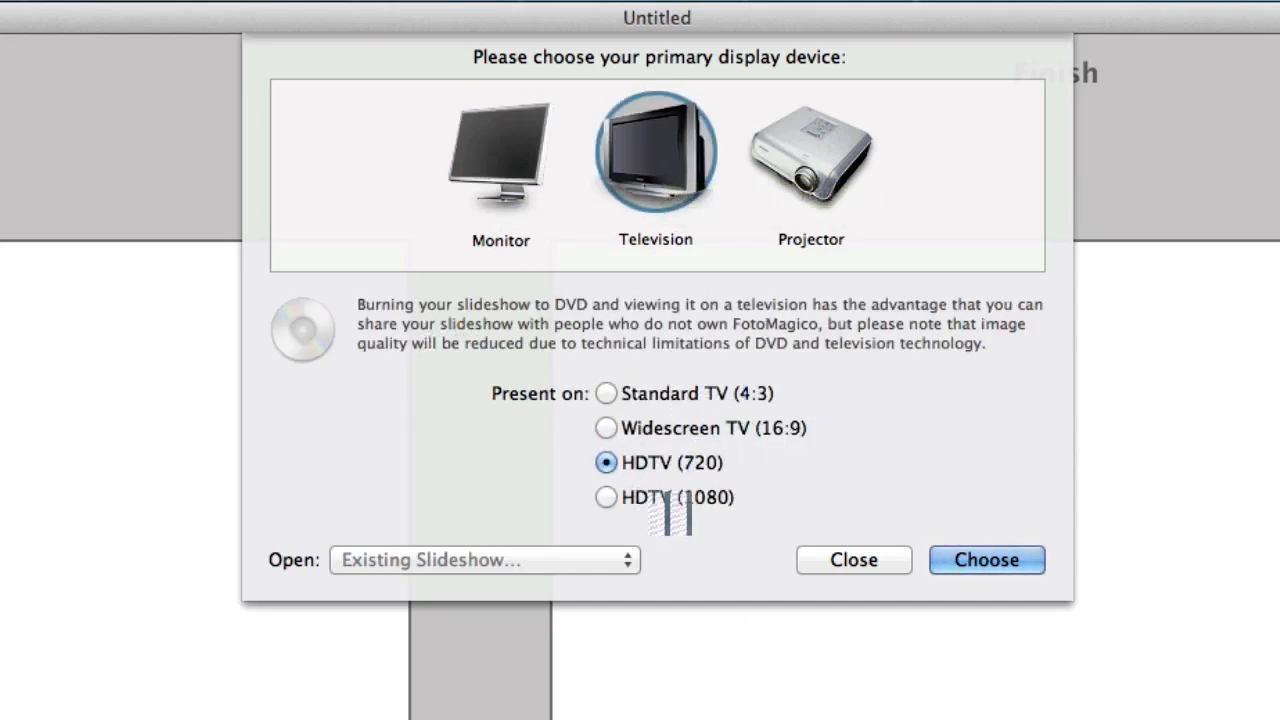
pyautogui.click(810, 152)
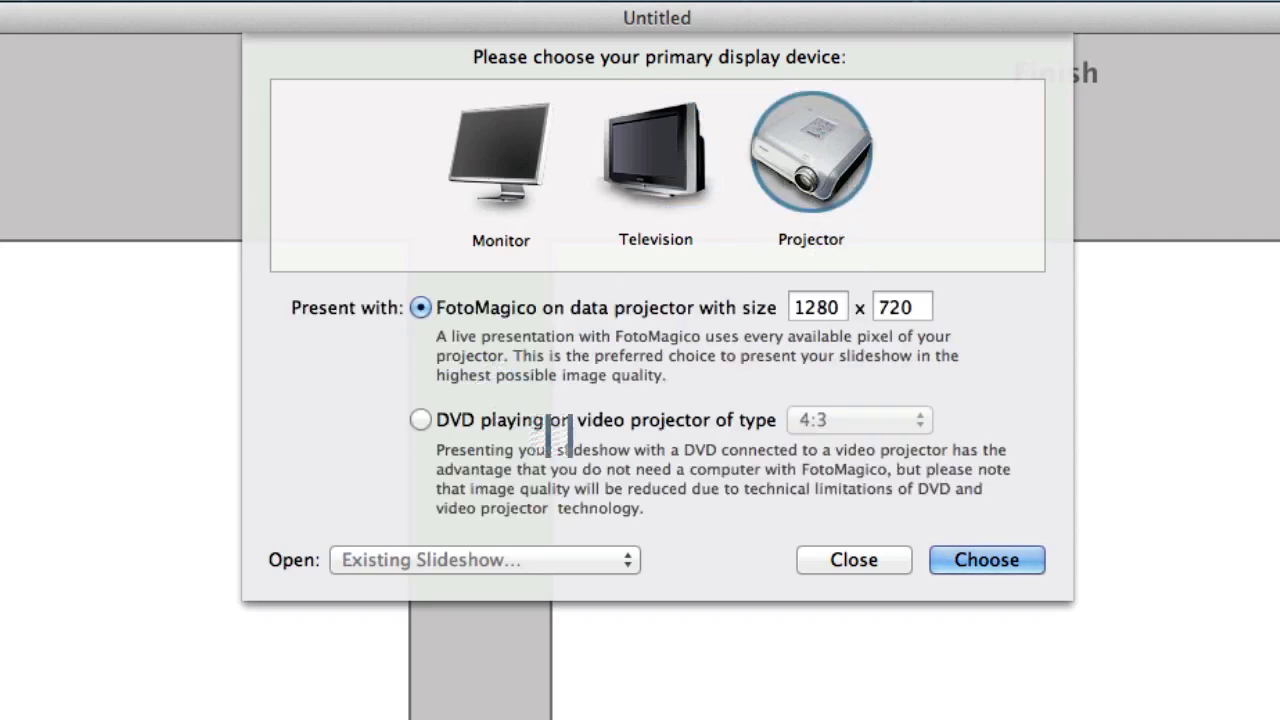
pyautogui.click(656, 152)
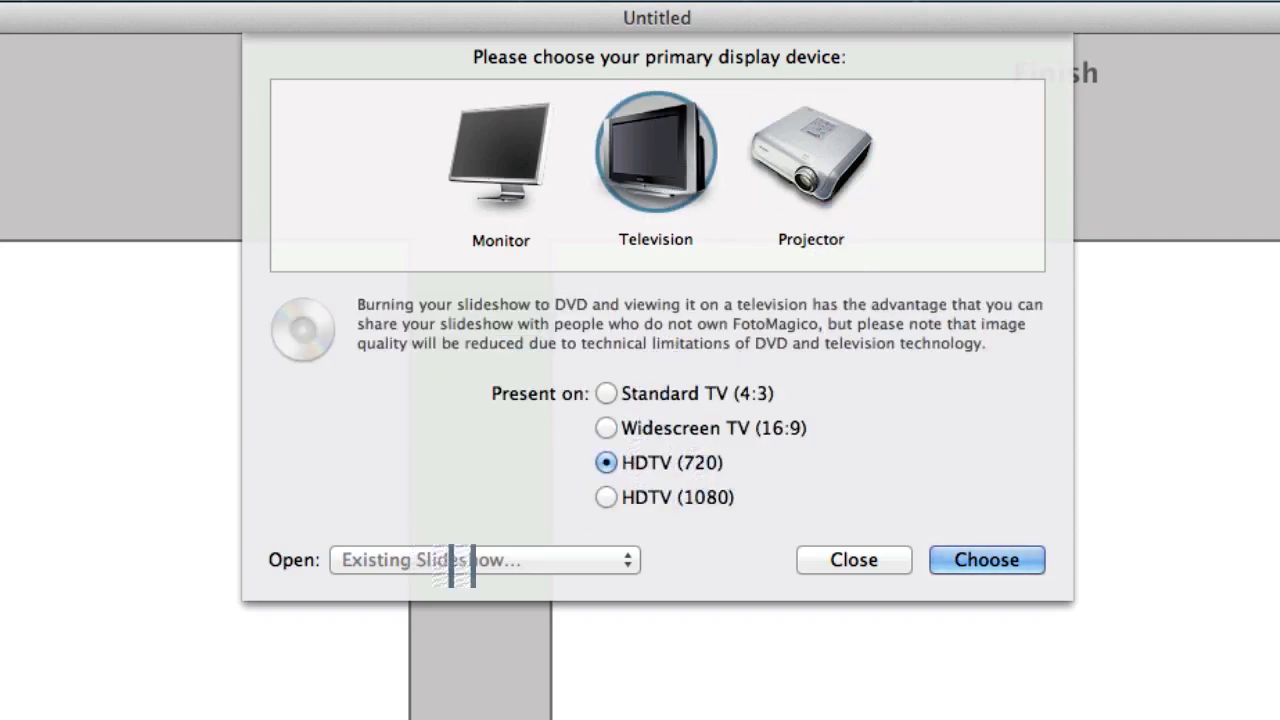
# - Open the existing slideshow named 'test' from the pop-up list
pyautogui.click(484, 560)
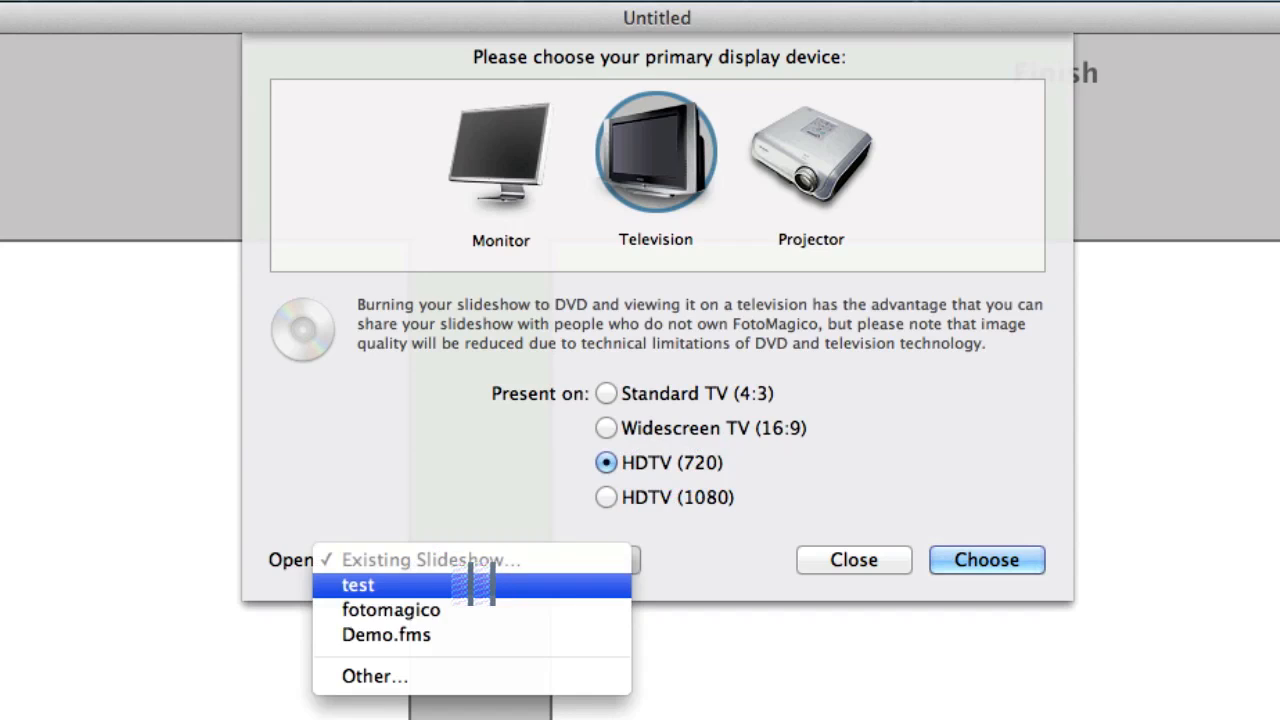
pyautogui.click(358, 584)
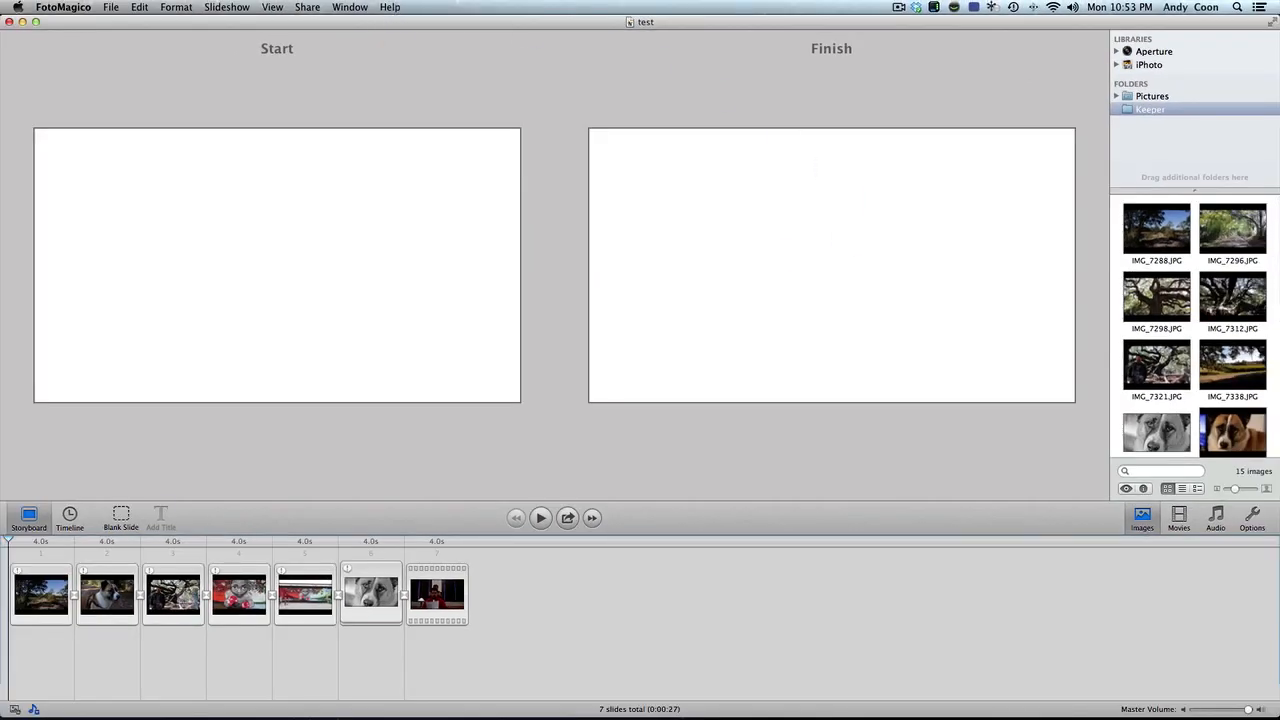
# - Select the first slide's road photo, review slide timings in Timeline, and return to Storyboard
pyautogui.click(40, 594)
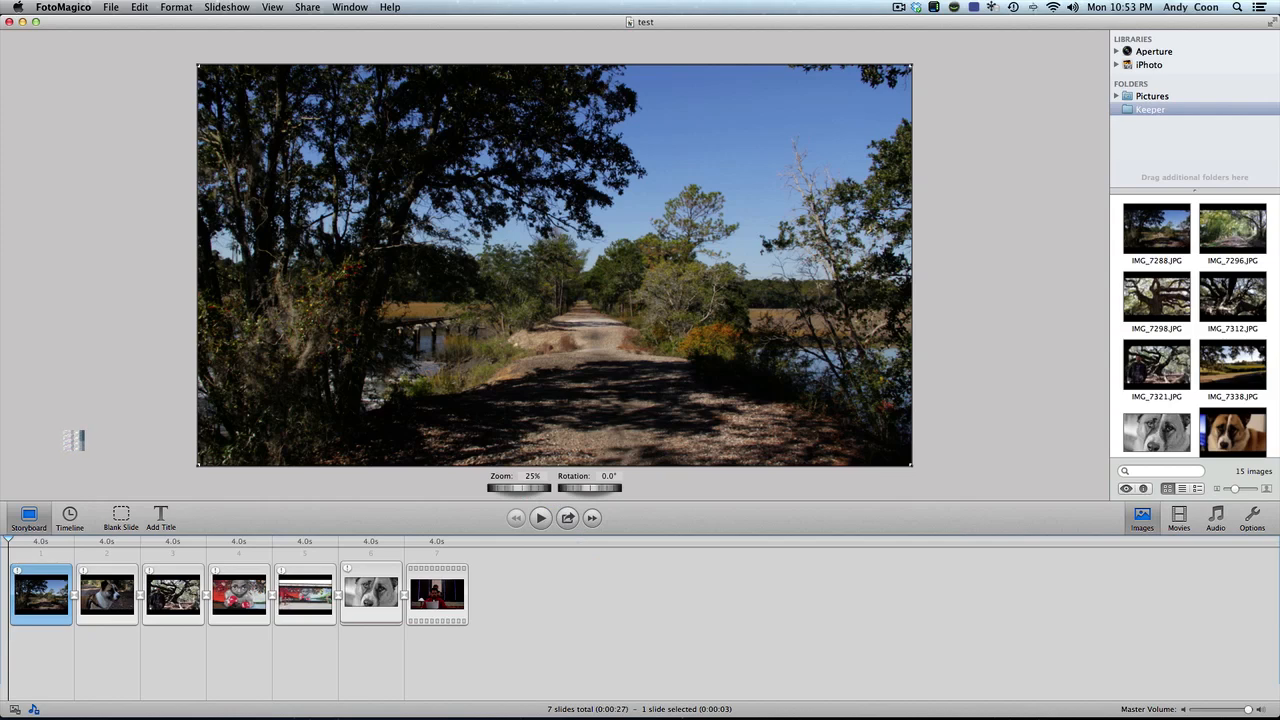
pyautogui.moveTo(28, 516)
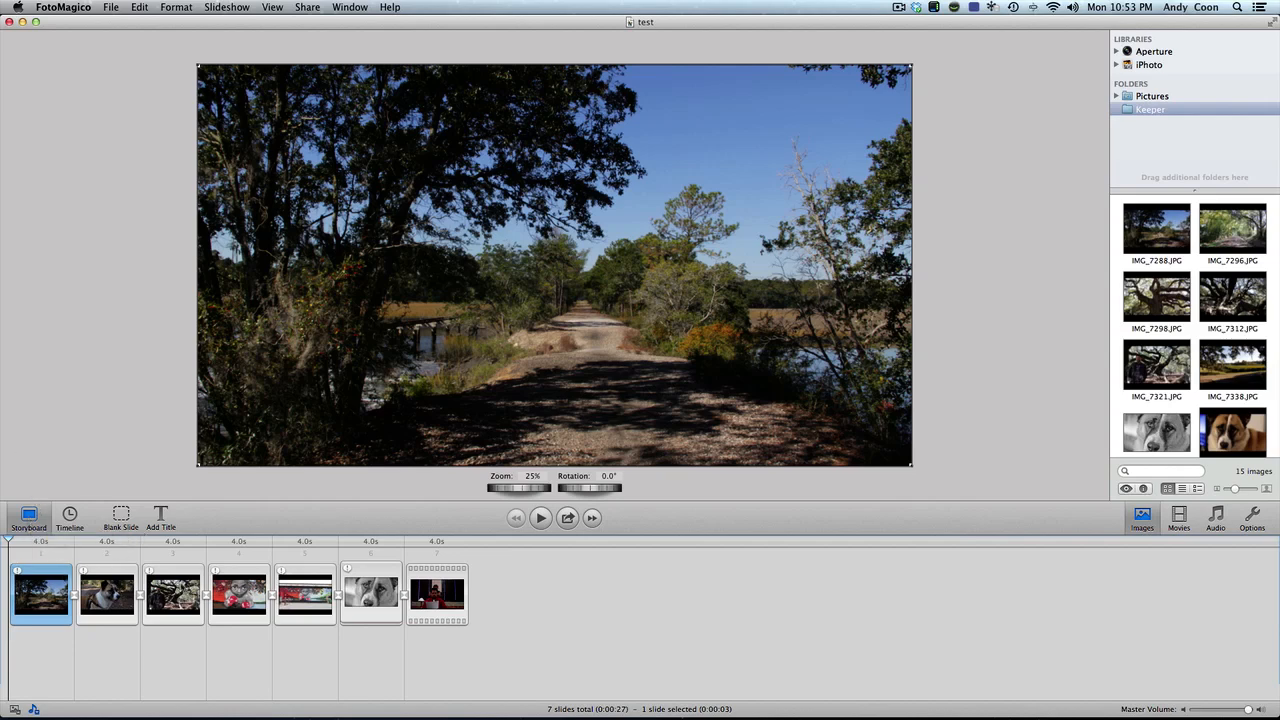
pyautogui.moveTo(600, 628)
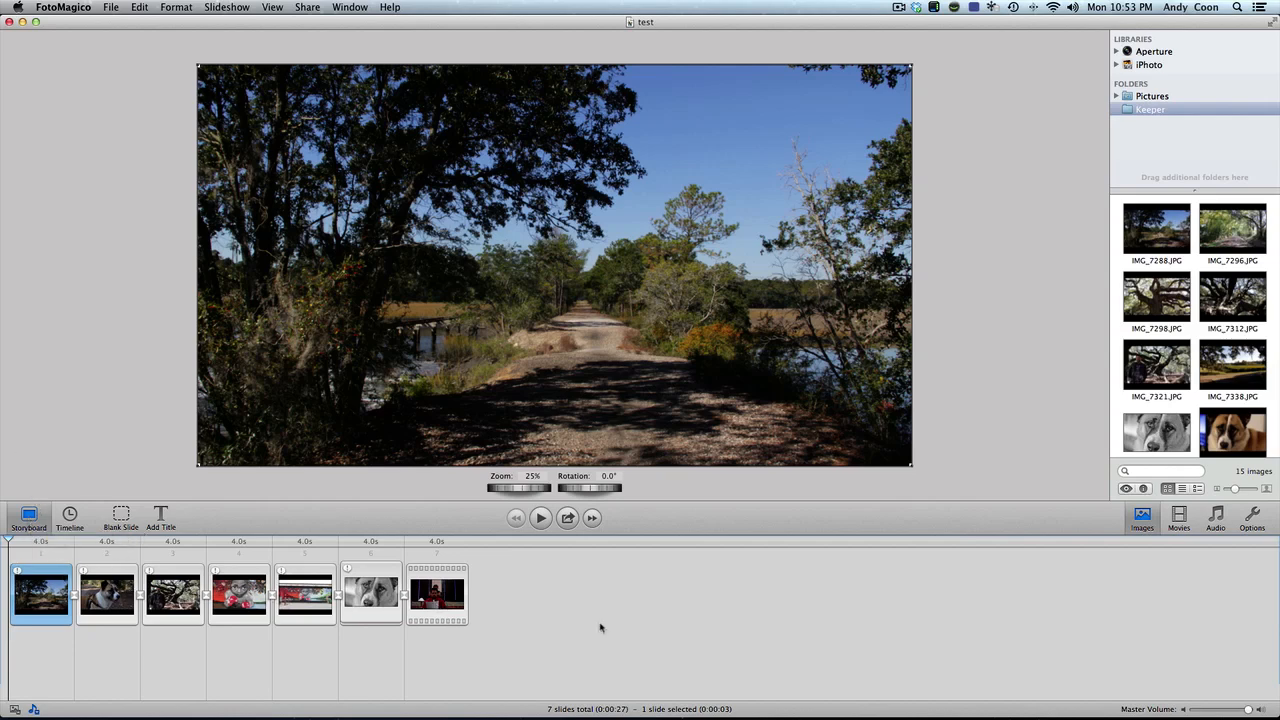
pyautogui.click(68, 516)
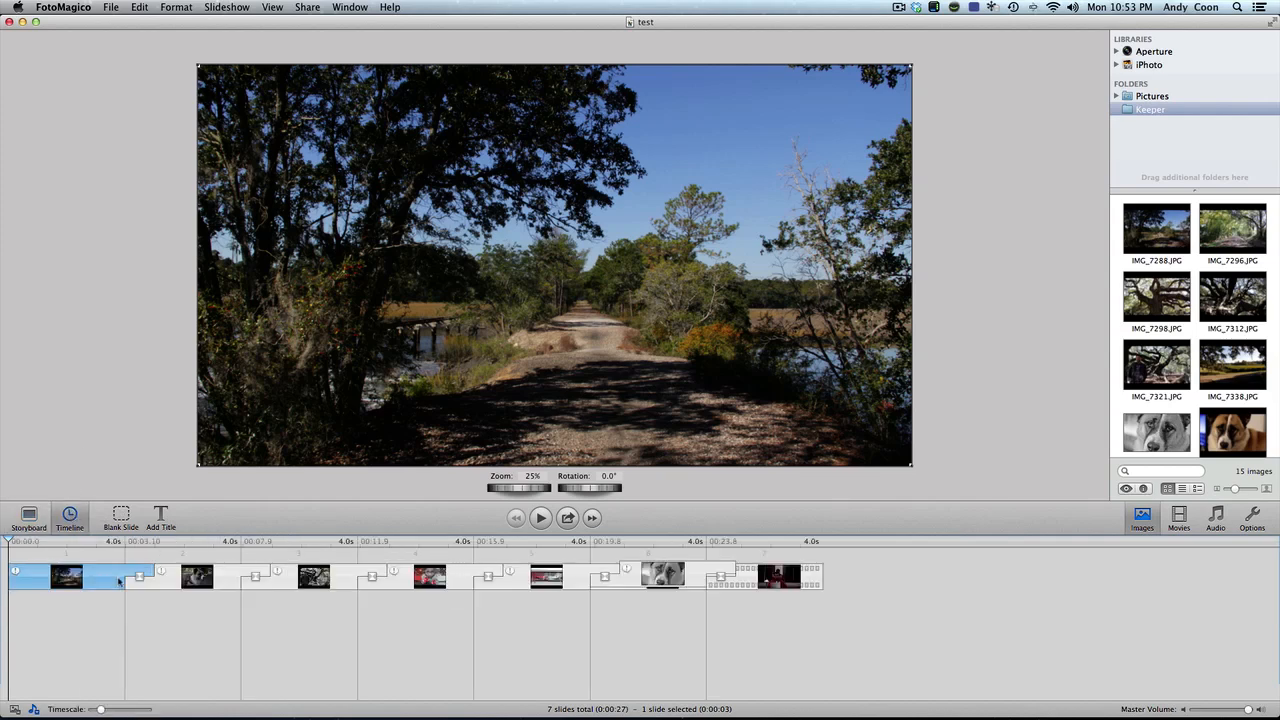
pyautogui.click(28, 516)
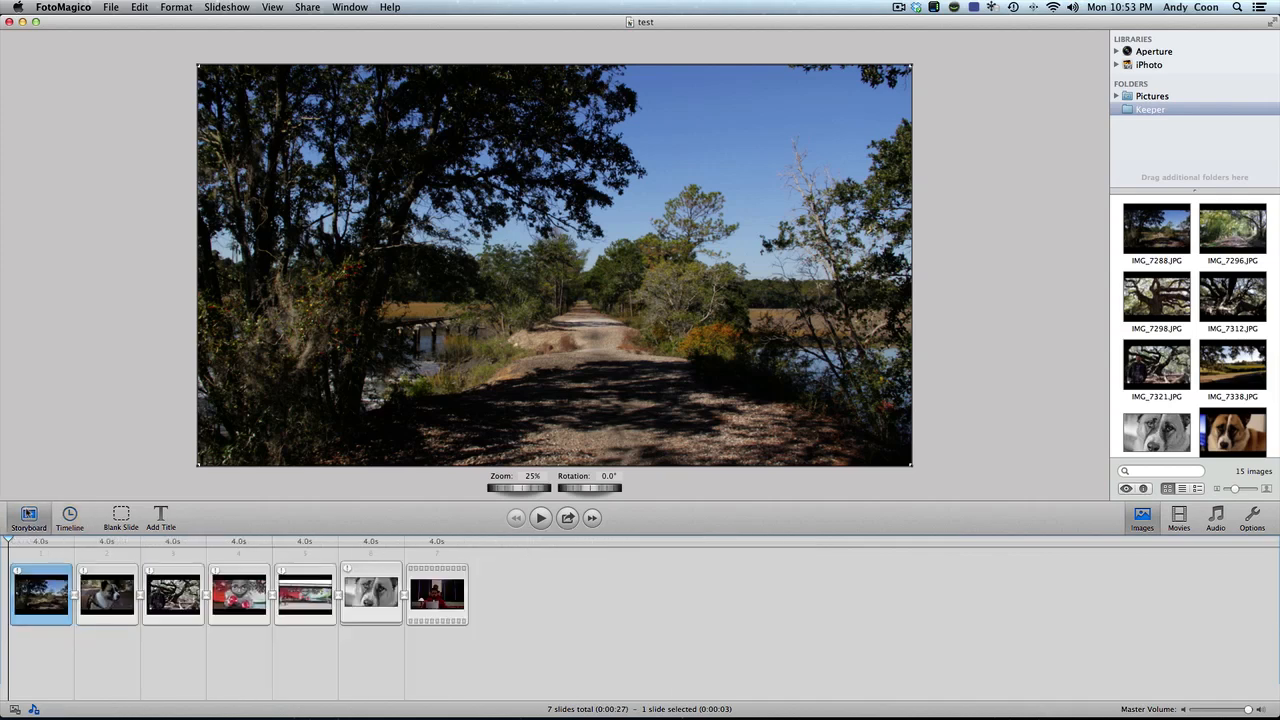
pyautogui.moveTo(88, 472)
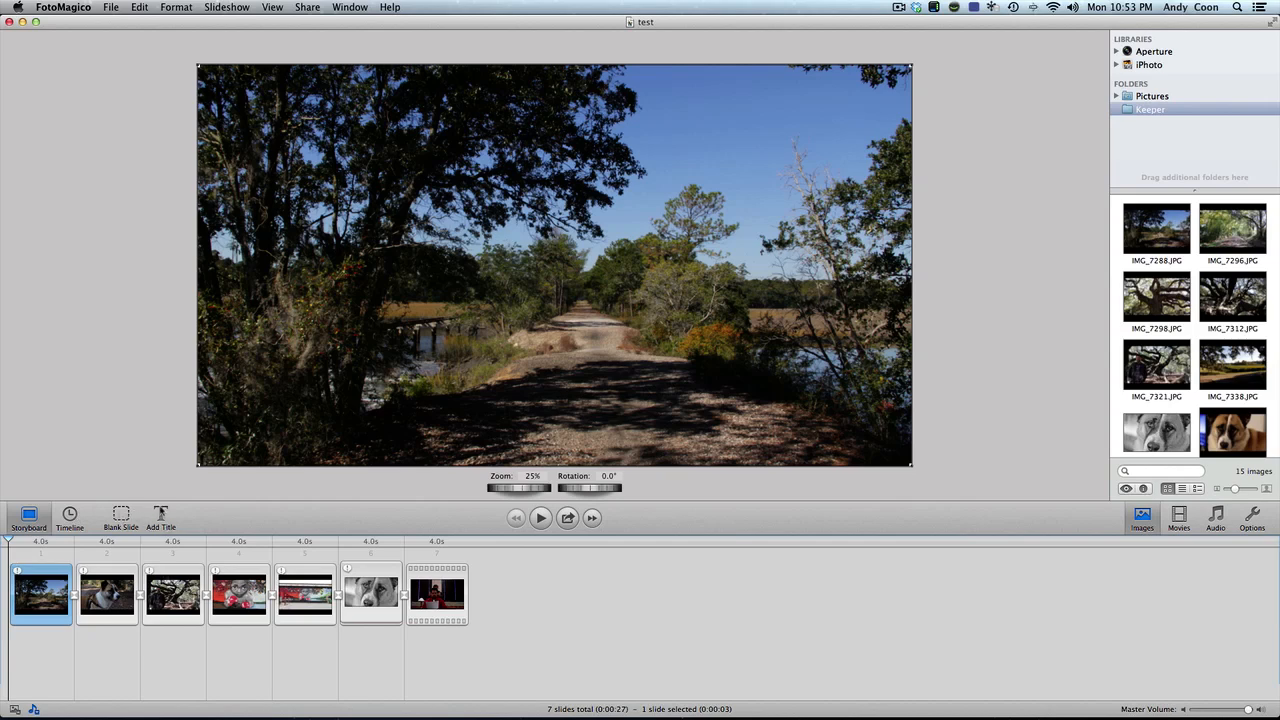
pyautogui.moveTo(426, 412)
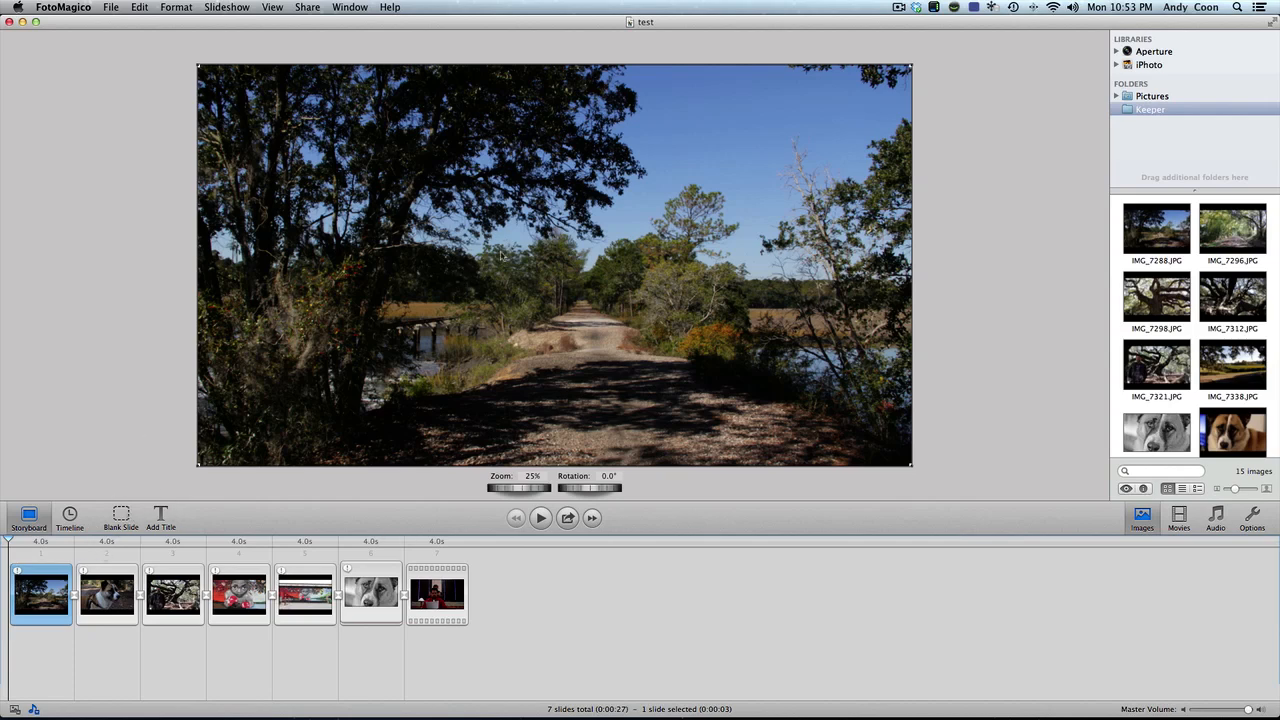
pyautogui.moveTo(504, 258)
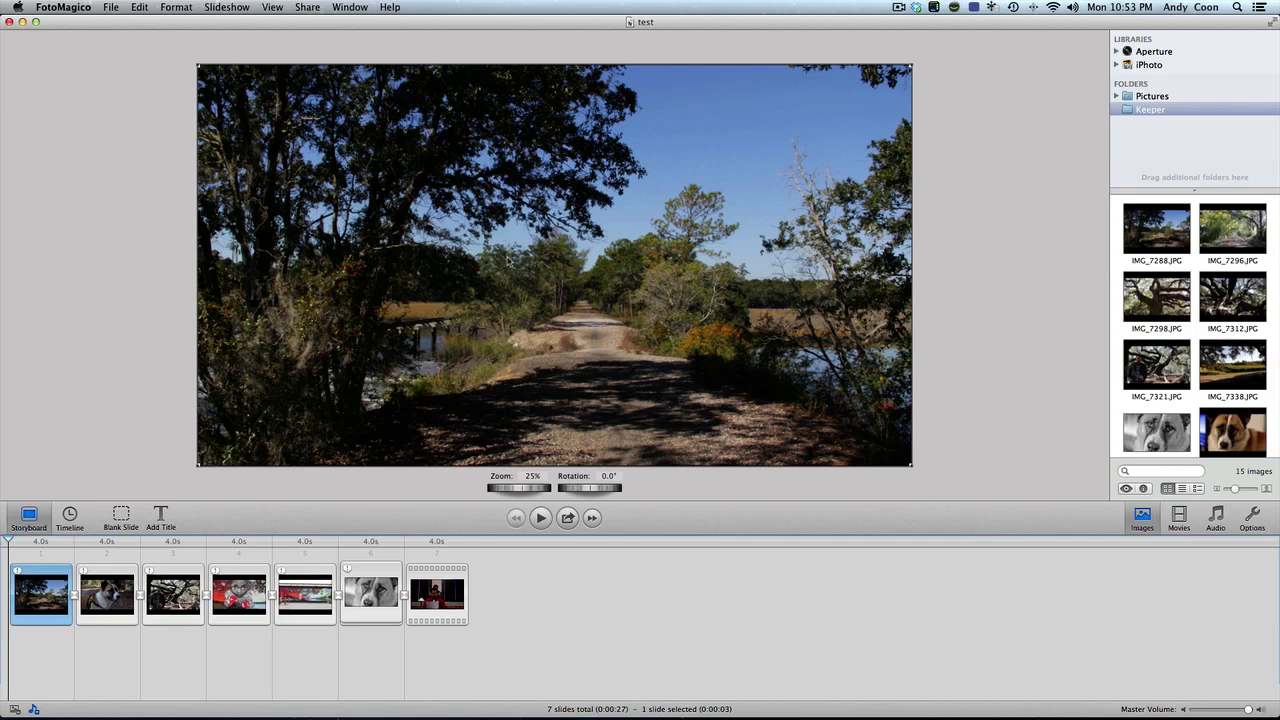
pyautogui.moveTo(864, 234)
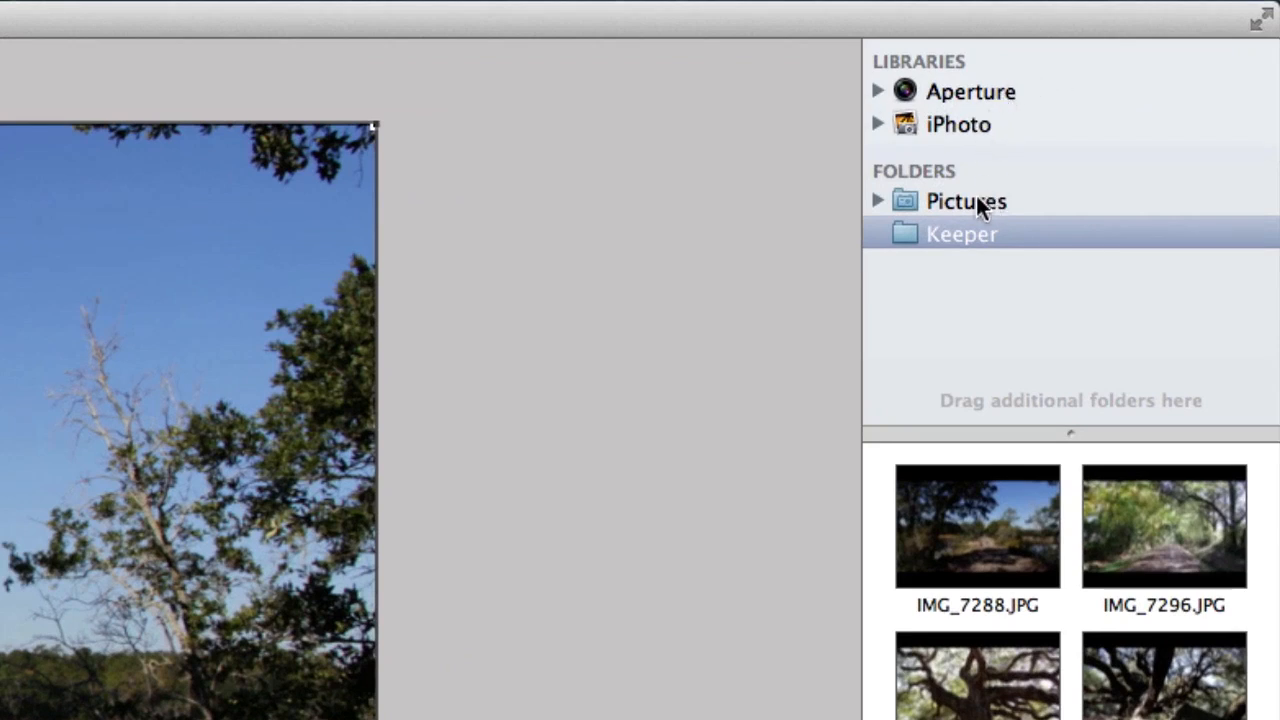
pyautogui.moveTo(936, 322)
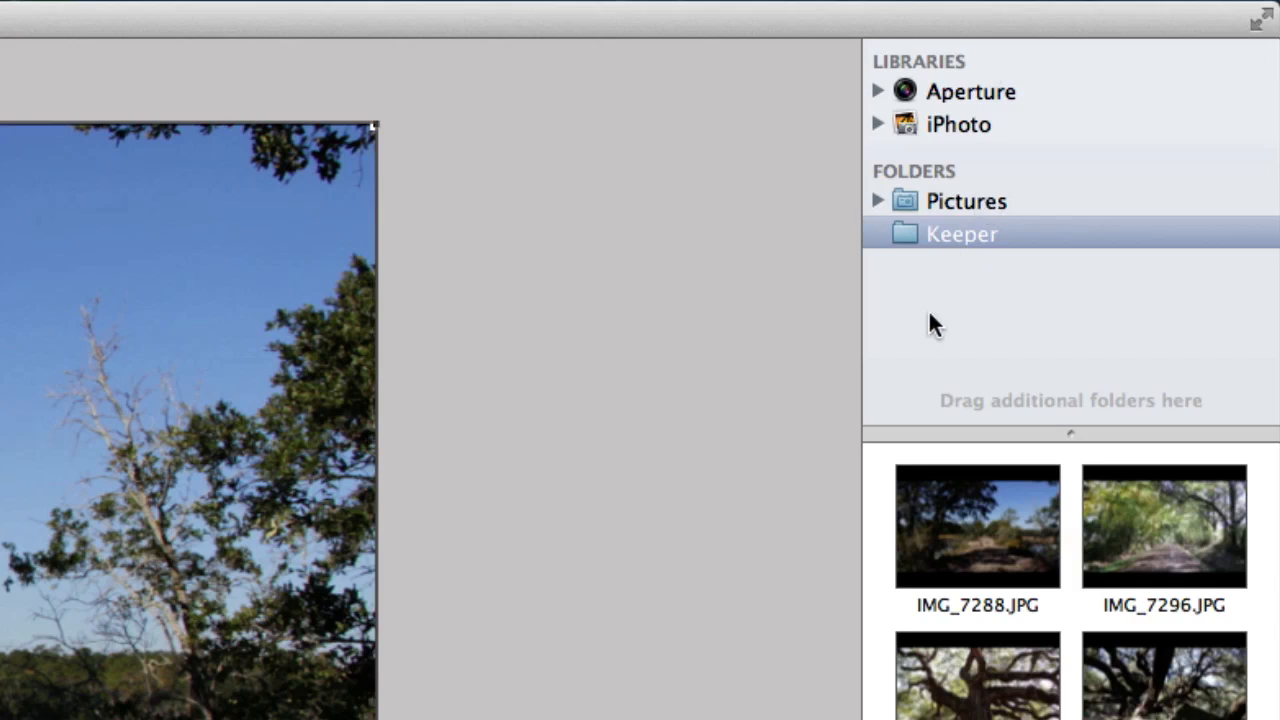
pyautogui.moveTo(1196, 414)
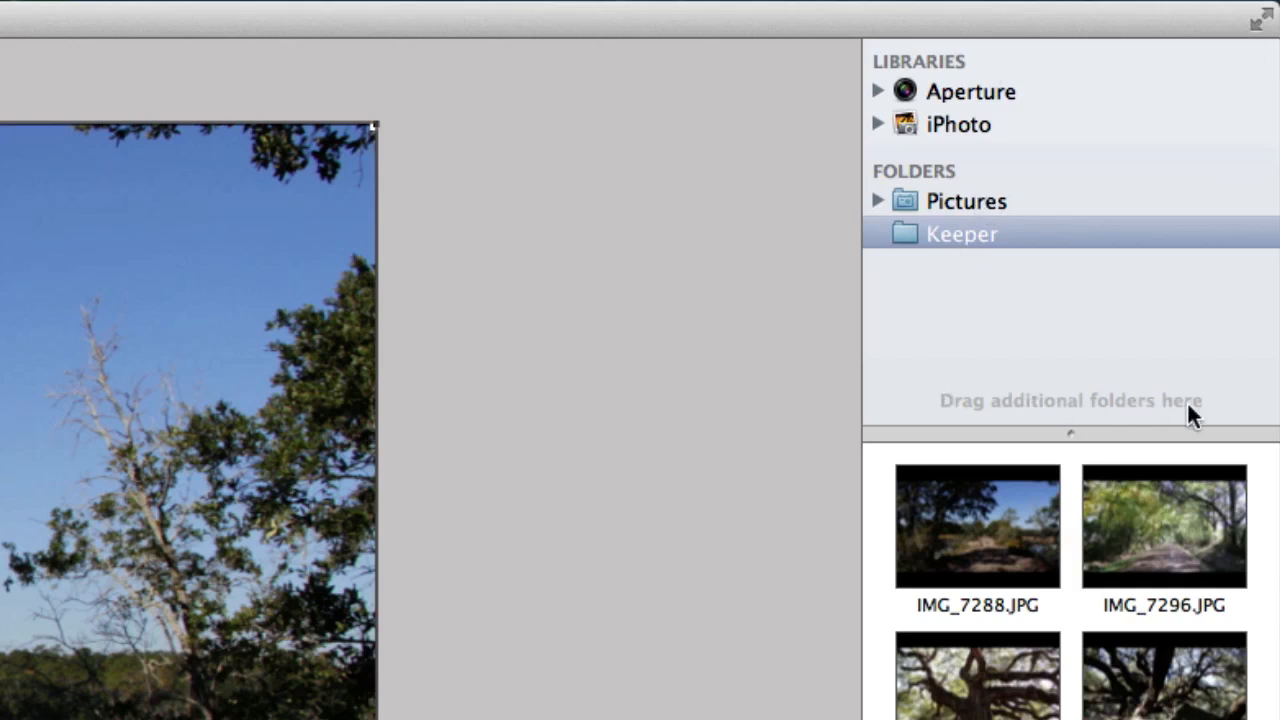
pyautogui.moveTo(918, 340)
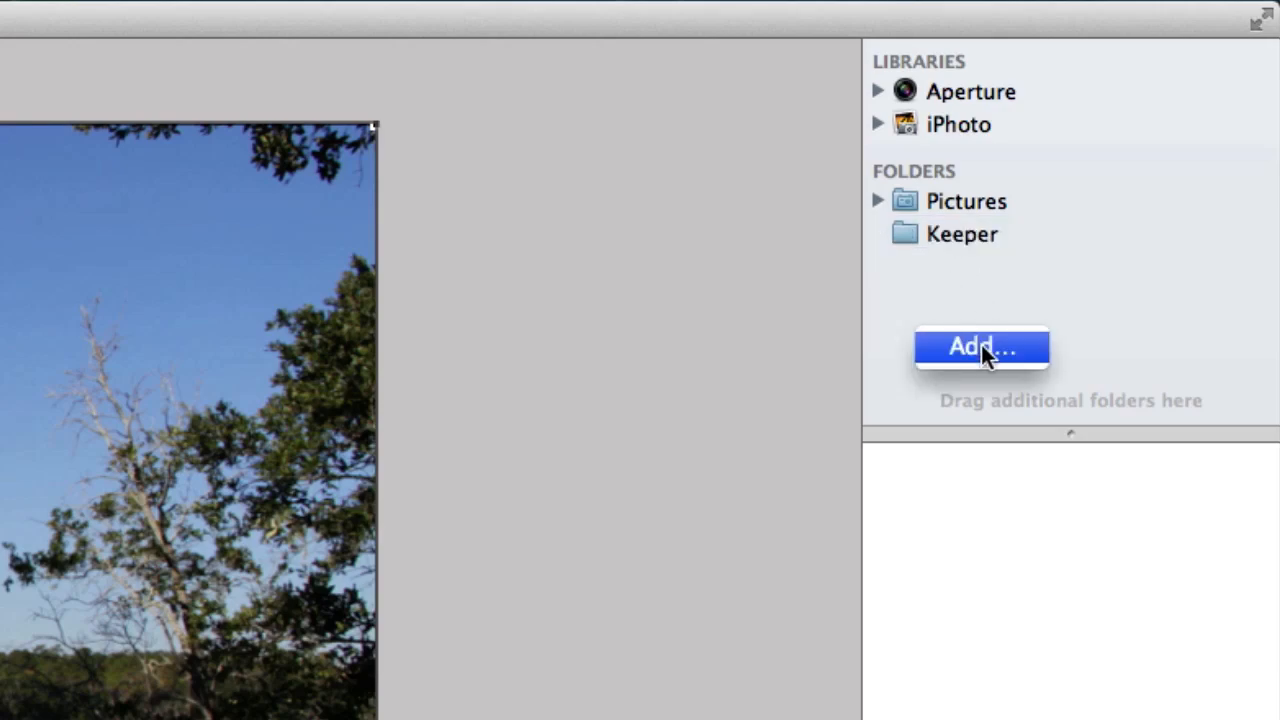
pyautogui.click(960, 232)
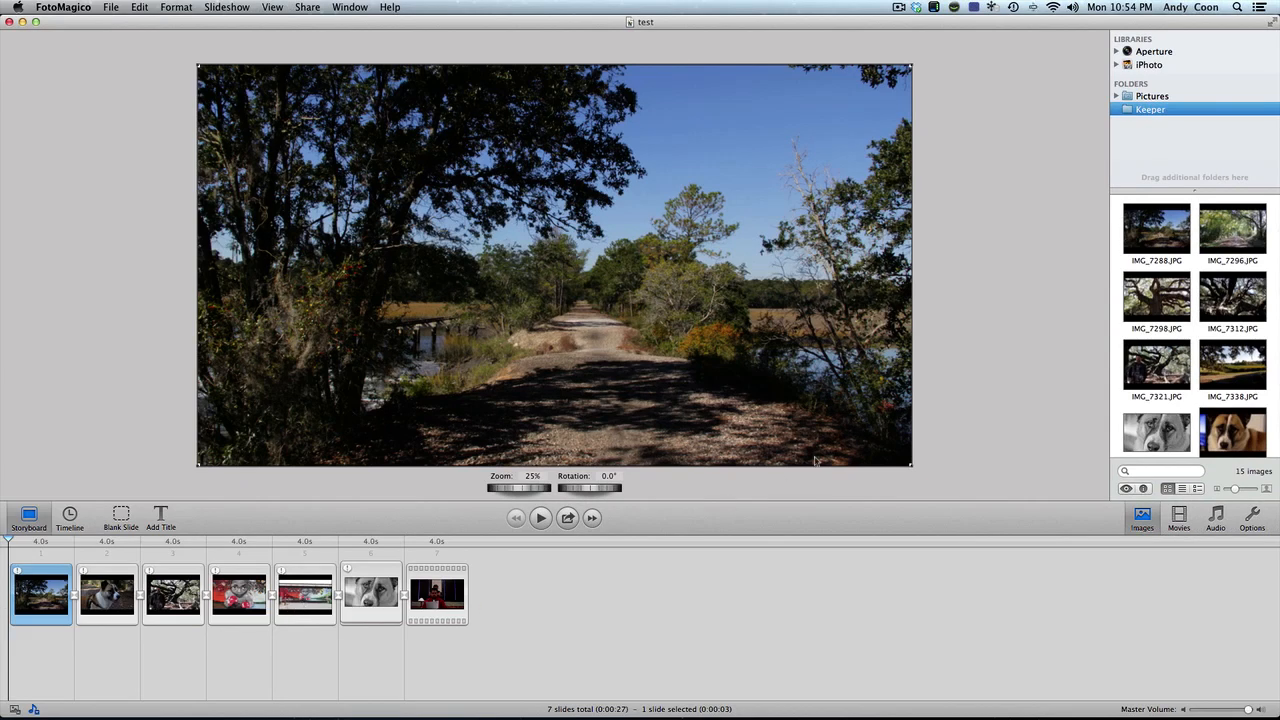
pyautogui.click(1178, 518)
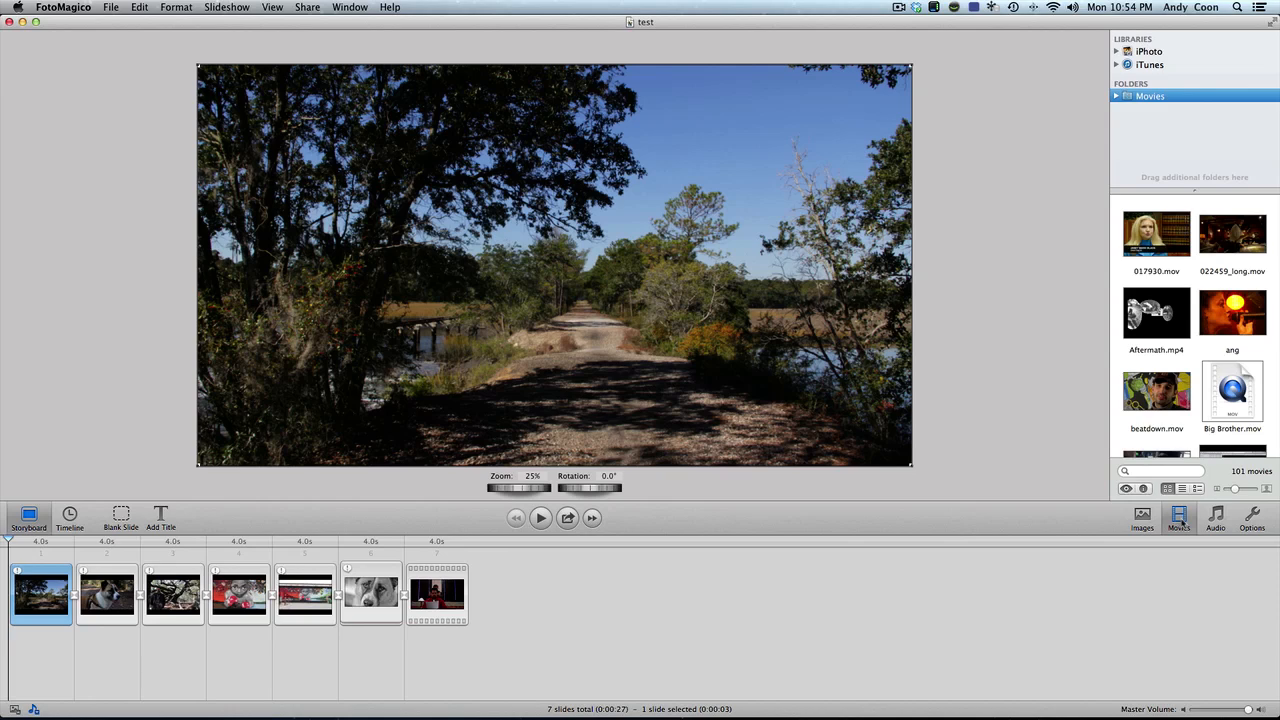
# - Scroll through the Movies folder list and switch the browser to the music library
pyautogui.scroll(-3)
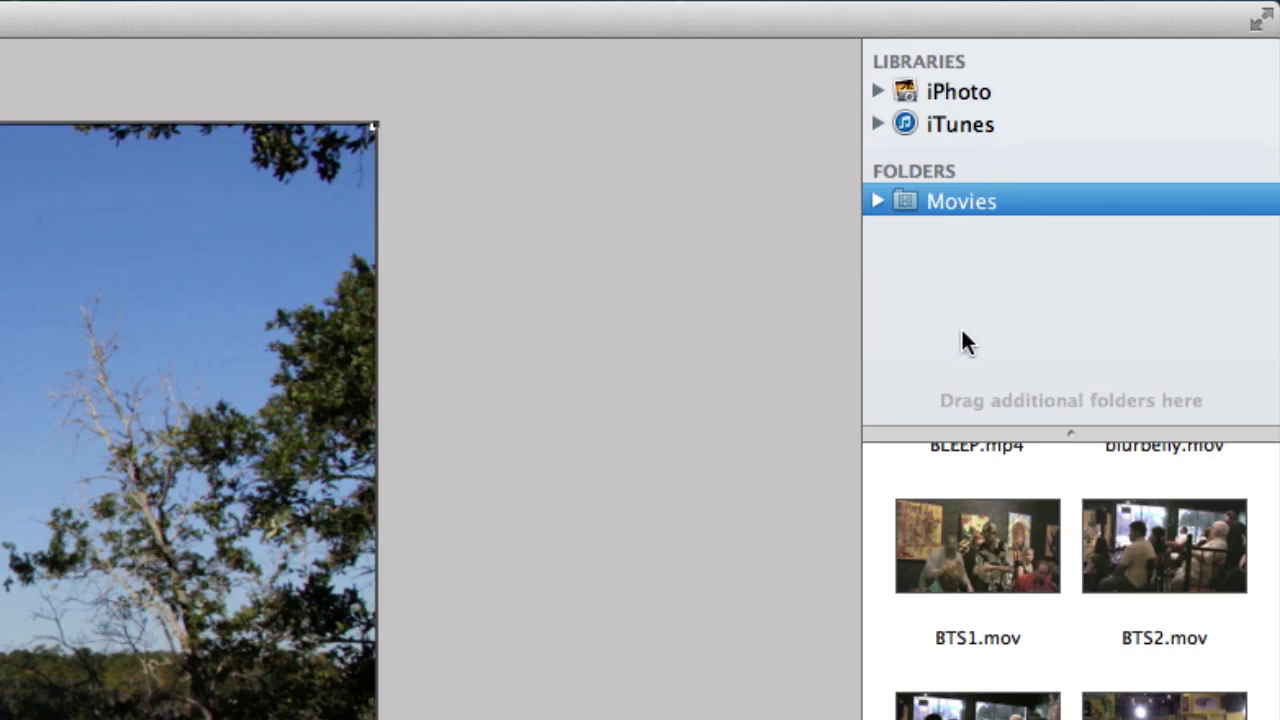
pyautogui.moveTo(1028, 282)
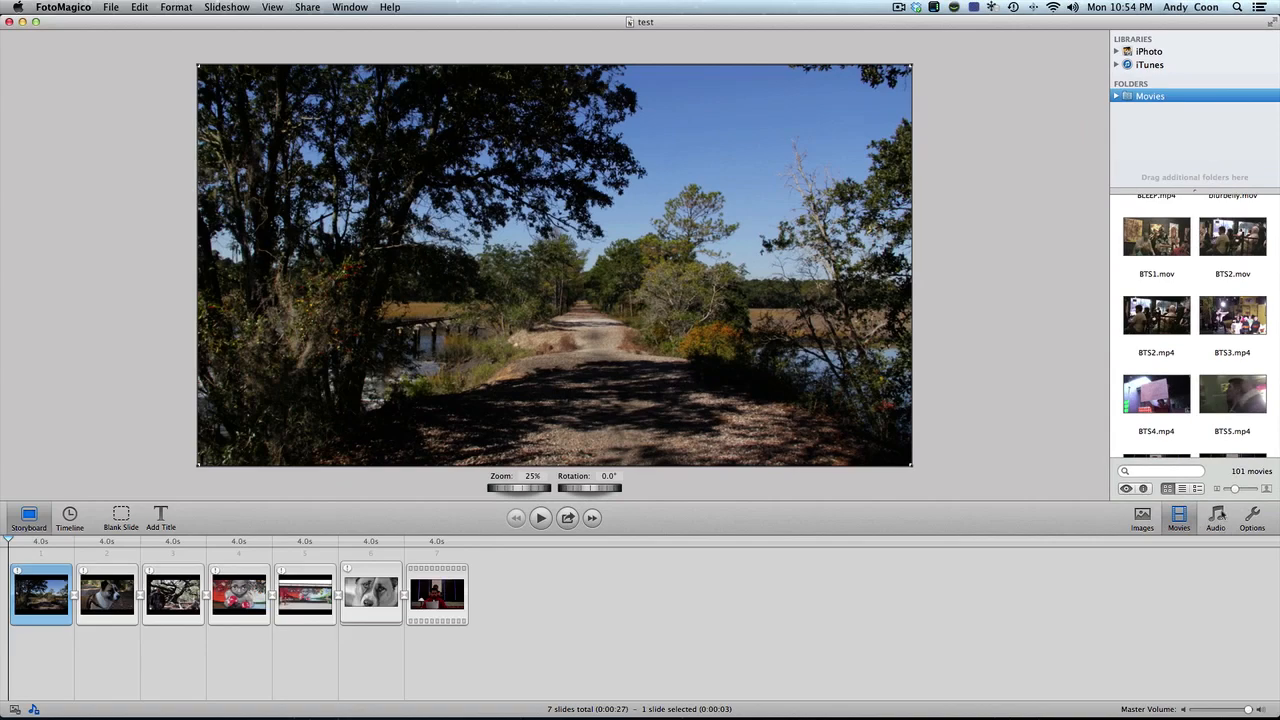
pyautogui.click(1216, 518)
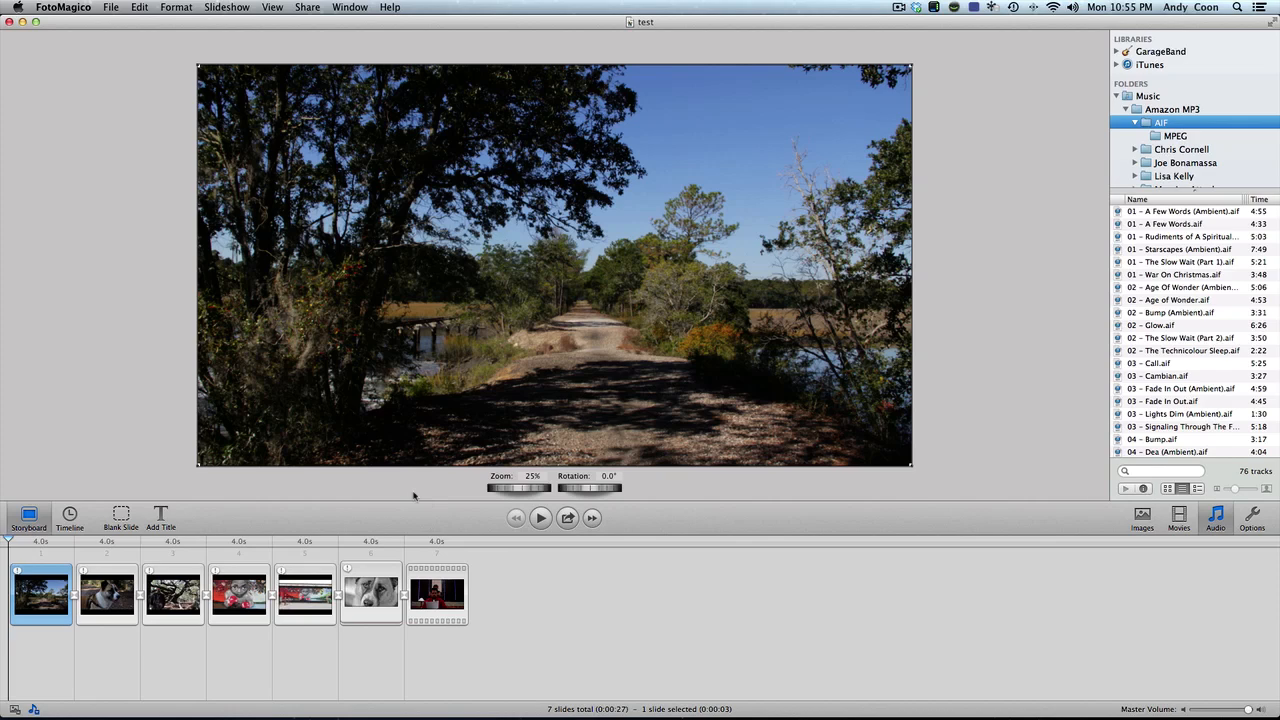
pyautogui.moveTo(72, 560)
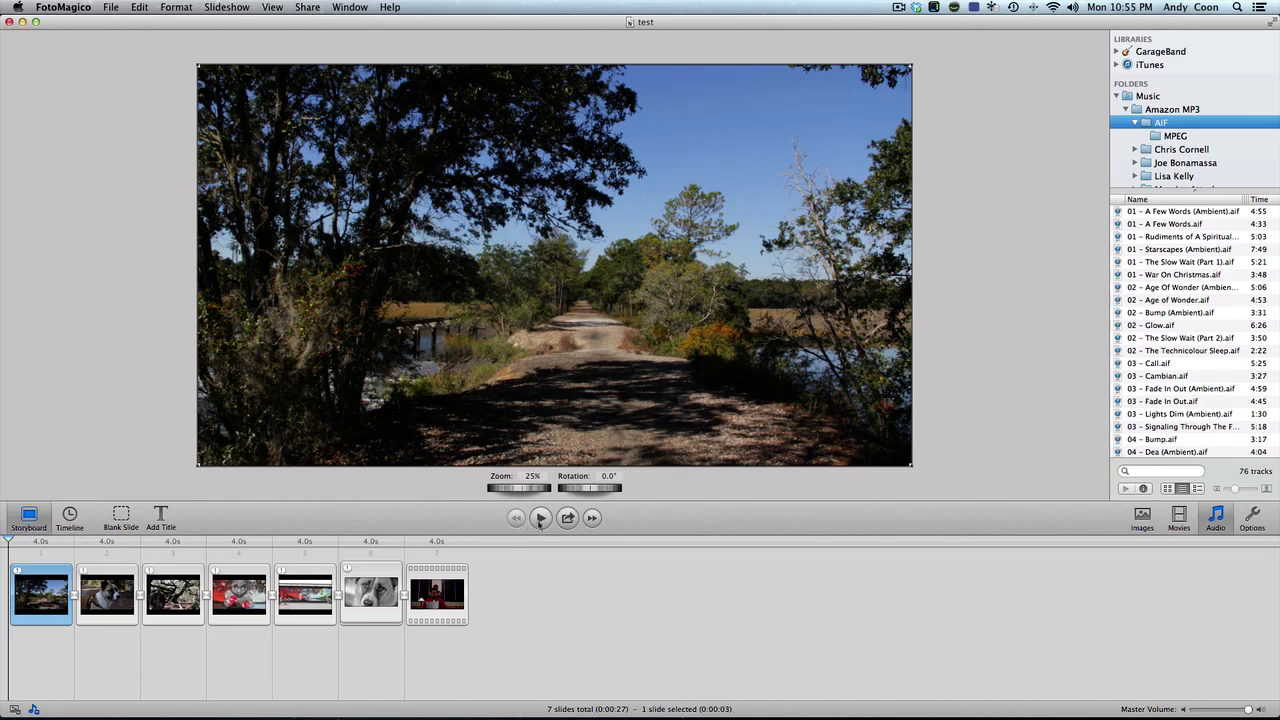
# - Preview the slideshow briefly and stop it back at the first slide
pyautogui.click(540, 516)
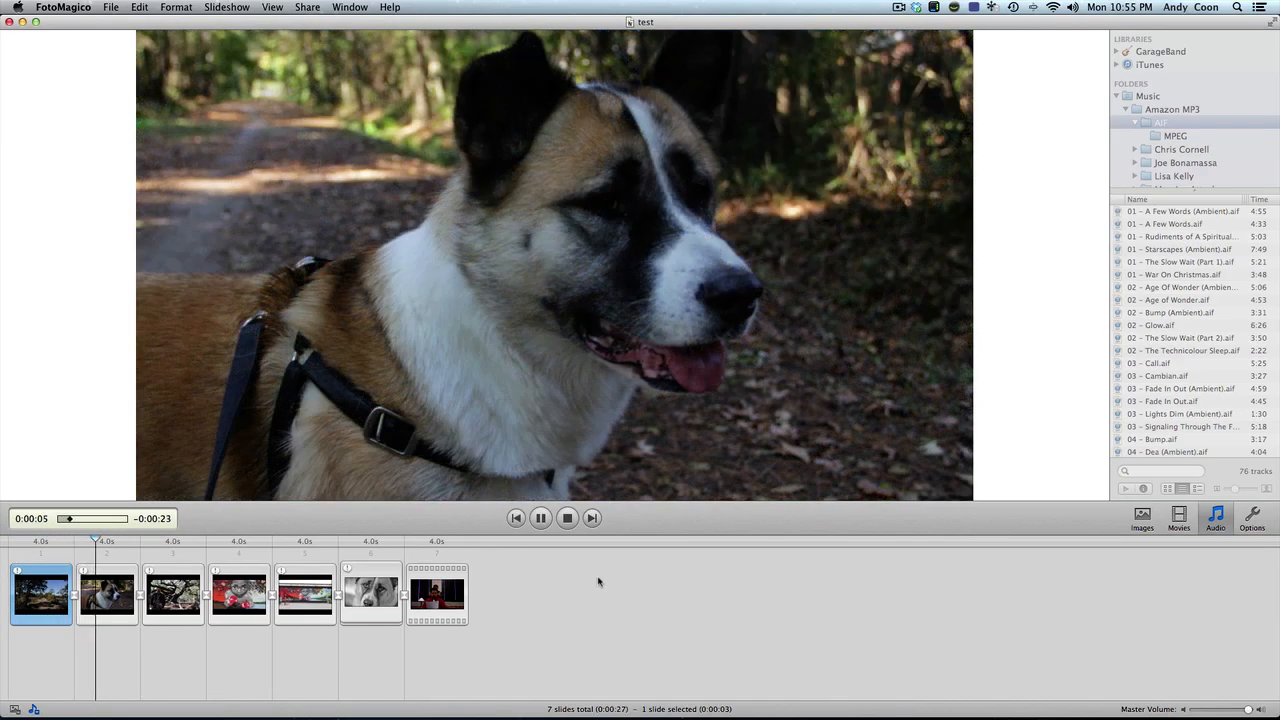
pyautogui.click(540, 516)
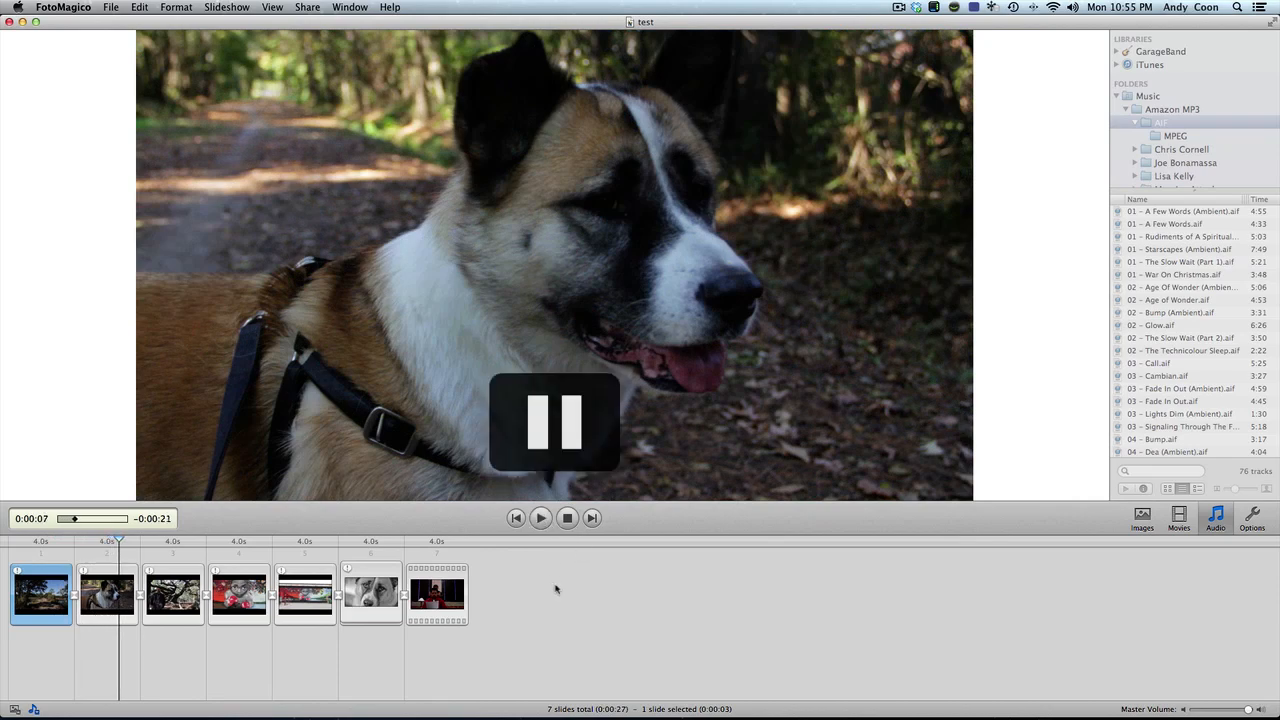
pyautogui.click(540, 516)
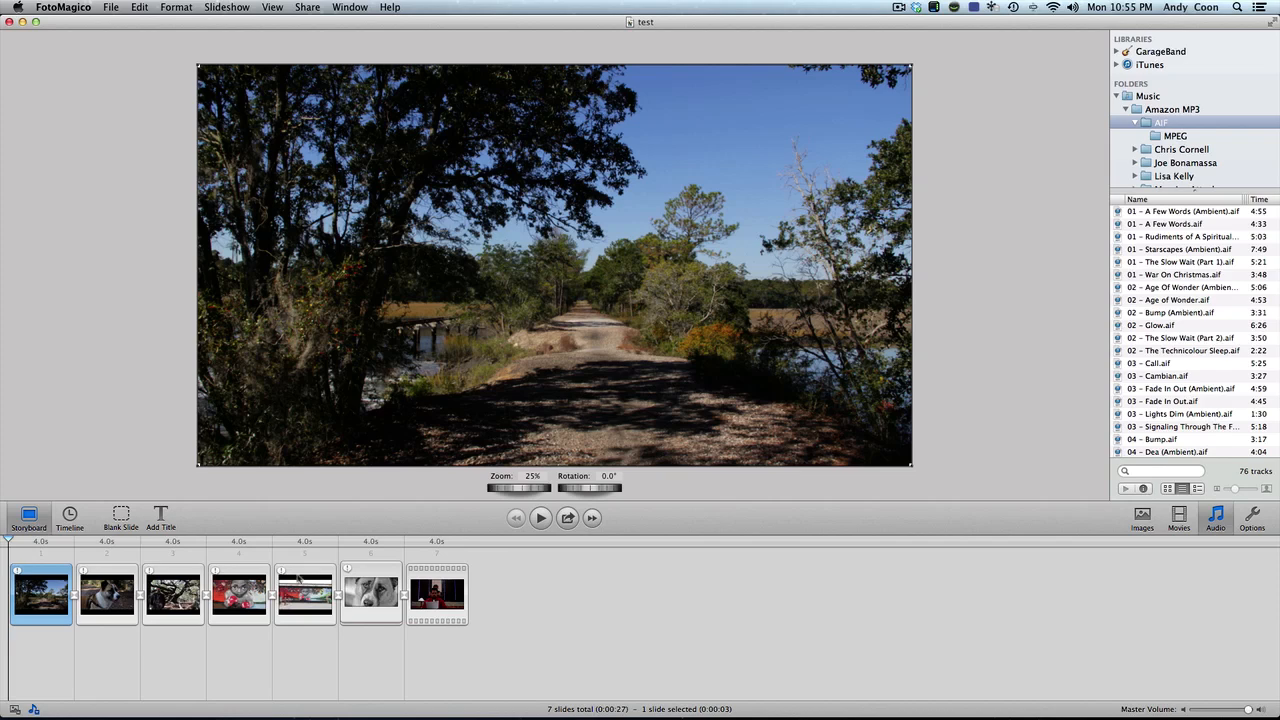
pyautogui.moveTo(40, 548)
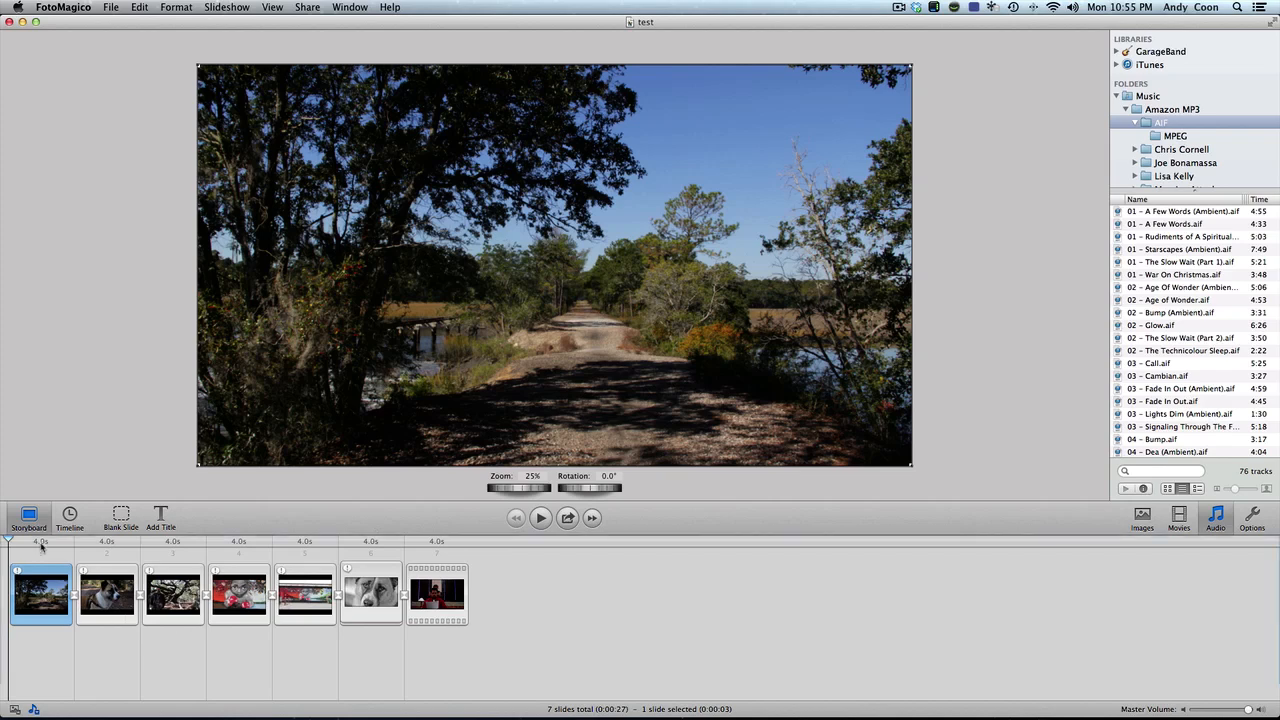
# - In the first slide's options, try a purple Image Color tint and reset it to normal
pyautogui.click(1252, 516)
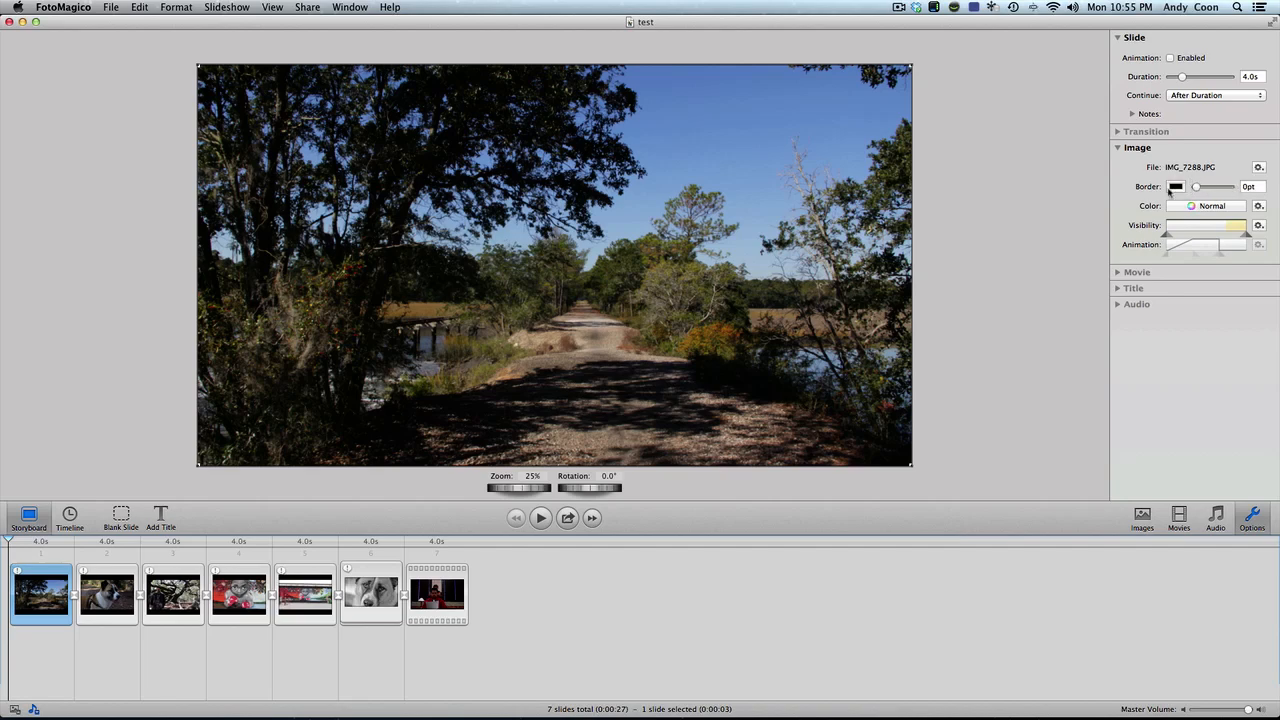
pyautogui.click(1192, 206)
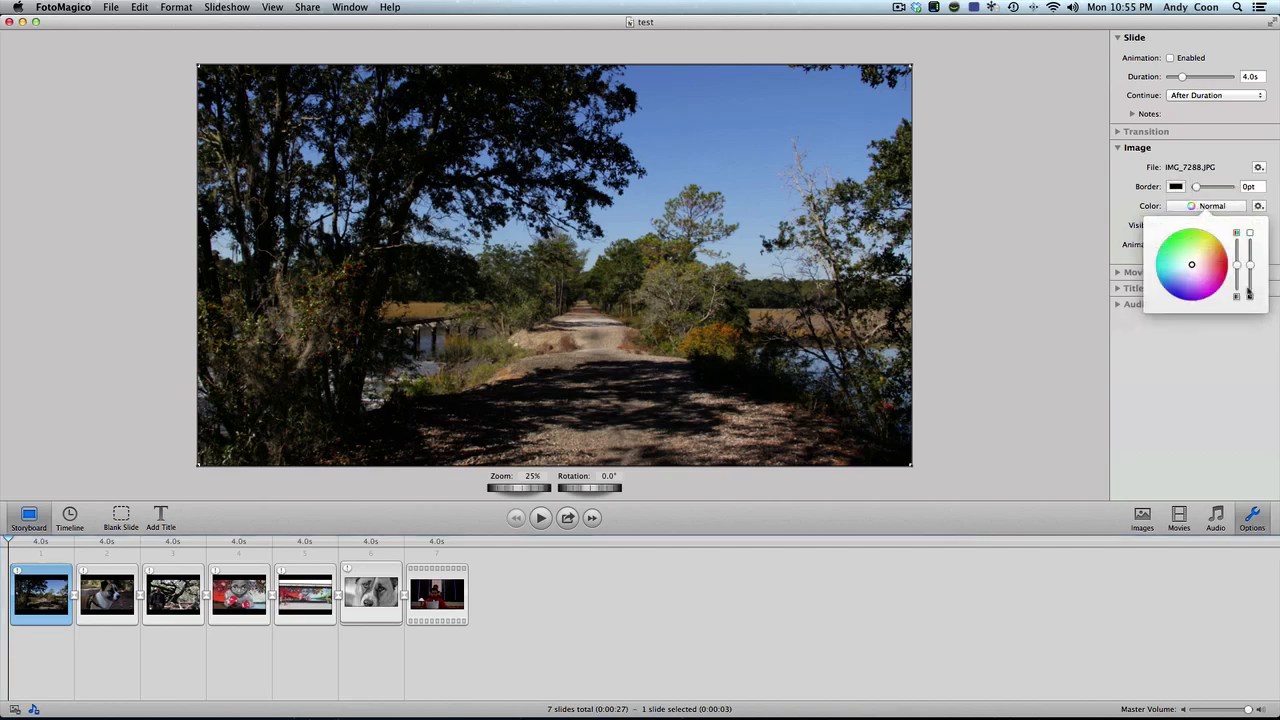
pyautogui.click(1212, 280)
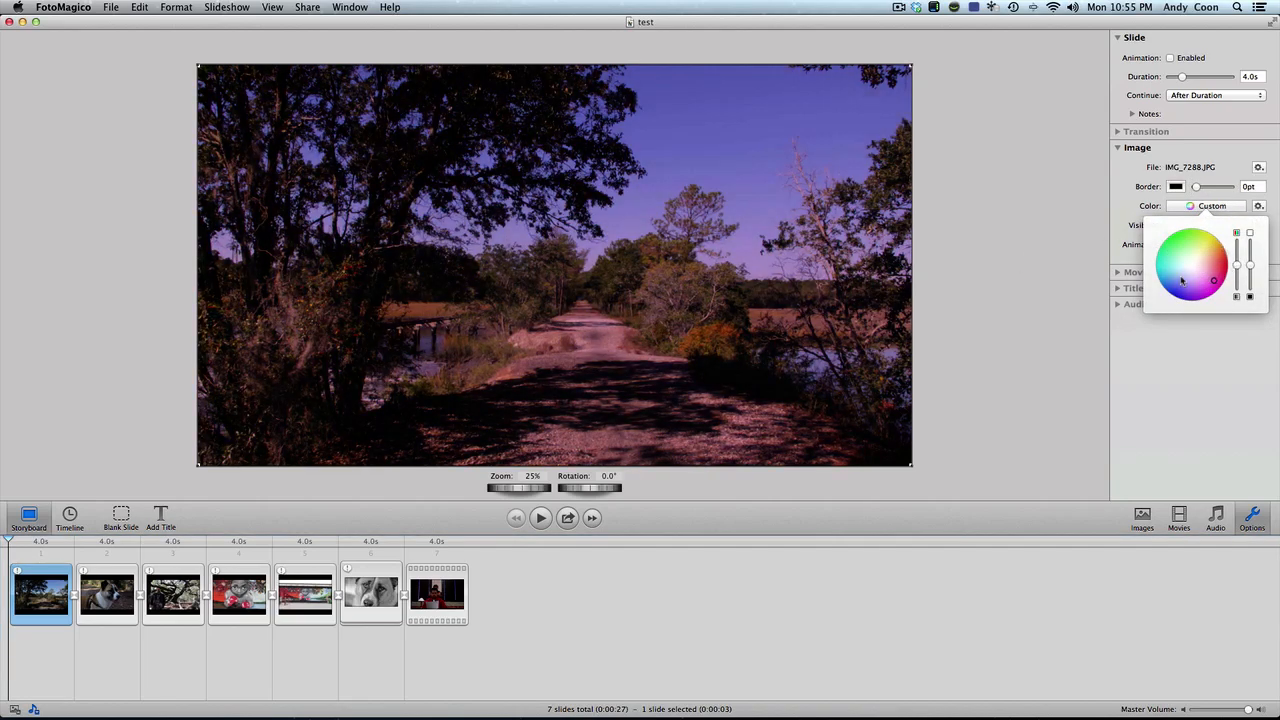
pyautogui.click(1176, 272)
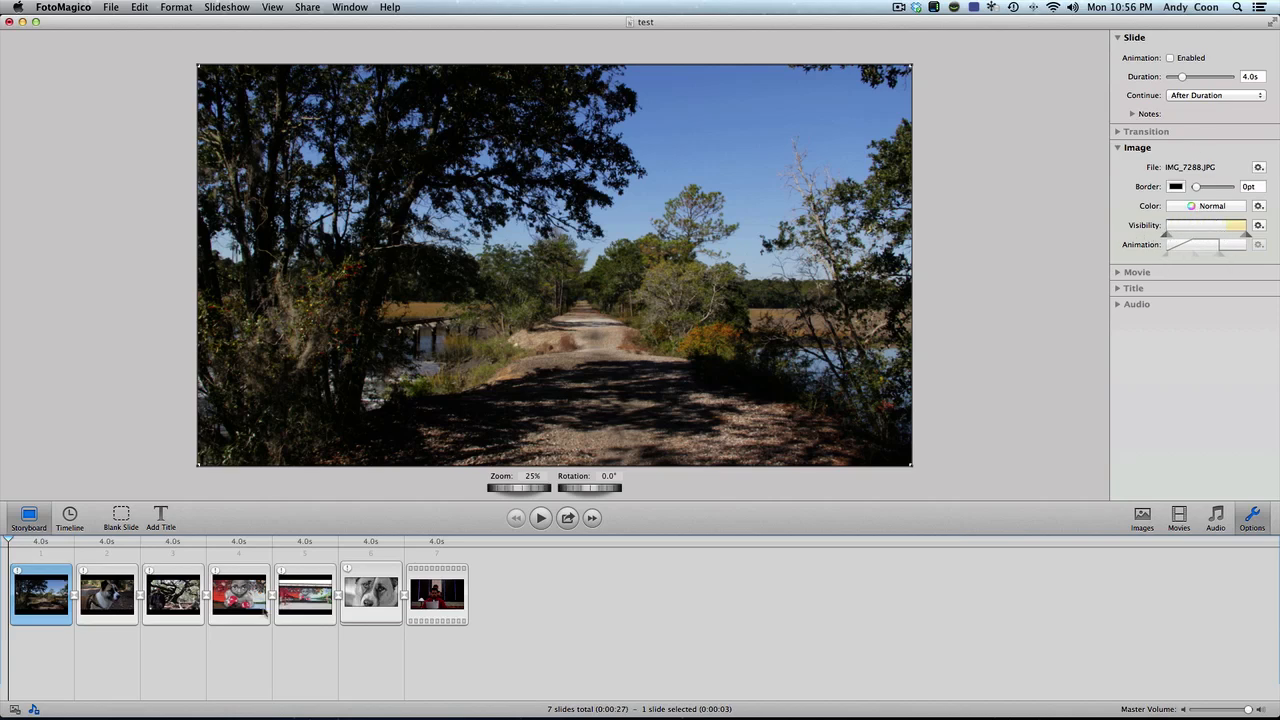
pyautogui.moveTo(710, 198)
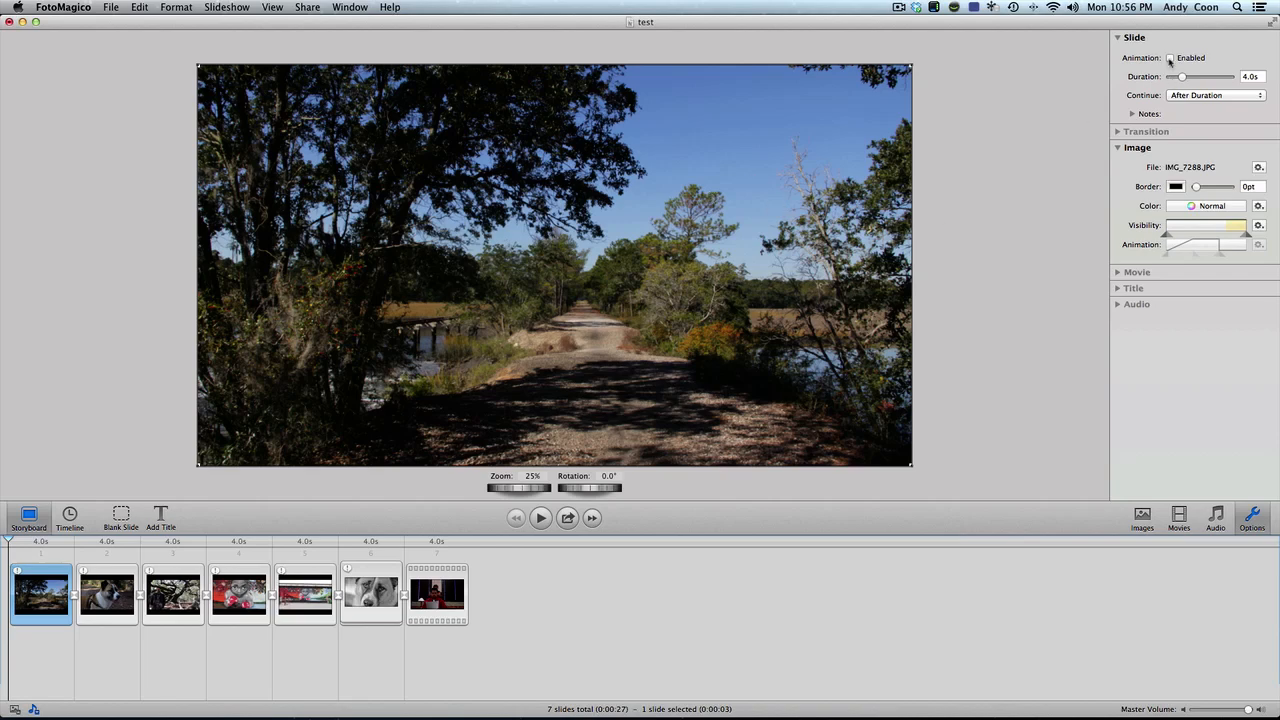
# - Enable animation on the road slide, zoom its Start frame to 31% and set Ease In/Out timing
pyautogui.click(1170, 56)
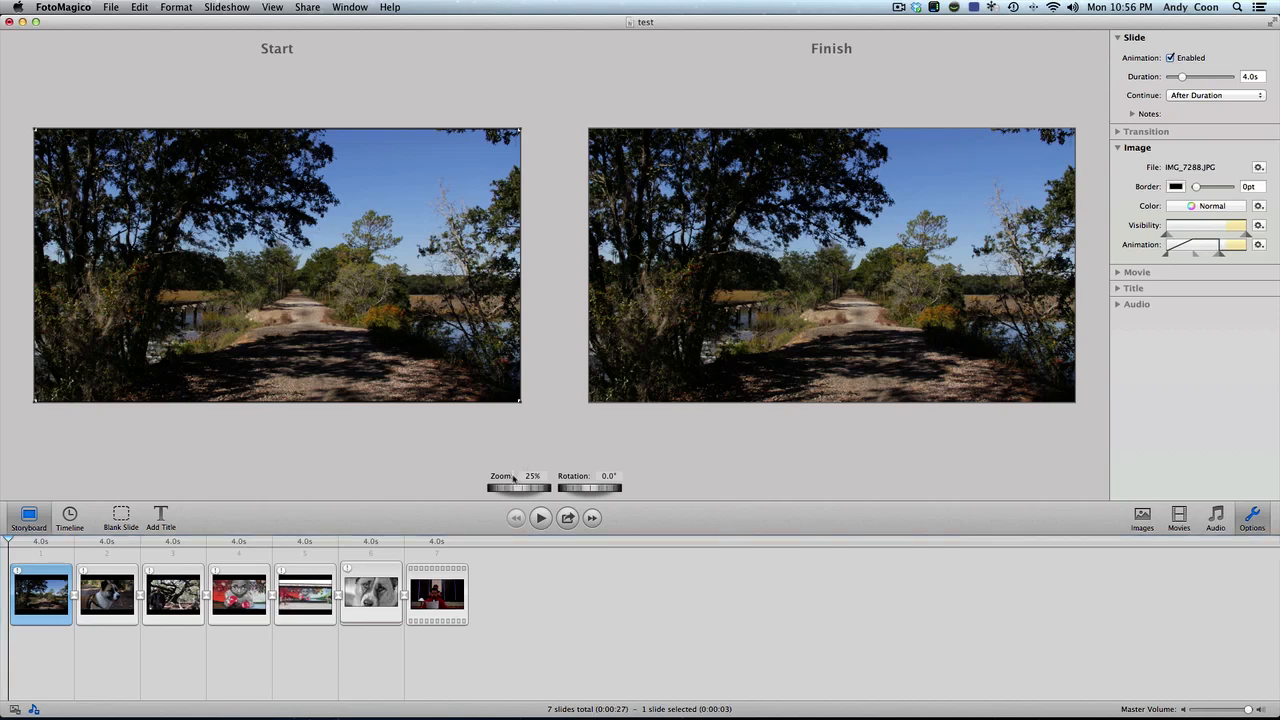
pyautogui.moveTo(520, 488); pyautogui.dragTo(536, 488)
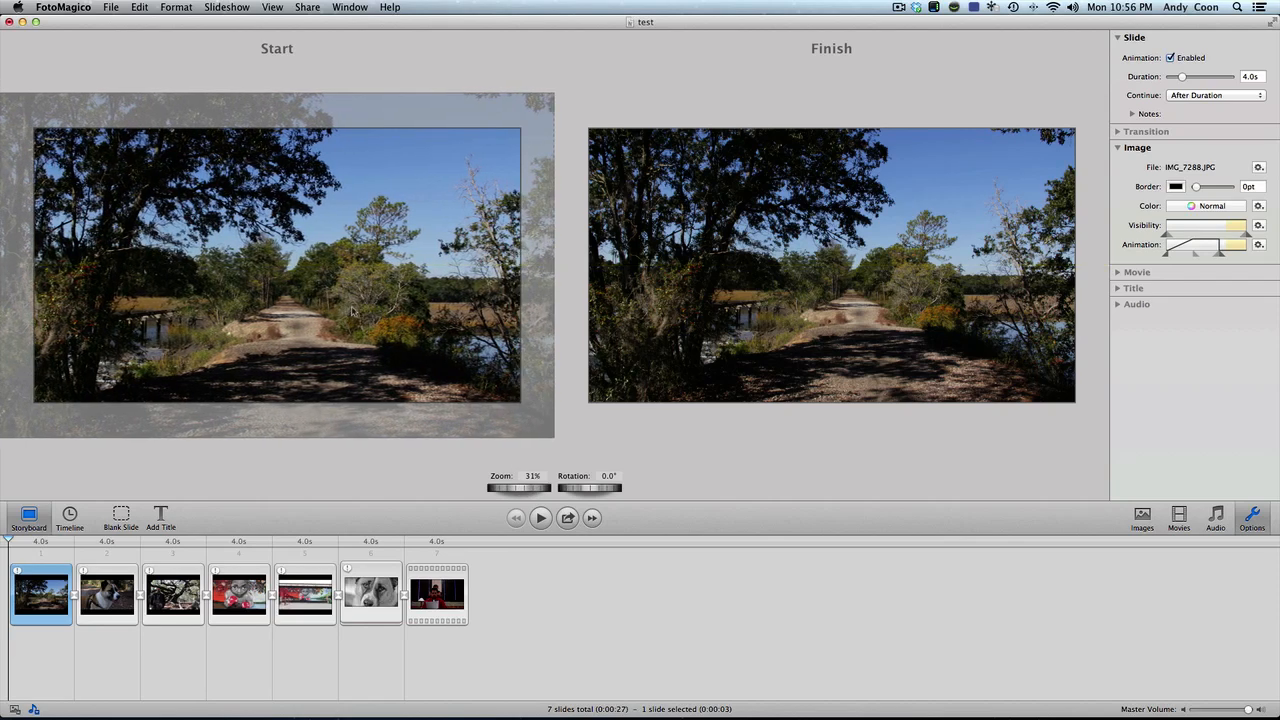
pyautogui.moveTo(858, 268)
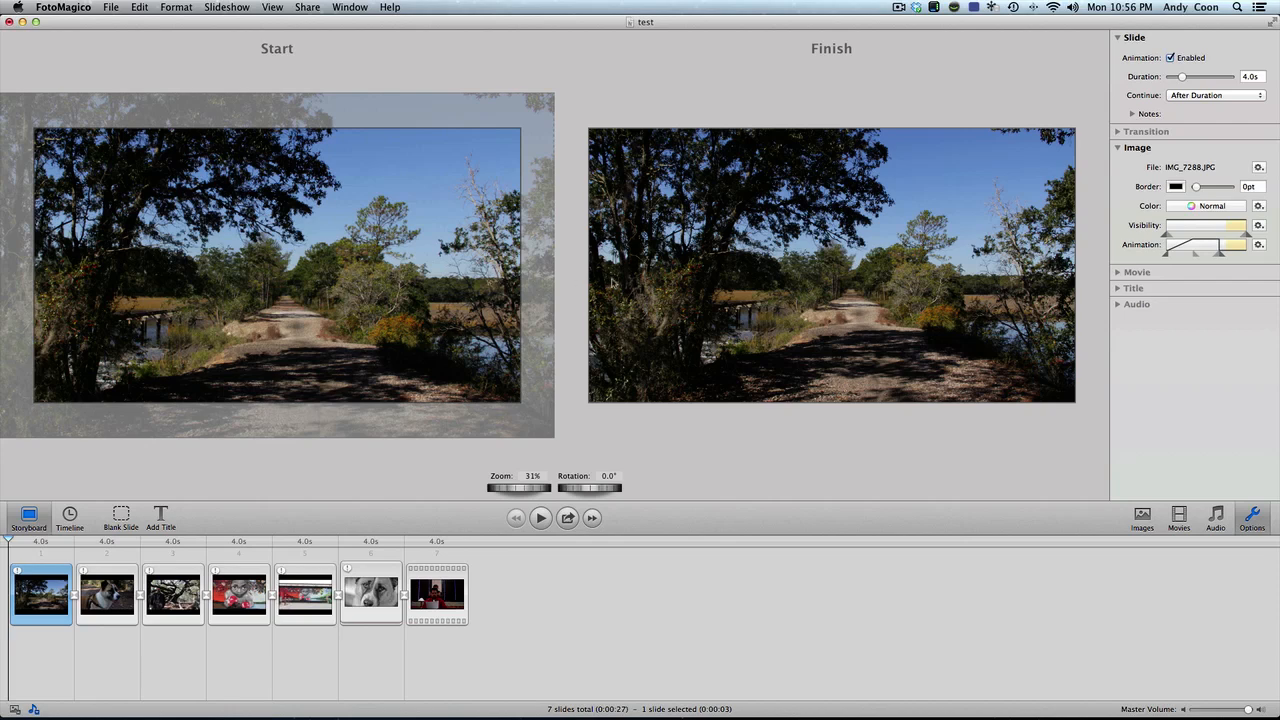
pyautogui.moveTo(970, 232)
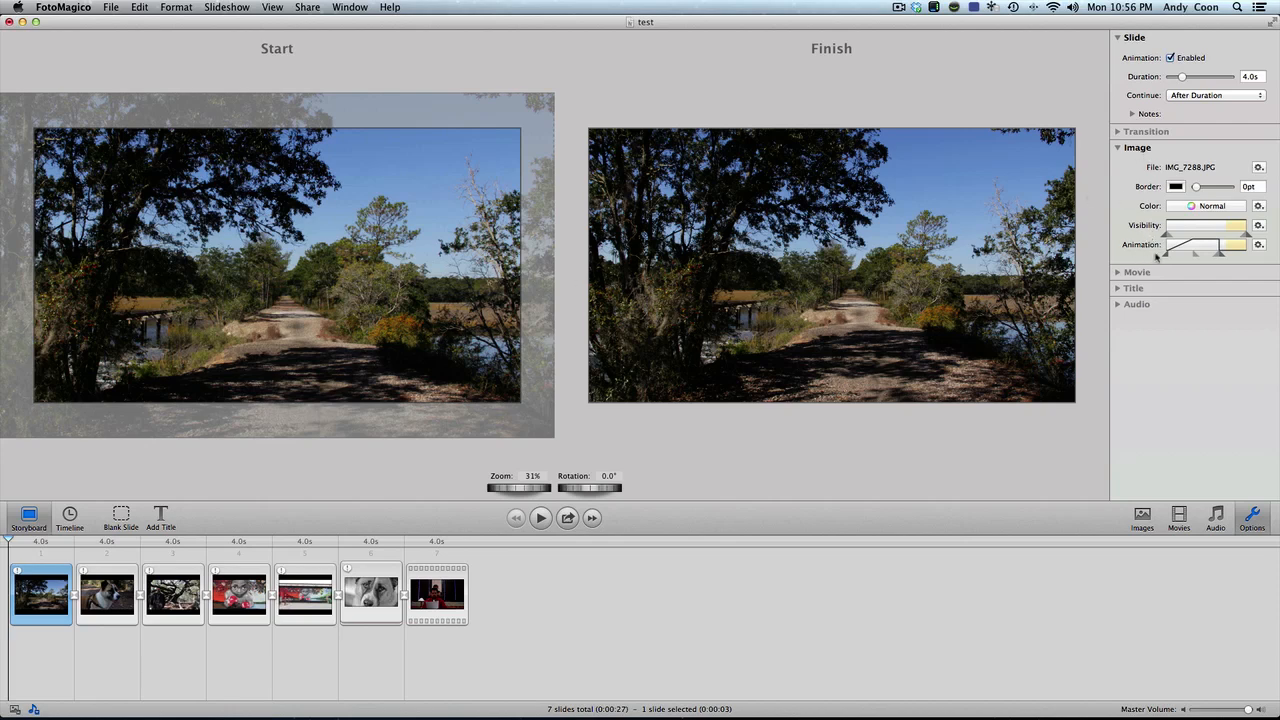
pyautogui.moveTo(1220, 244)
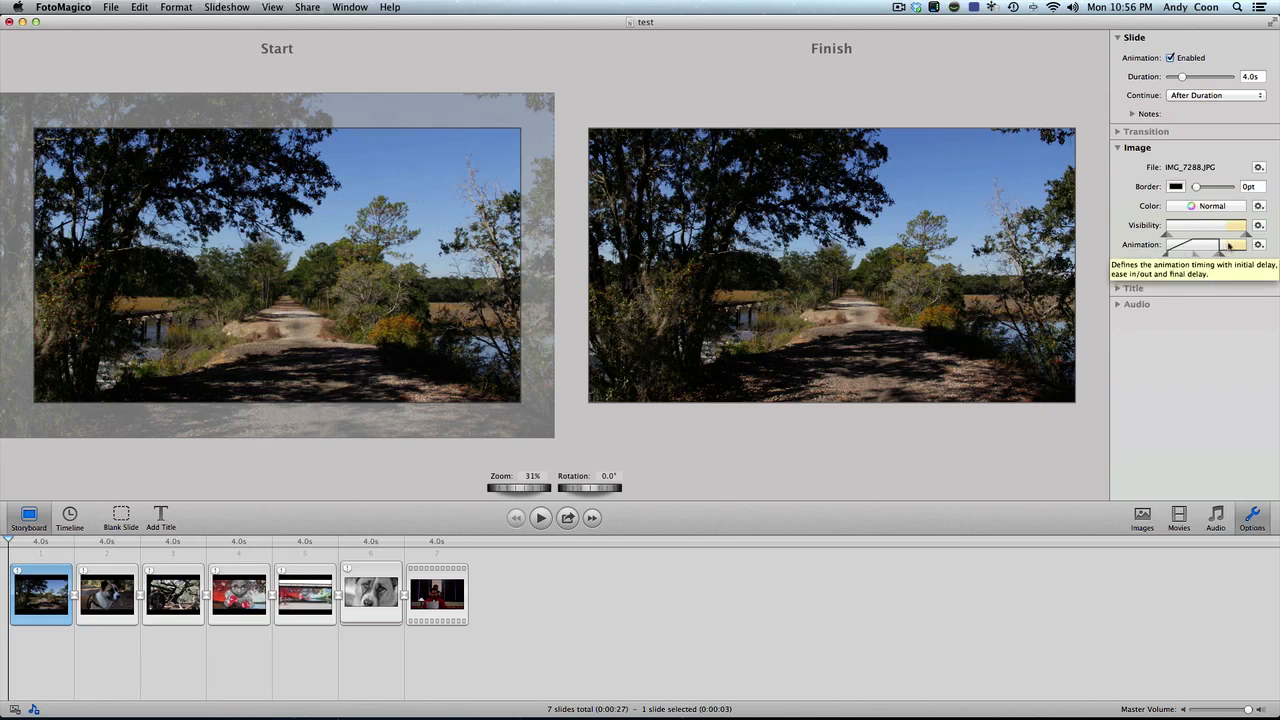
pyautogui.click(1230, 244)
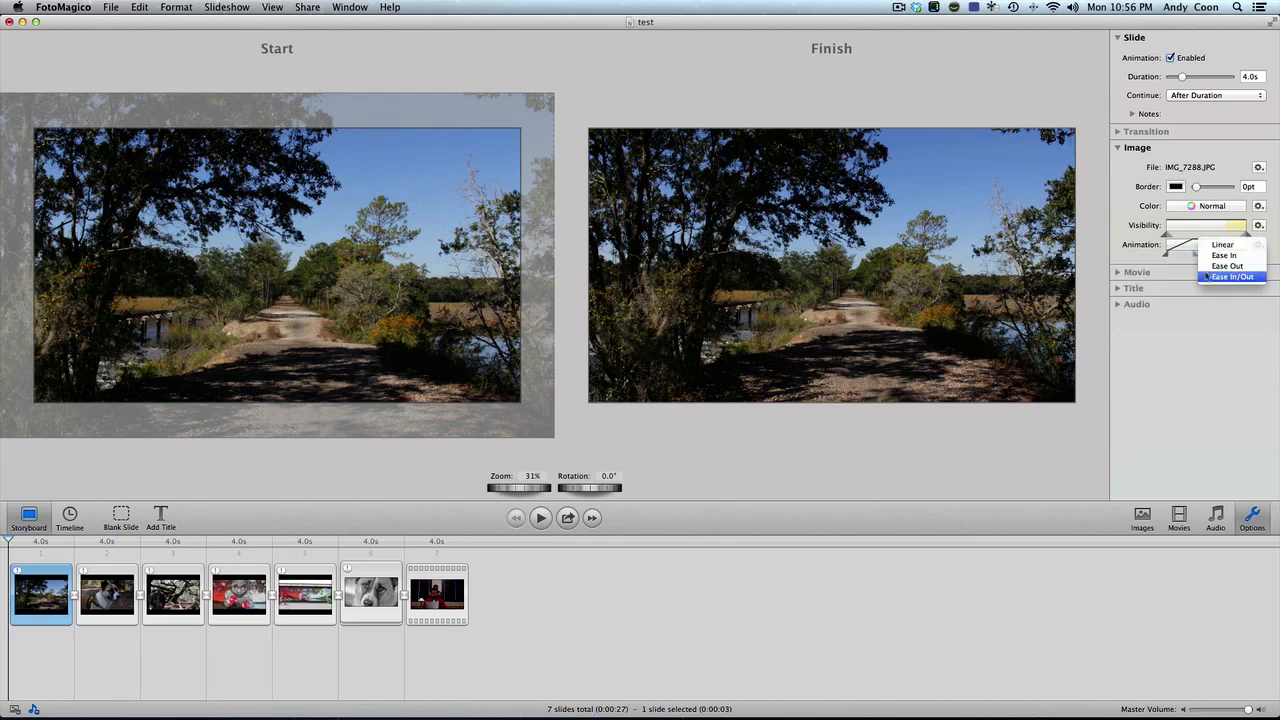
pyautogui.click(1232, 276)
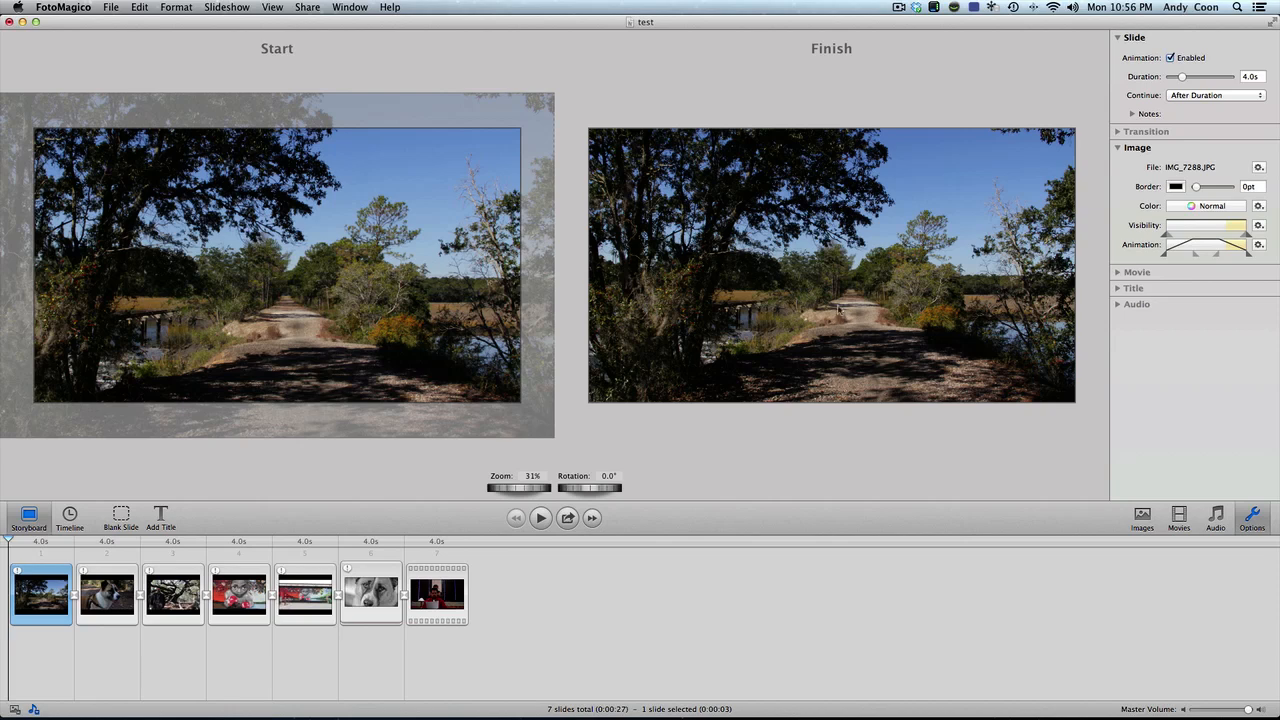
pyautogui.moveTo(1166, 258)
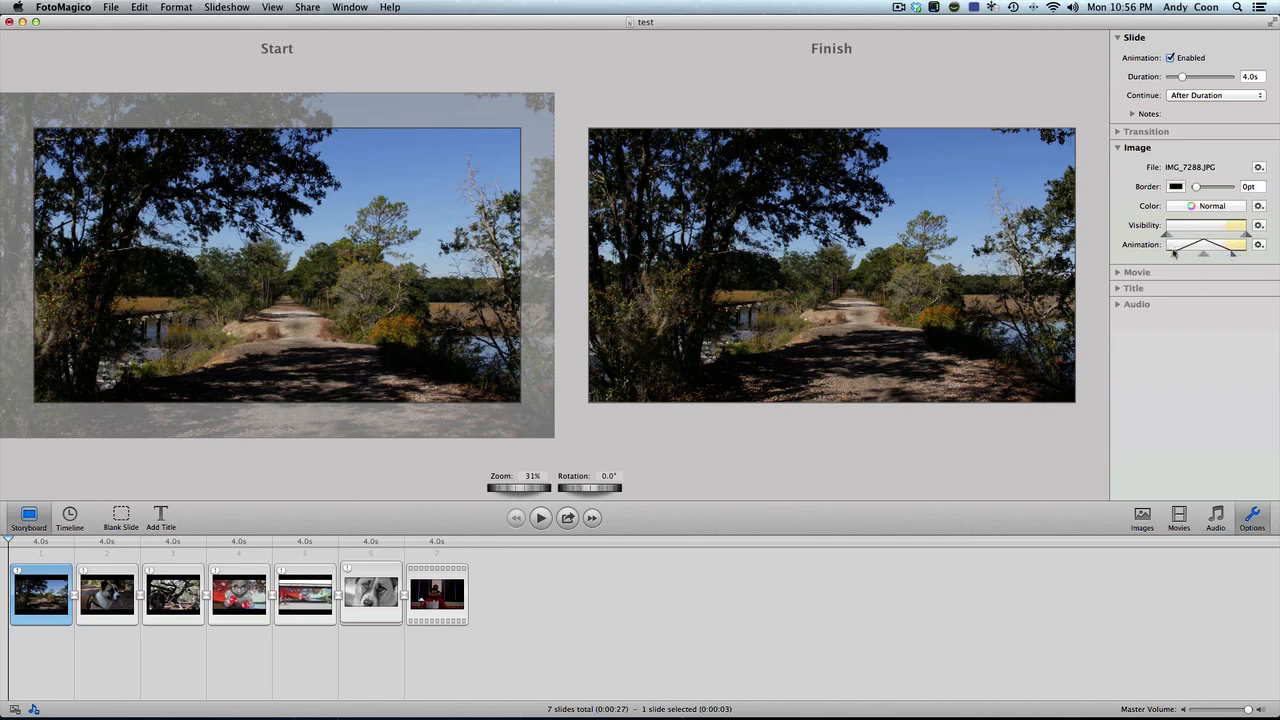
pyautogui.moveTo(1204, 244)
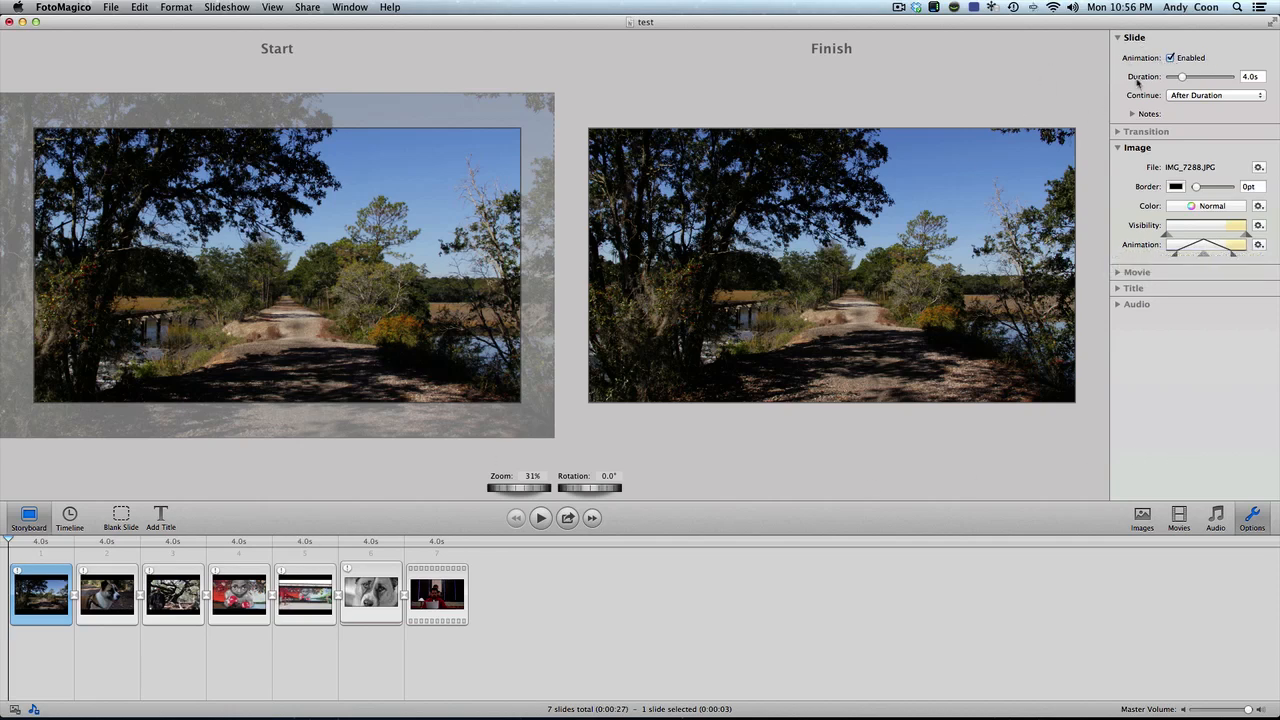
pyautogui.click(1216, 96)
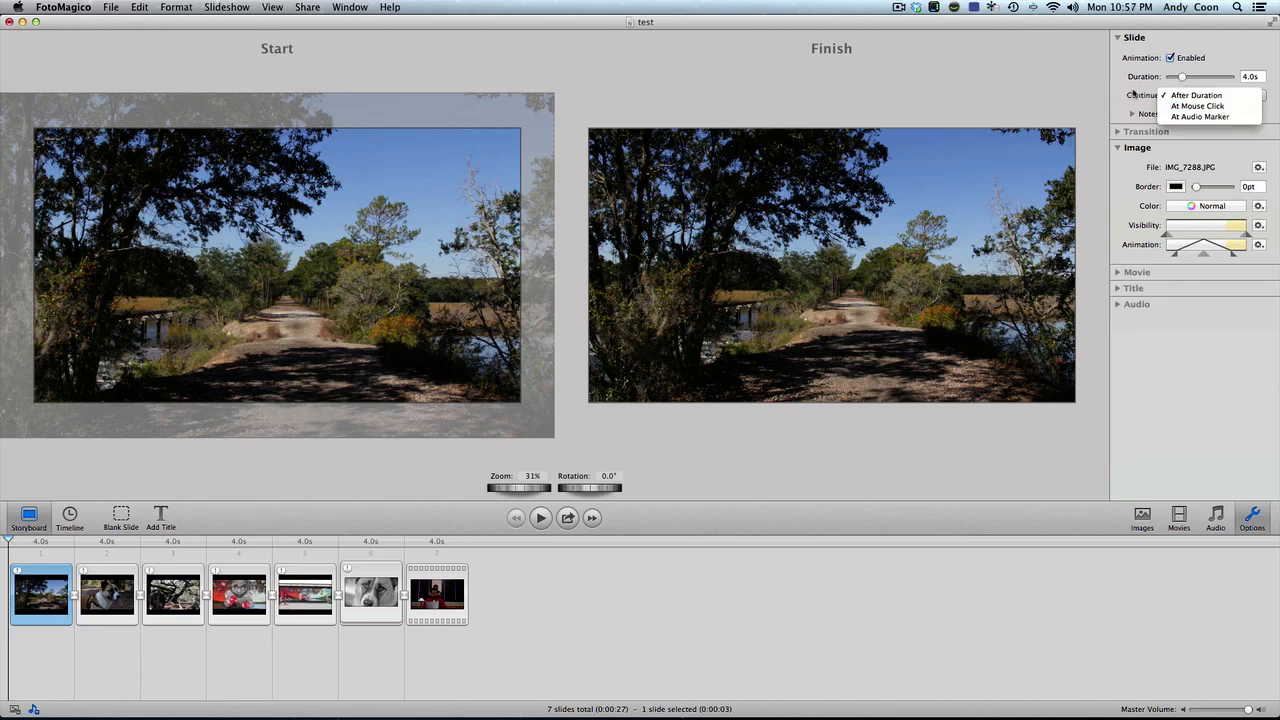
pyautogui.click(1196, 96)
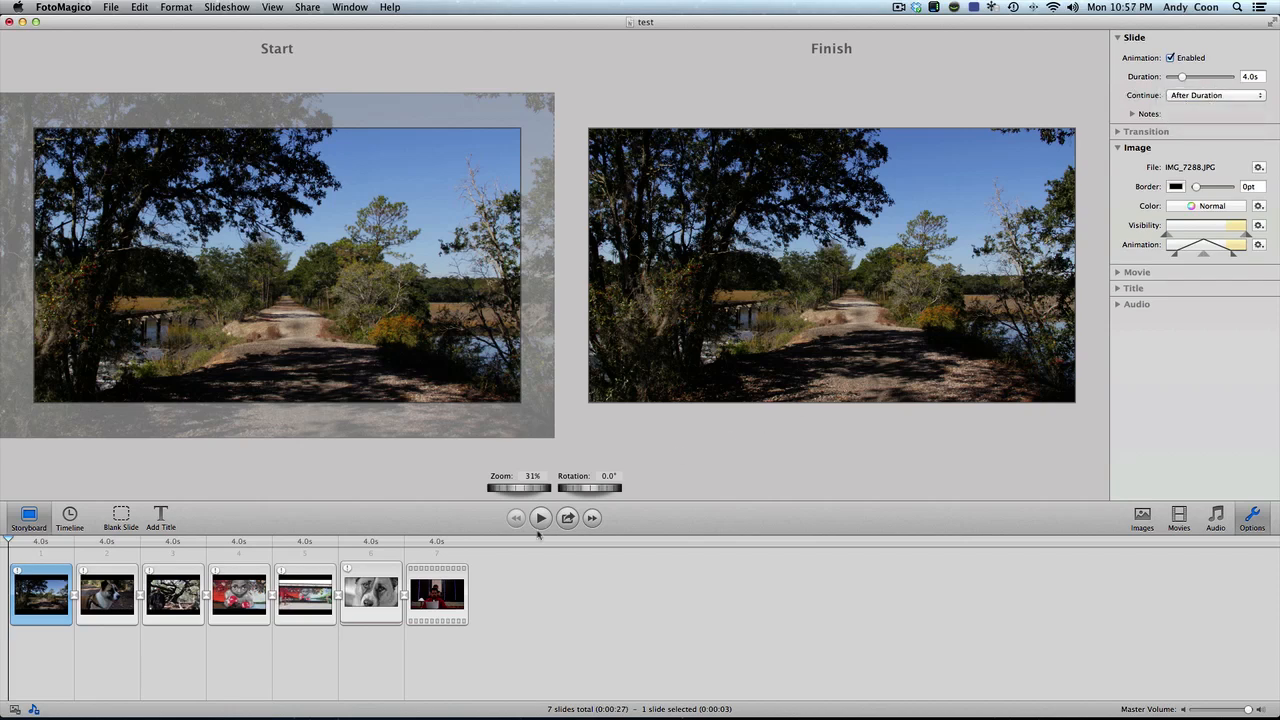
pyautogui.moveTo(650, 186)
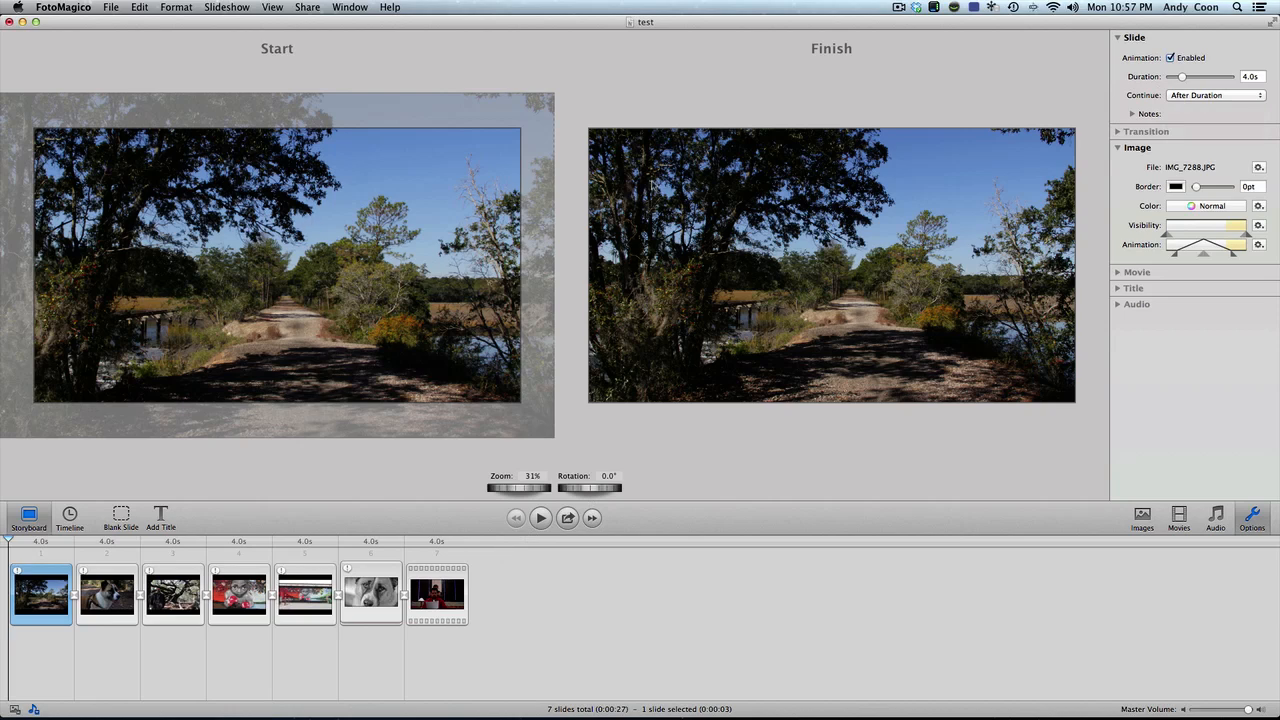
pyautogui.moveTo(764, 488)
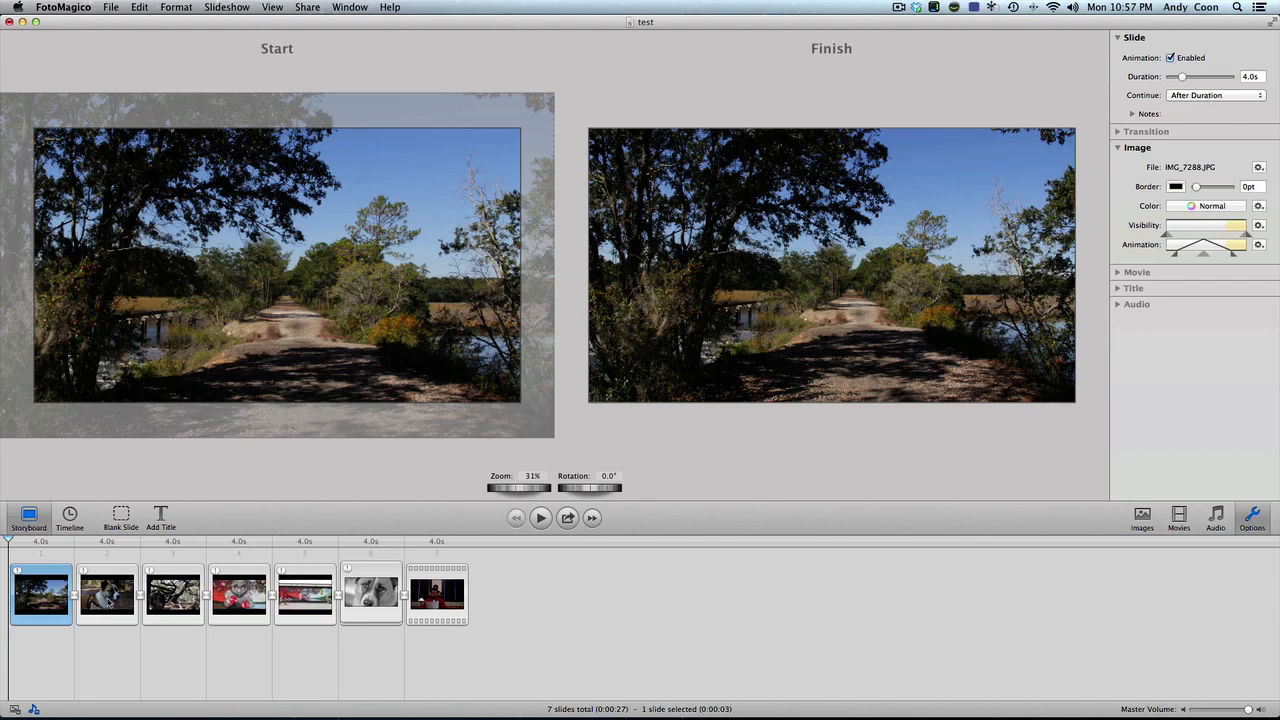
# - Make the dog slide start as a close-up and finish near full view, then select the third slide
pyautogui.click(108, 594)
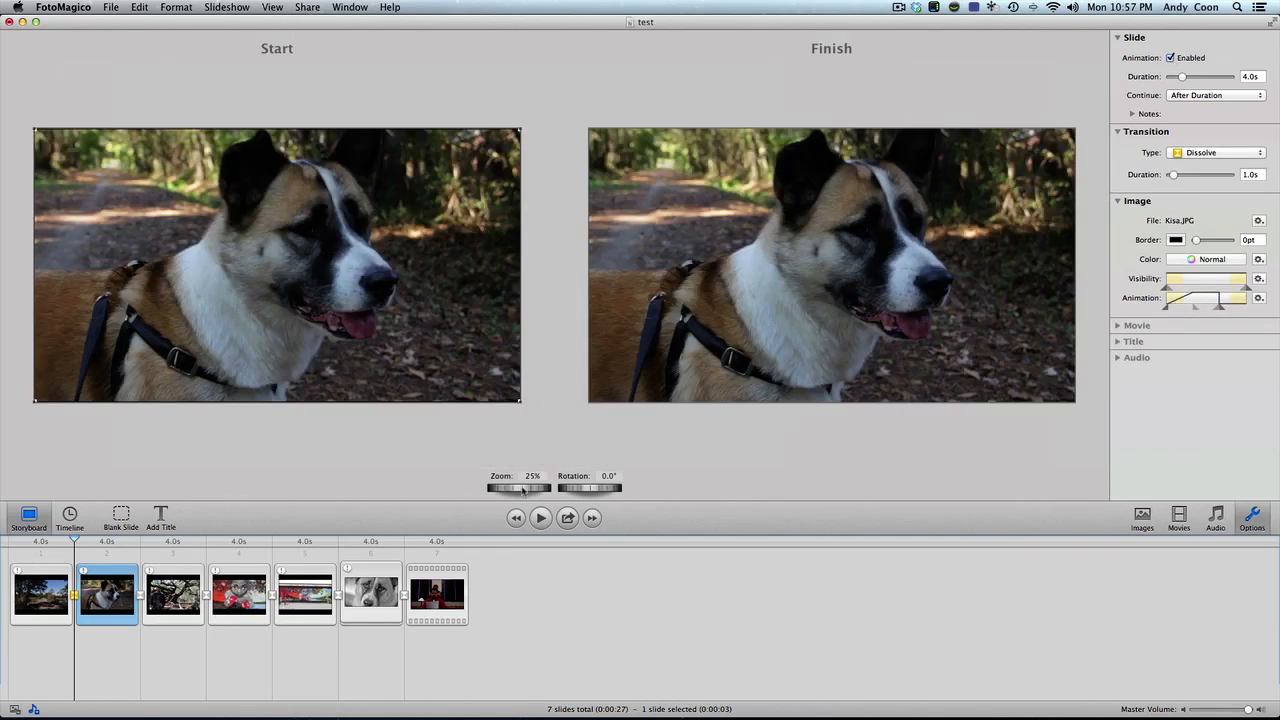
pyautogui.moveTo(520, 488); pyautogui.dragTo(548, 488)
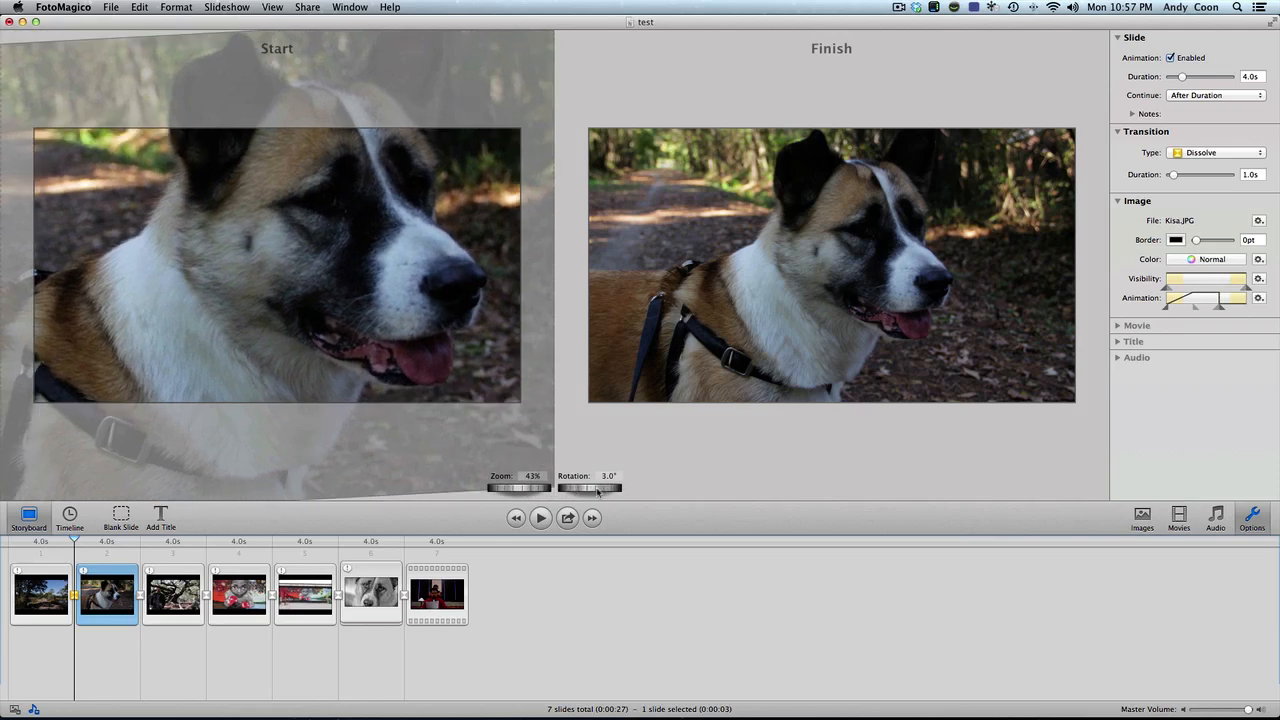
pyautogui.moveTo(596, 488); pyautogui.dragTo(572, 488)
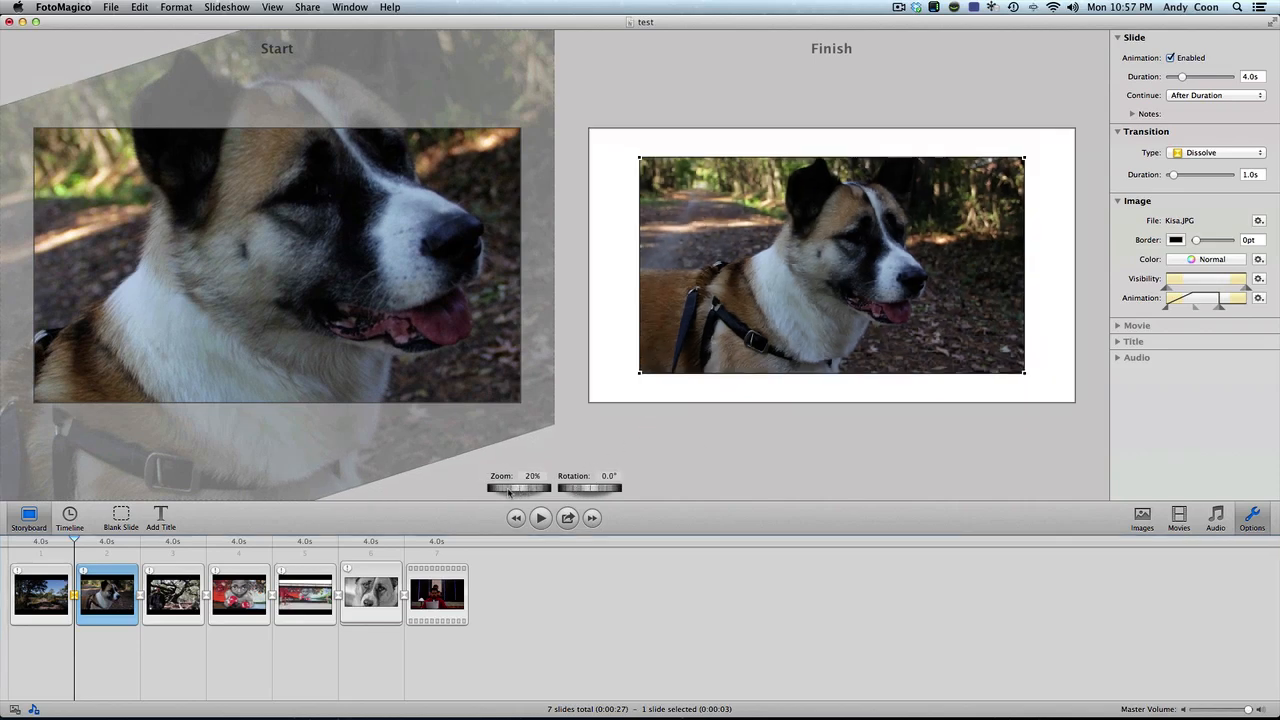
pyautogui.moveTo(516, 488); pyautogui.dragTo(544, 488)
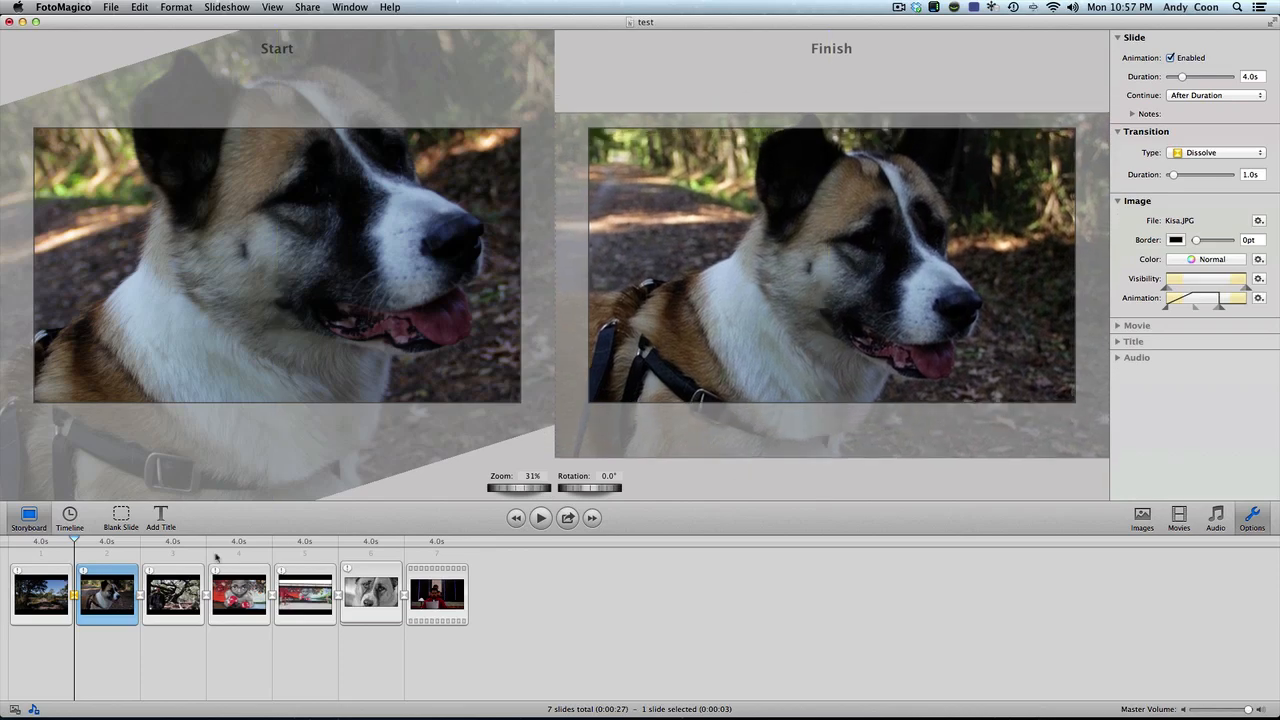
pyautogui.click(172, 594)
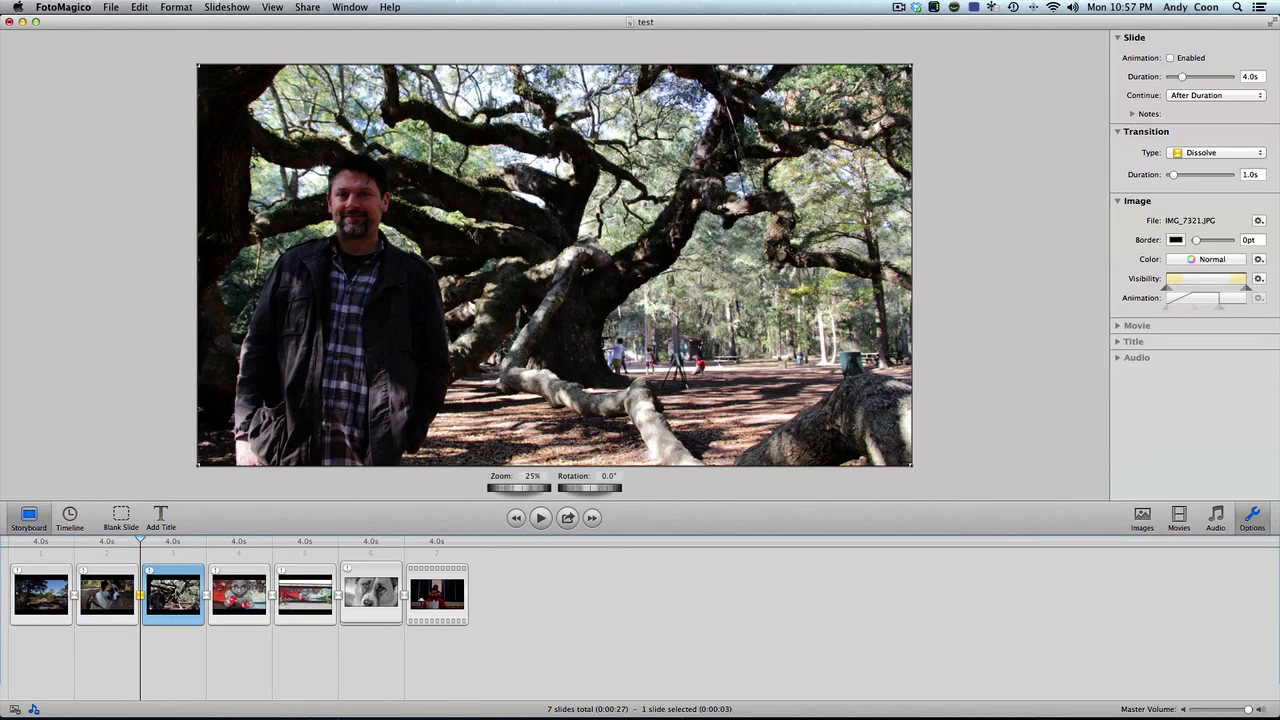
# - Enable animation on the tree portrait and enlarge its Finish frame toward the man's face
pyautogui.click(1172, 56)
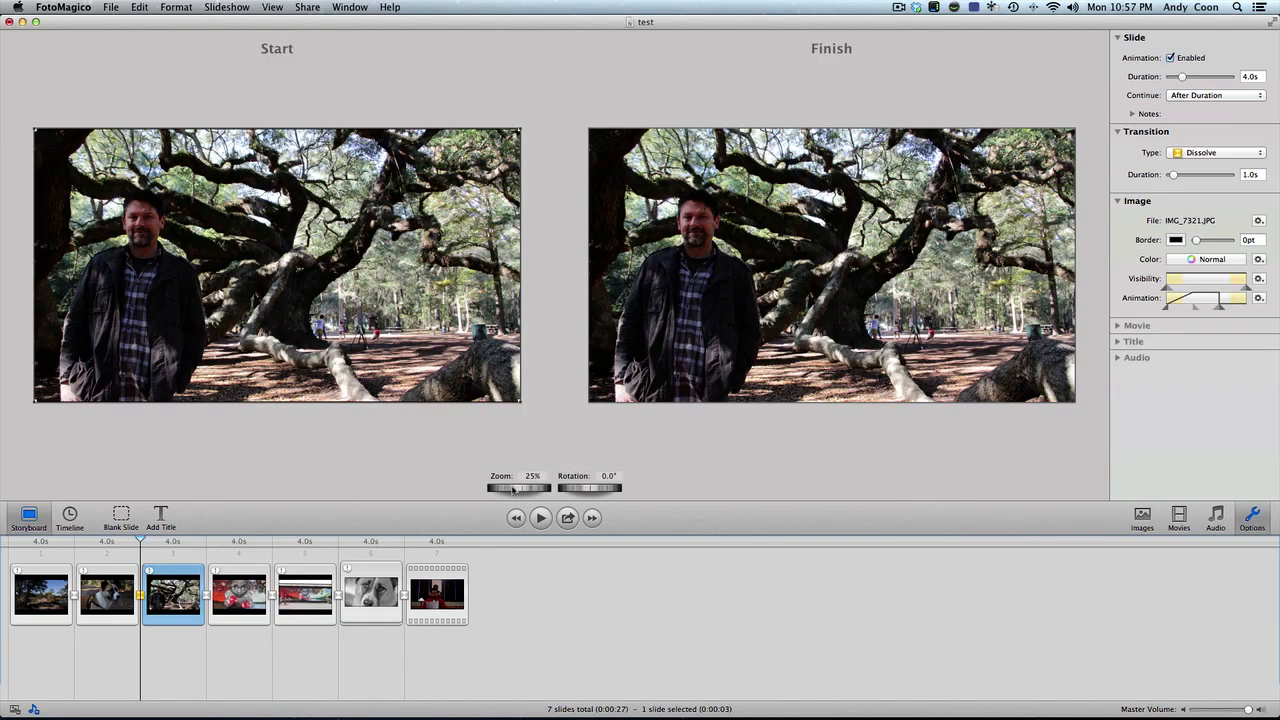
pyautogui.moveTo(510, 488); pyautogui.dragTo(524, 488)
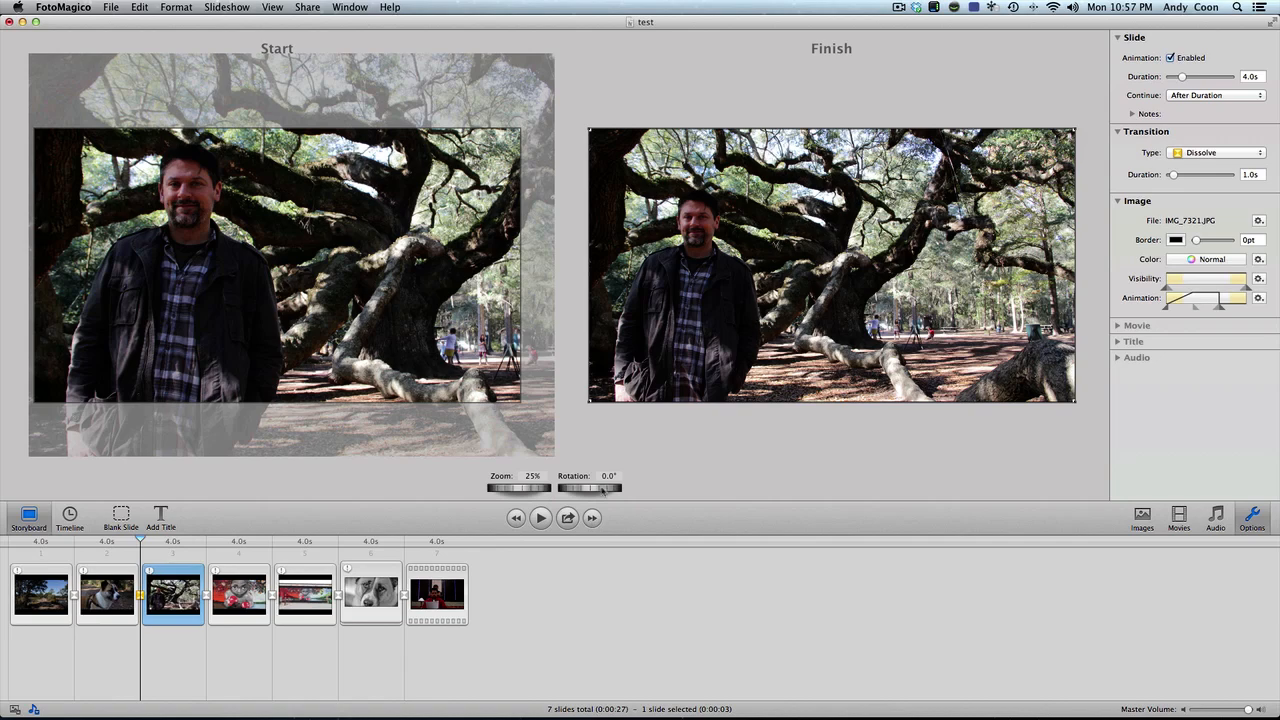
pyautogui.moveTo(530, 492)
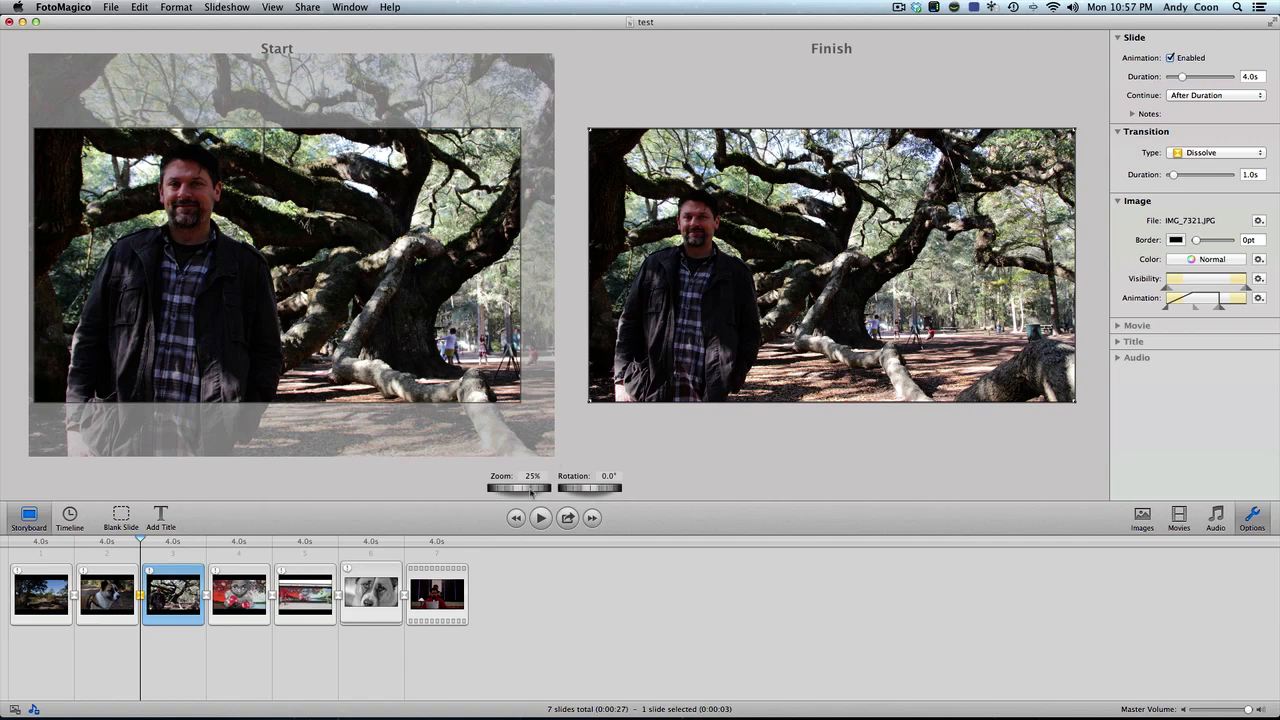
pyautogui.moveTo(530, 488); pyautogui.dragTo(548, 488)
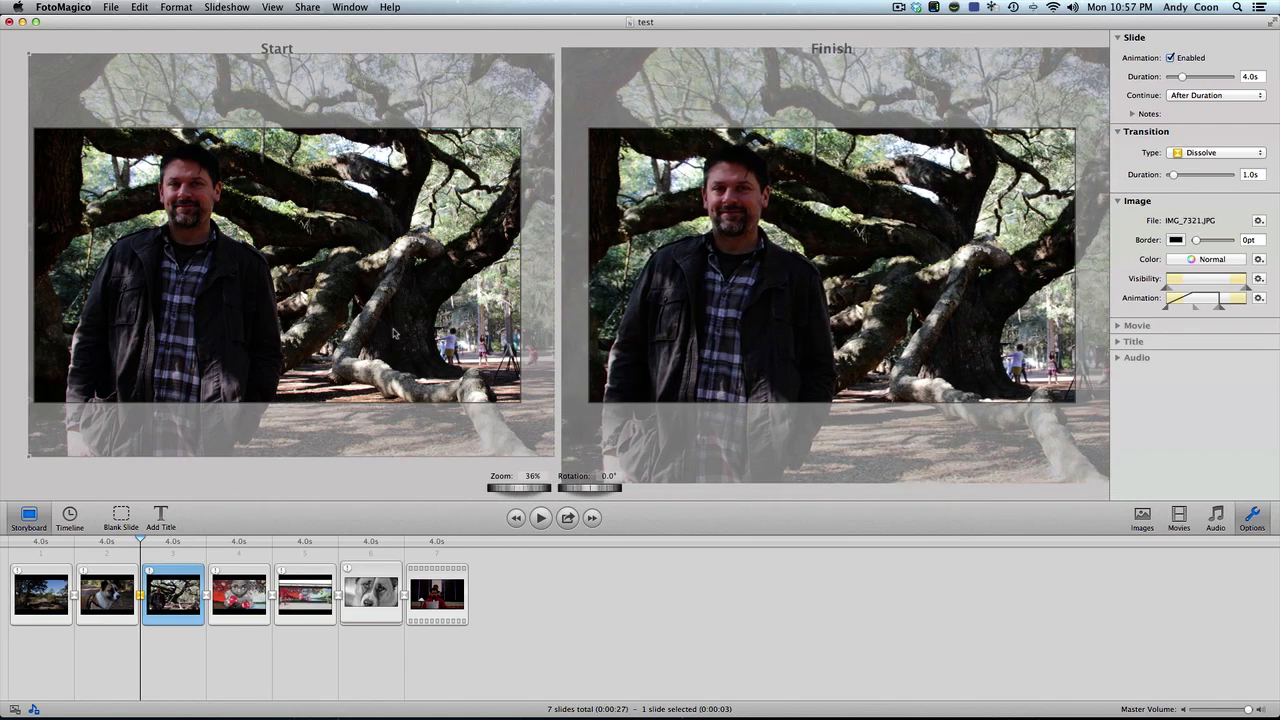
pyautogui.moveTo(696, 324)
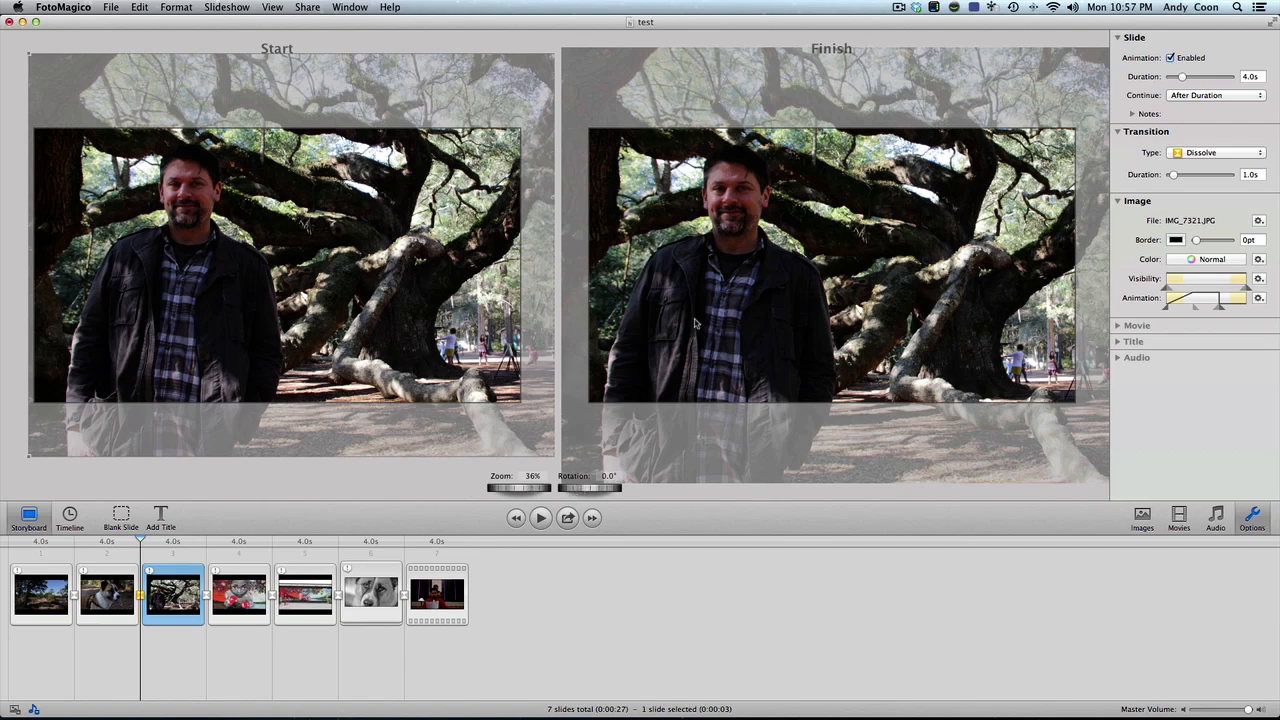
pyautogui.moveTo(520, 488); pyautogui.dragTo(536, 488)
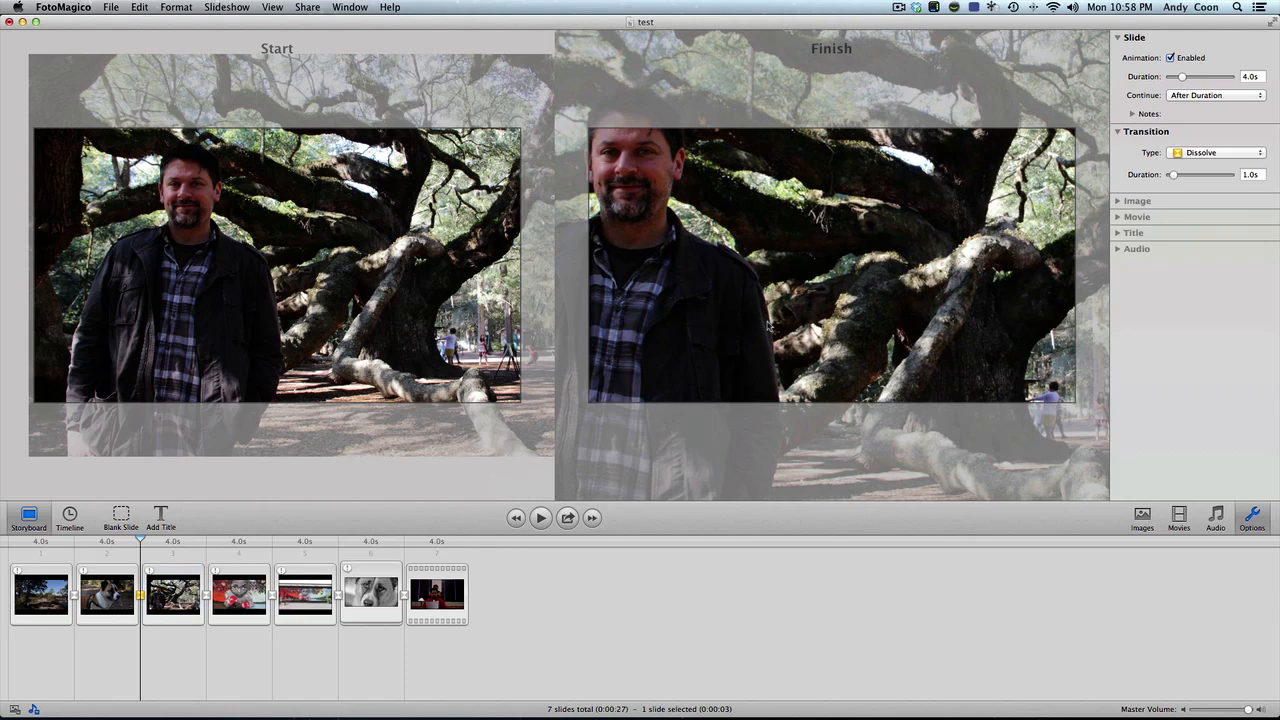
pyautogui.click(172, 596)
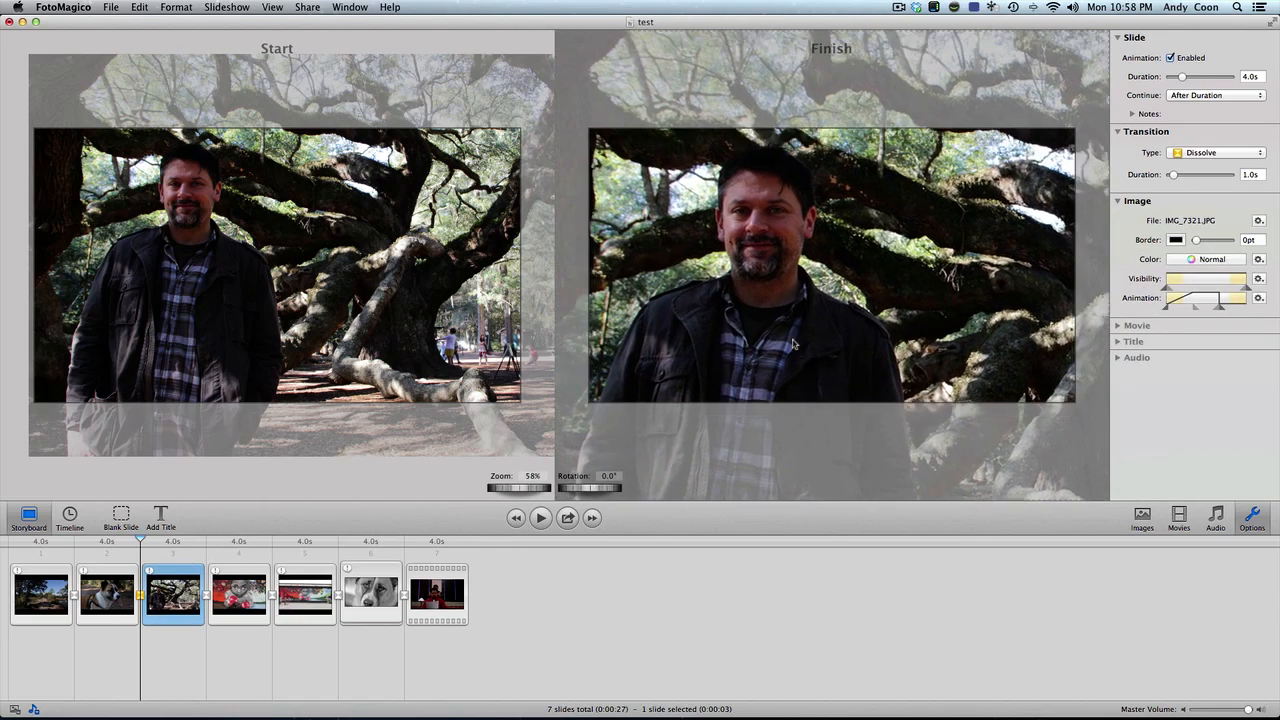
pyautogui.moveTo(760, 260)
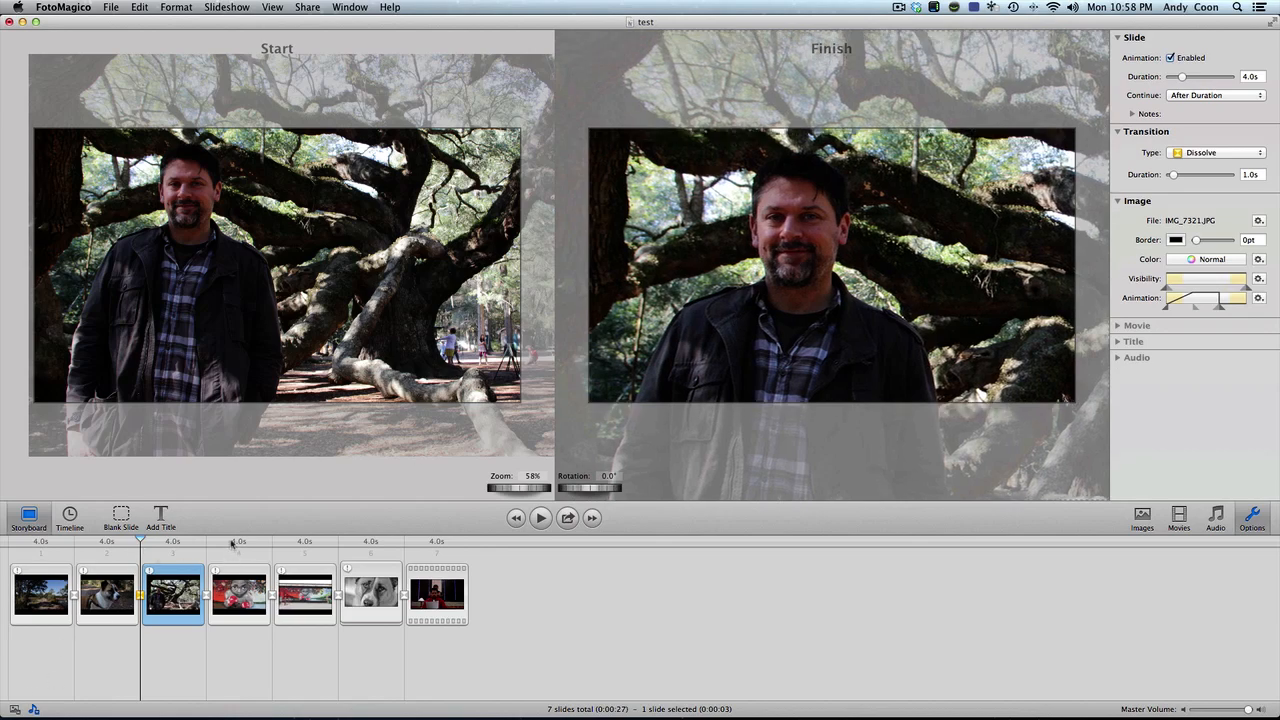
# - Enlarge the boxer mural slide's Finish frame on the boxer, then select the wide mural slide
pyautogui.click(240, 594)
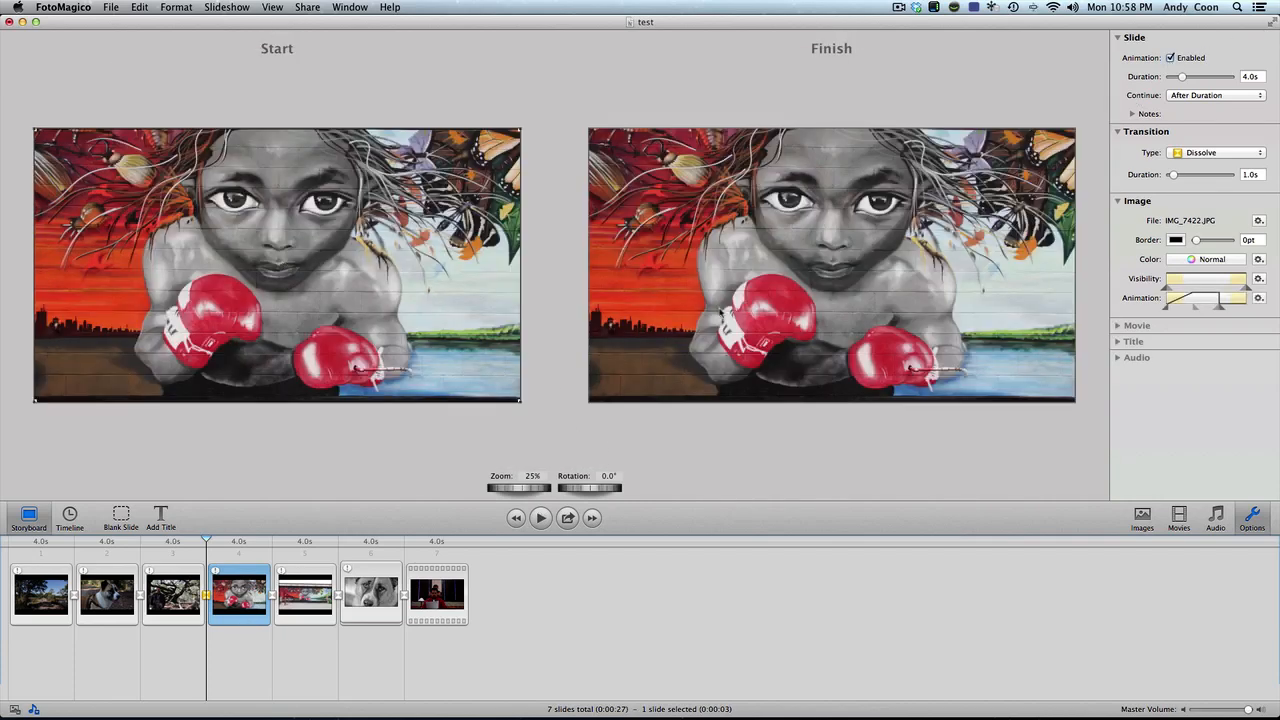
pyautogui.moveTo(520, 488); pyautogui.dragTo(528, 488)
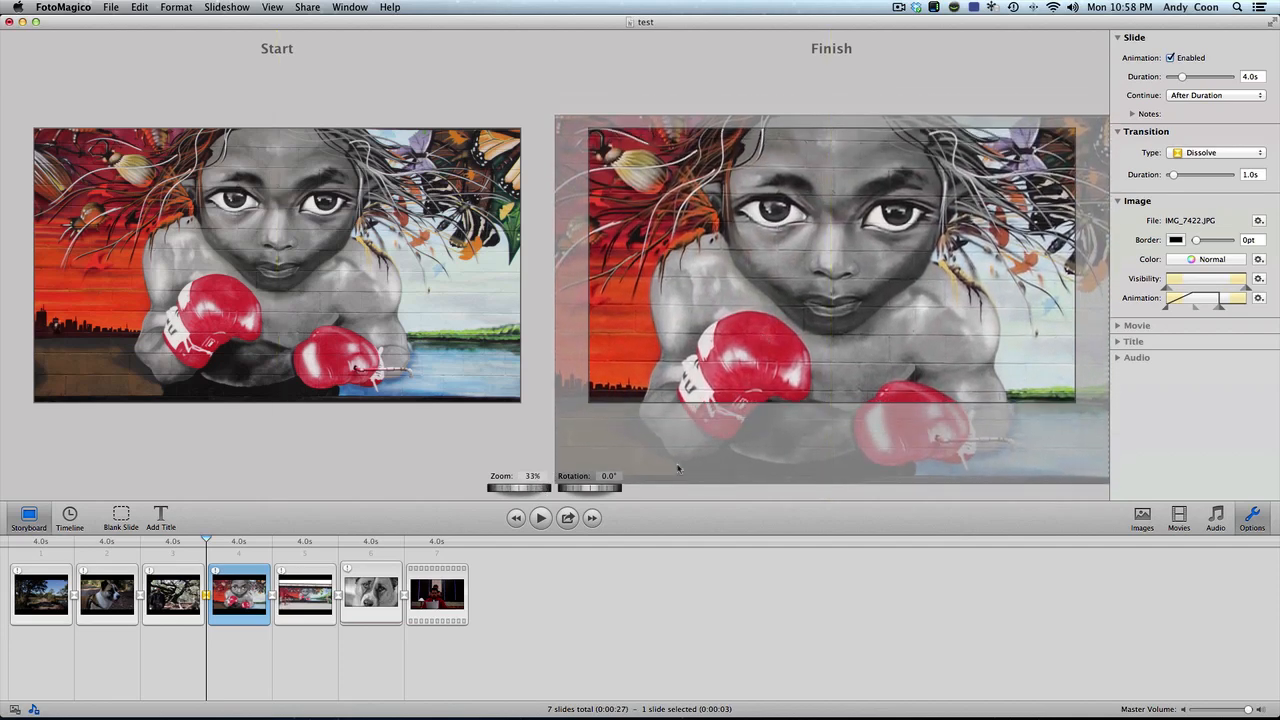
pyautogui.click(304, 596)
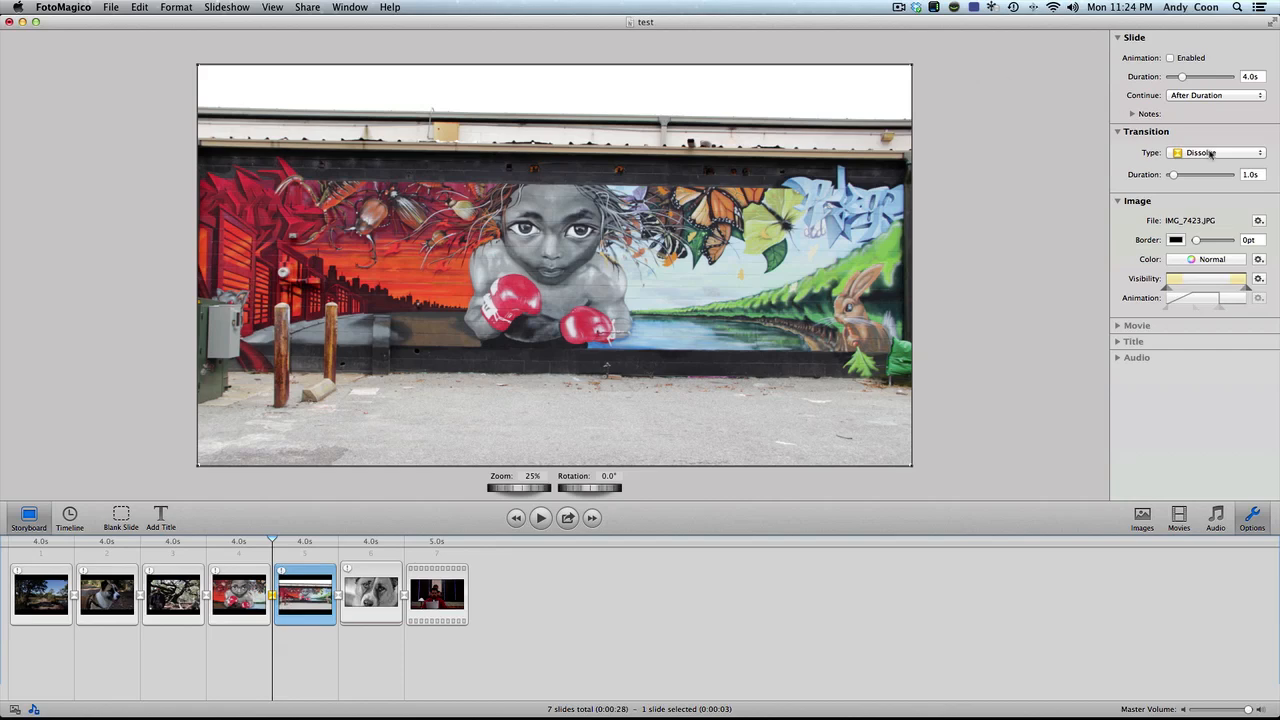
pyautogui.moveTo(1210, 152)
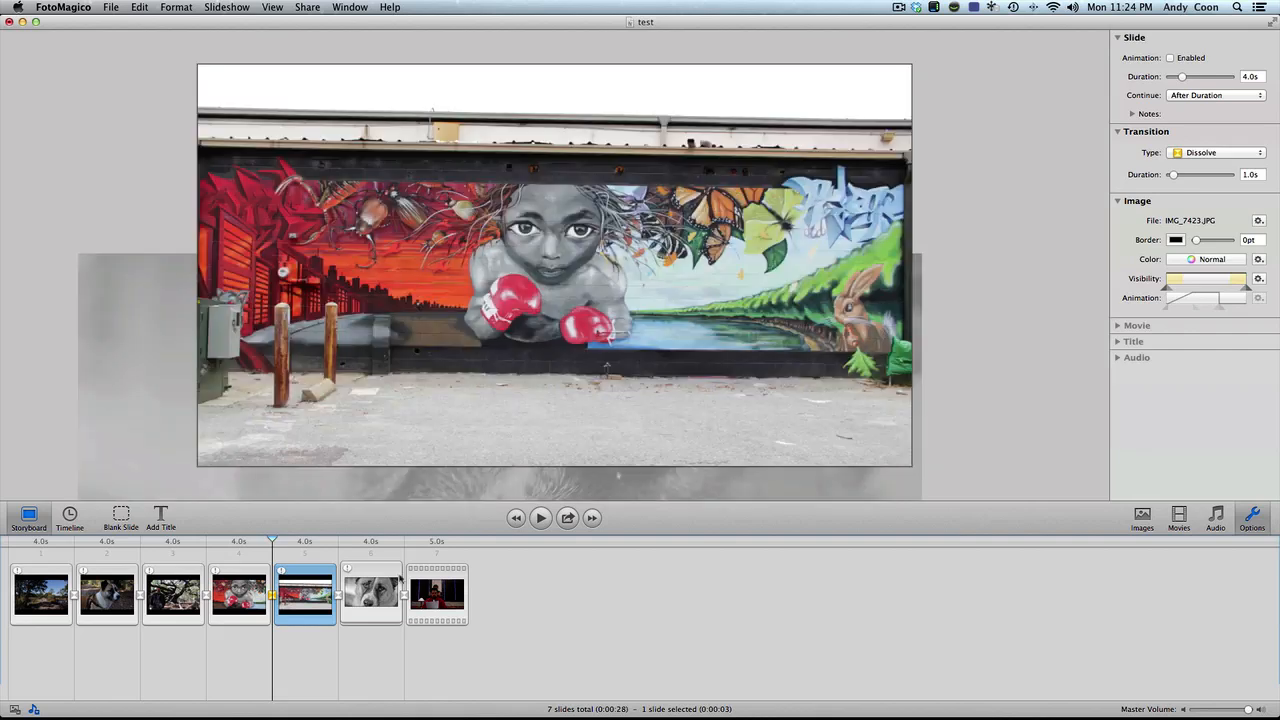
pyautogui.click(1216, 152)
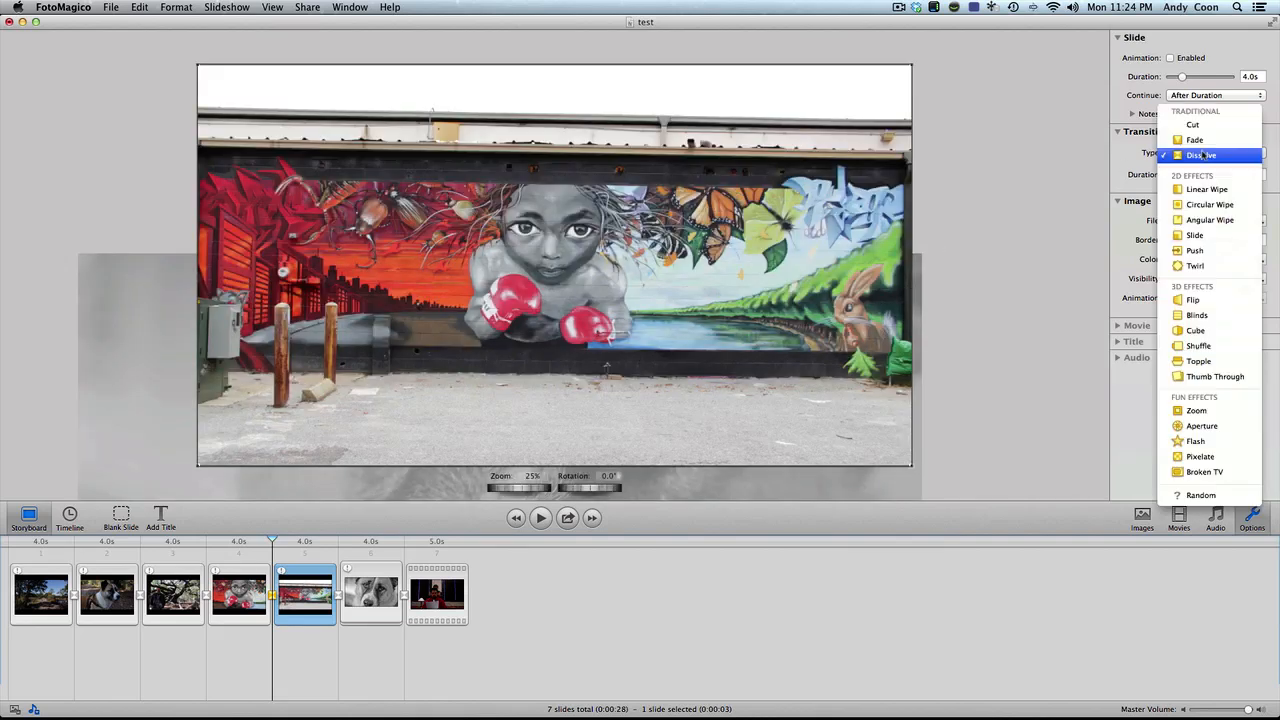
pyautogui.moveTo(1192, 124)
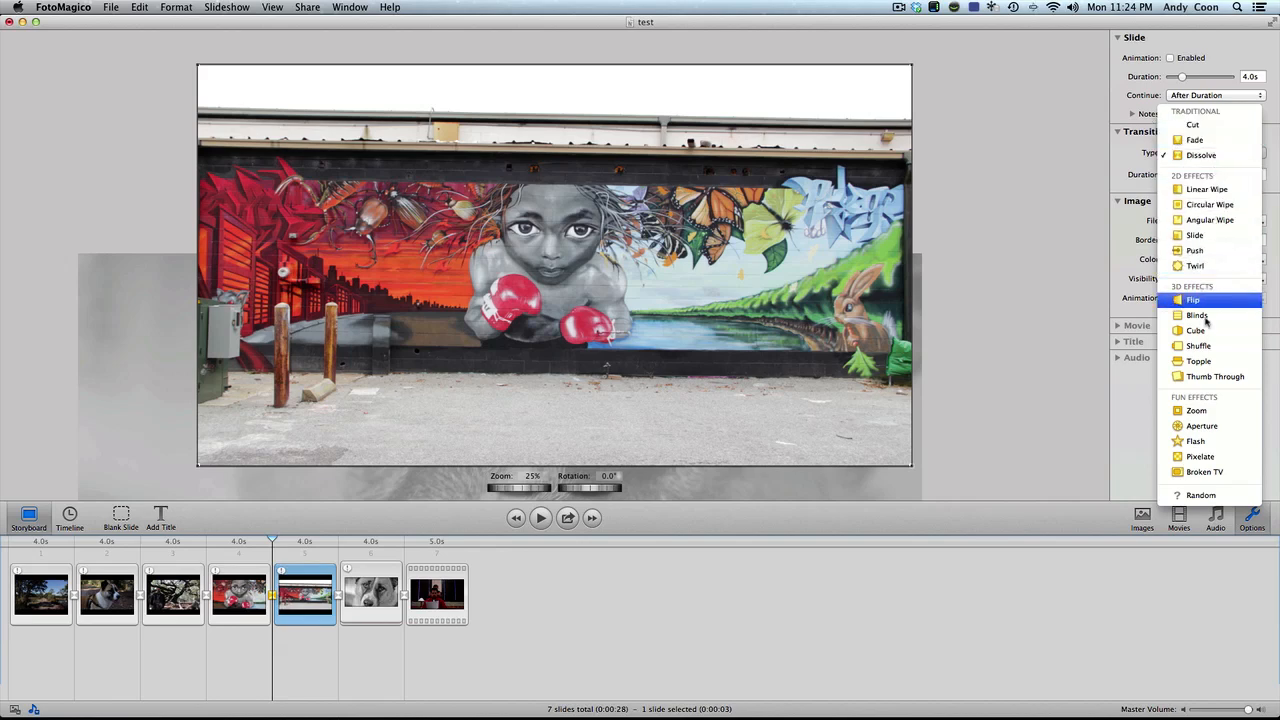
pyautogui.moveTo(1216, 276)
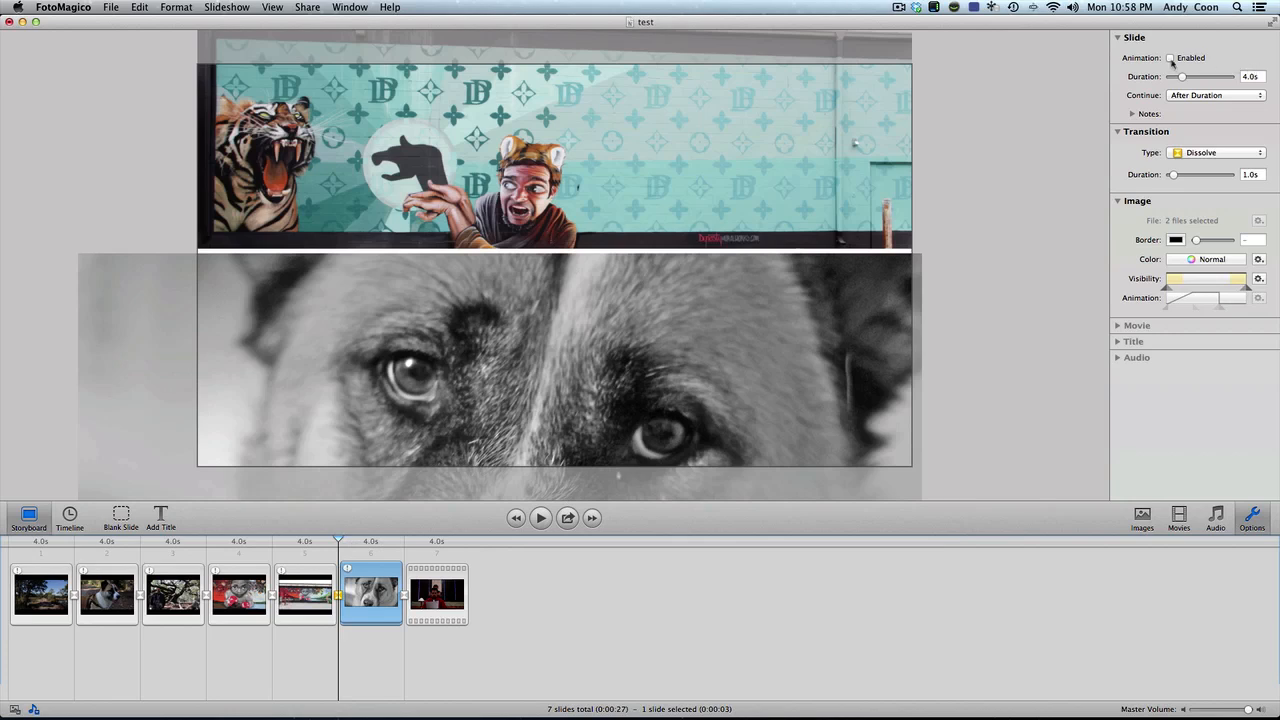
# - Enable animation on slide 6 and select the dog photo layer over the tiger mural
pyautogui.click(1170, 56)
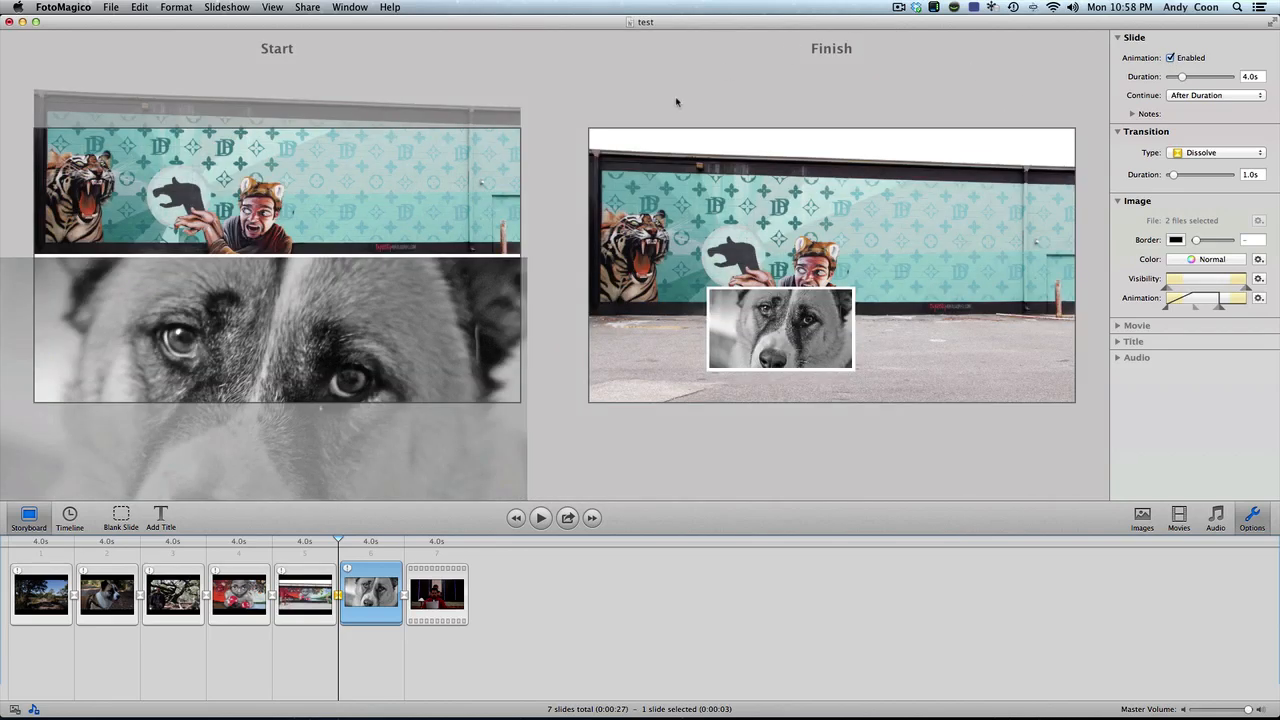
pyautogui.moveTo(294, 374)
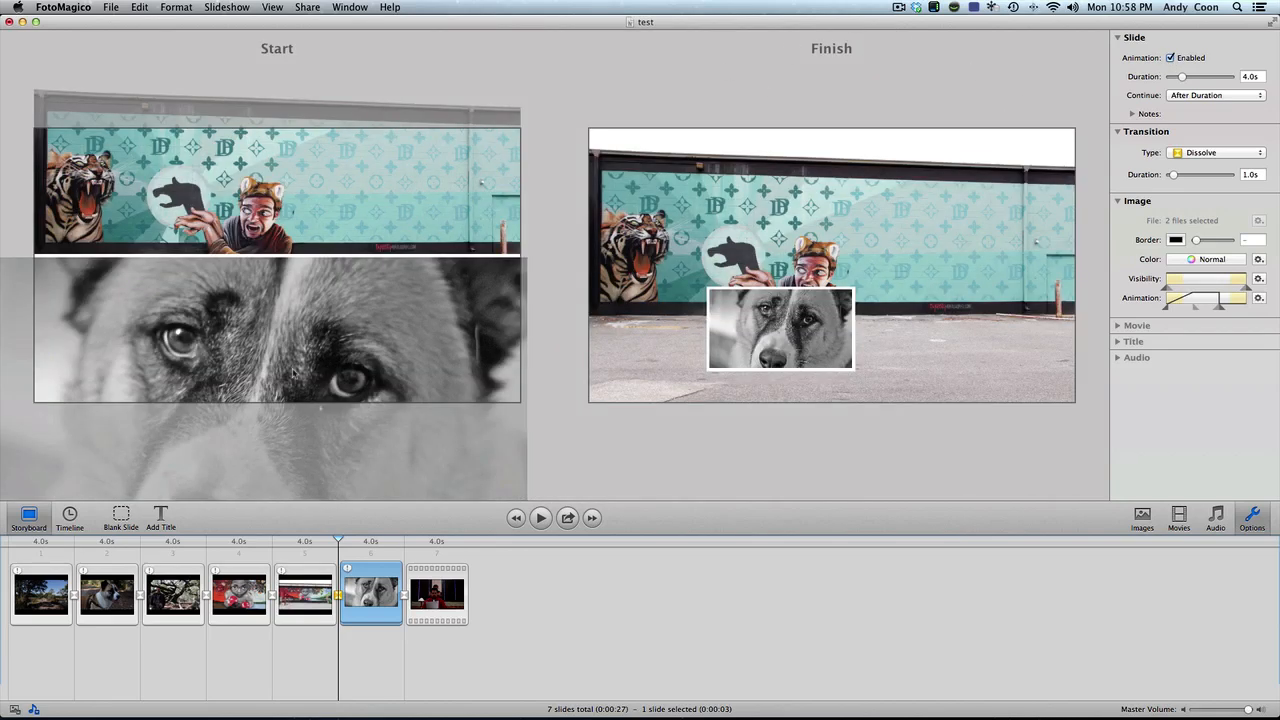
pyautogui.moveTo(548, 244)
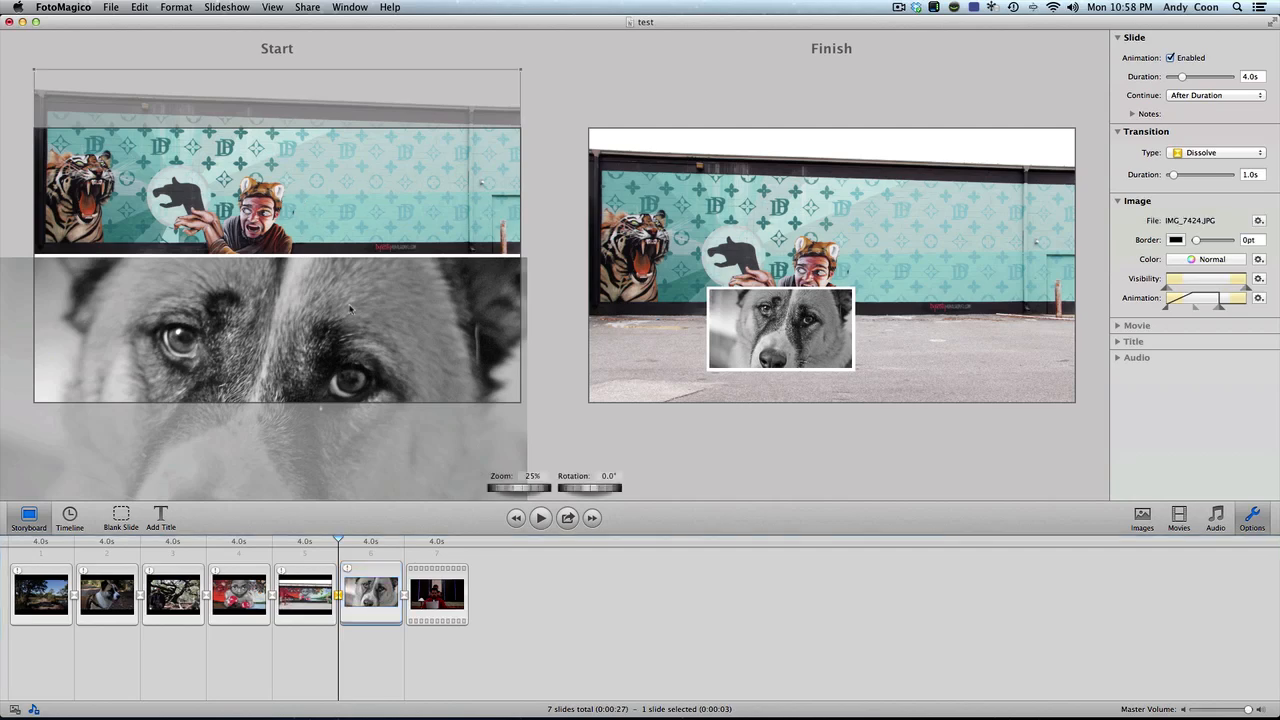
pyautogui.click(370, 596)
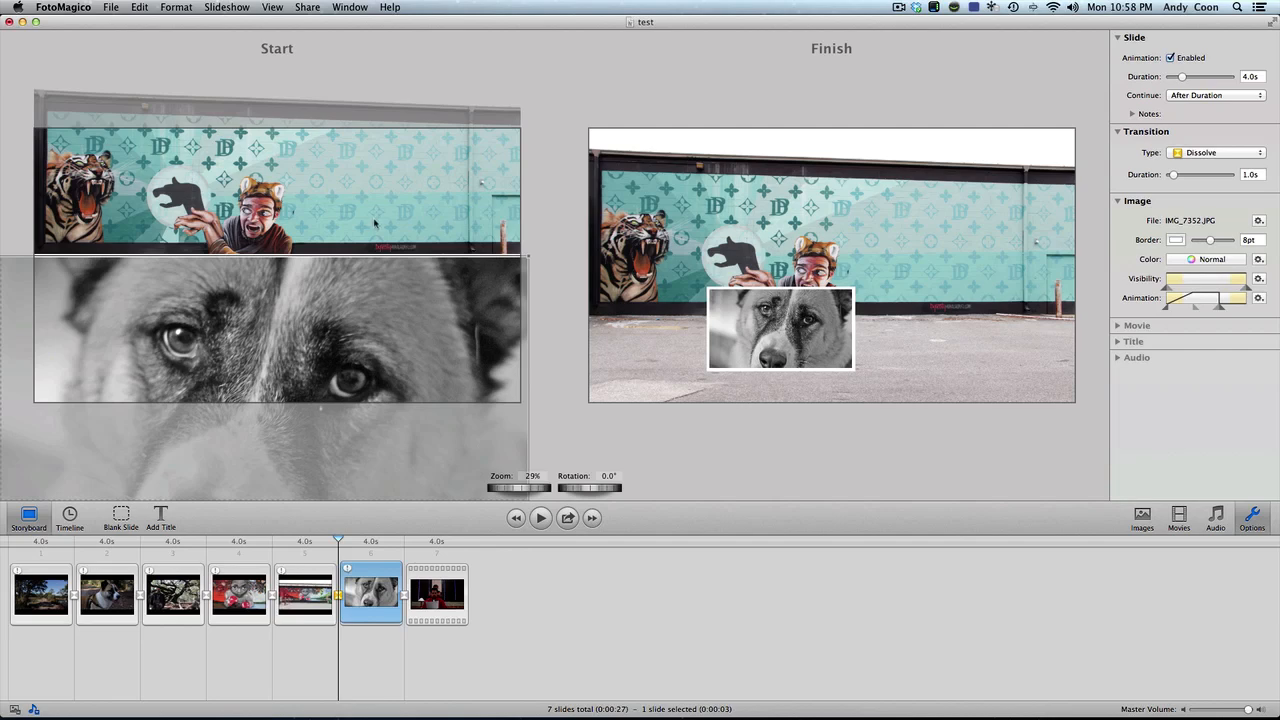
pyautogui.moveTo(496, 44)
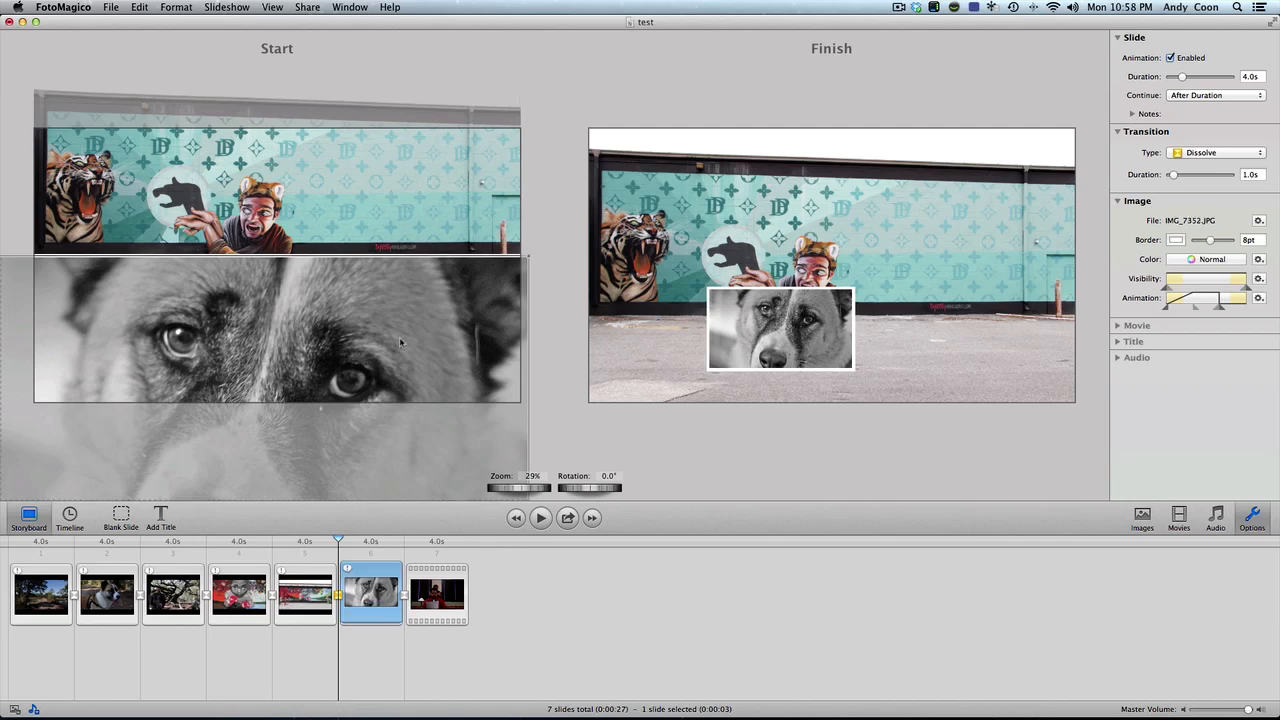
pyautogui.moveTo(748, 384)
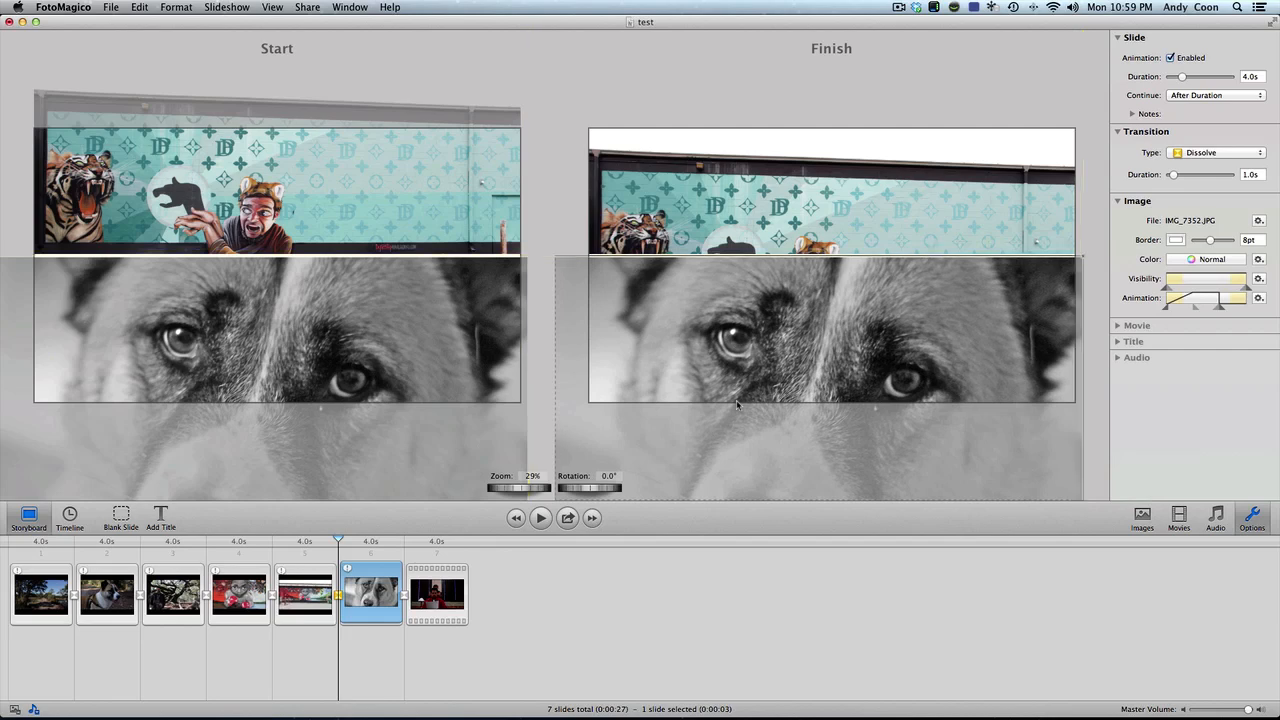
pyautogui.moveTo(684, 208)
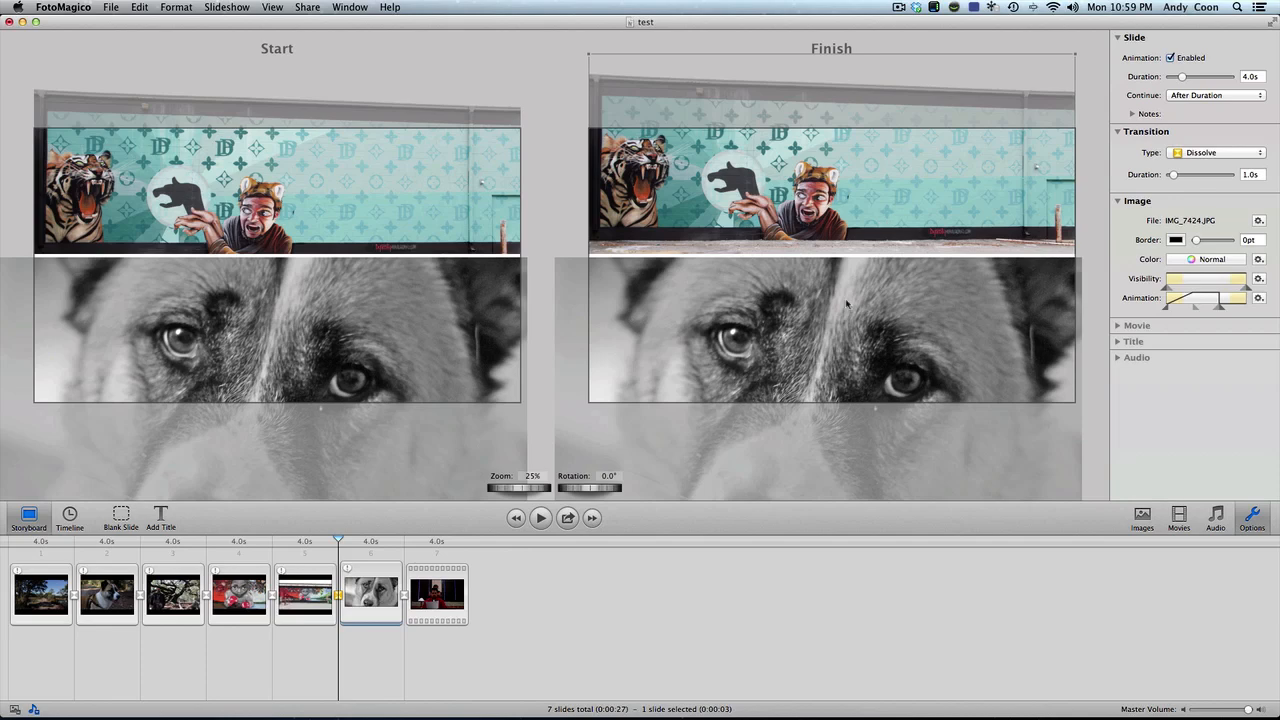
pyautogui.moveTo(690, 180)
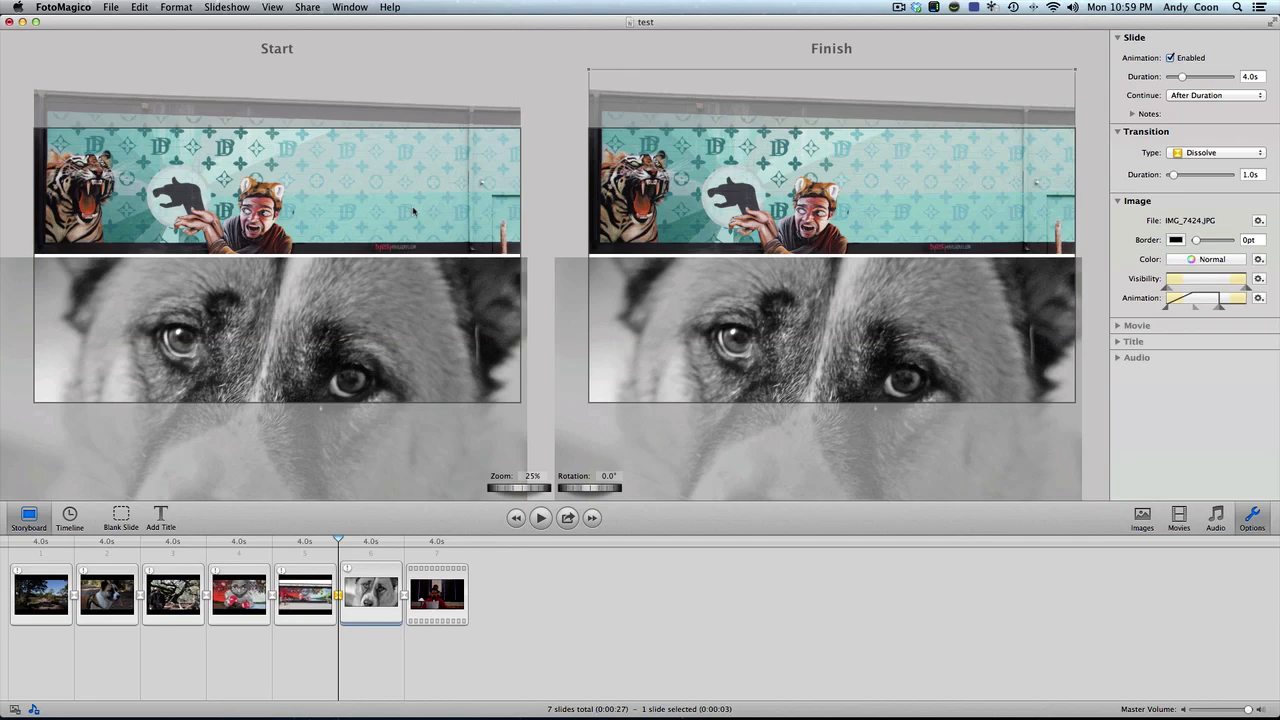
pyautogui.moveTo(678, 24)
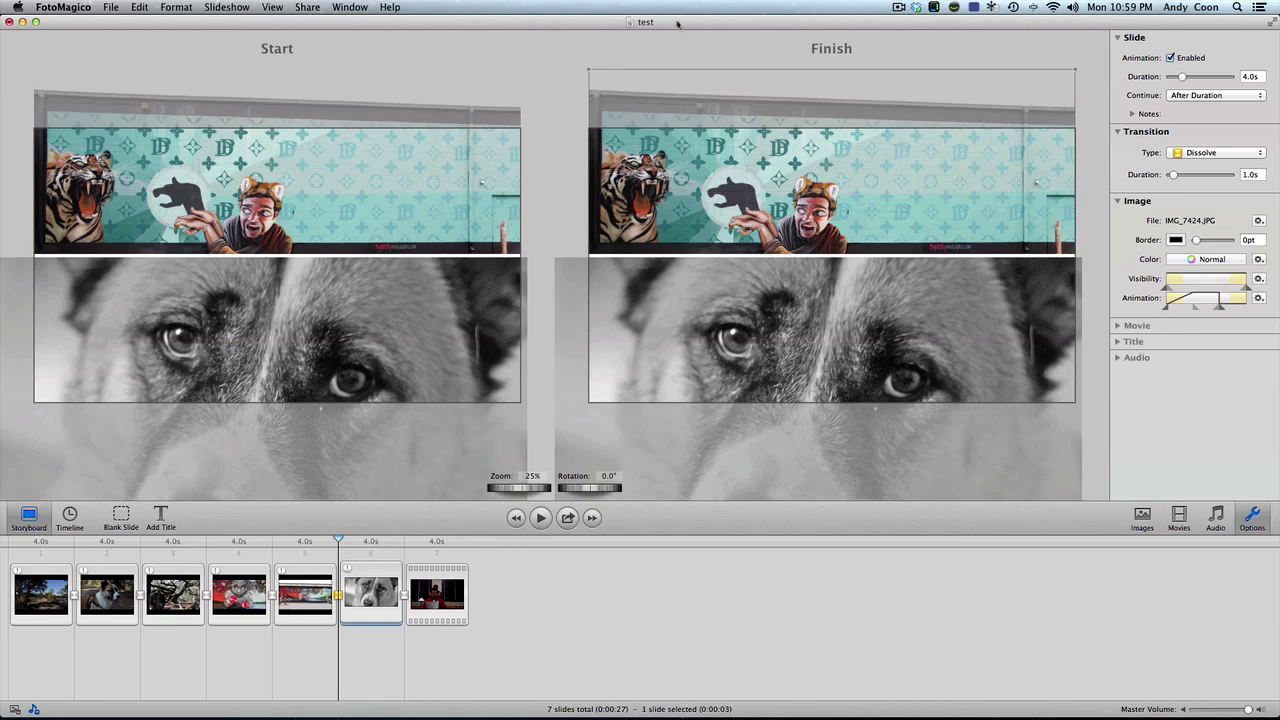
pyautogui.moveTo(688, 336)
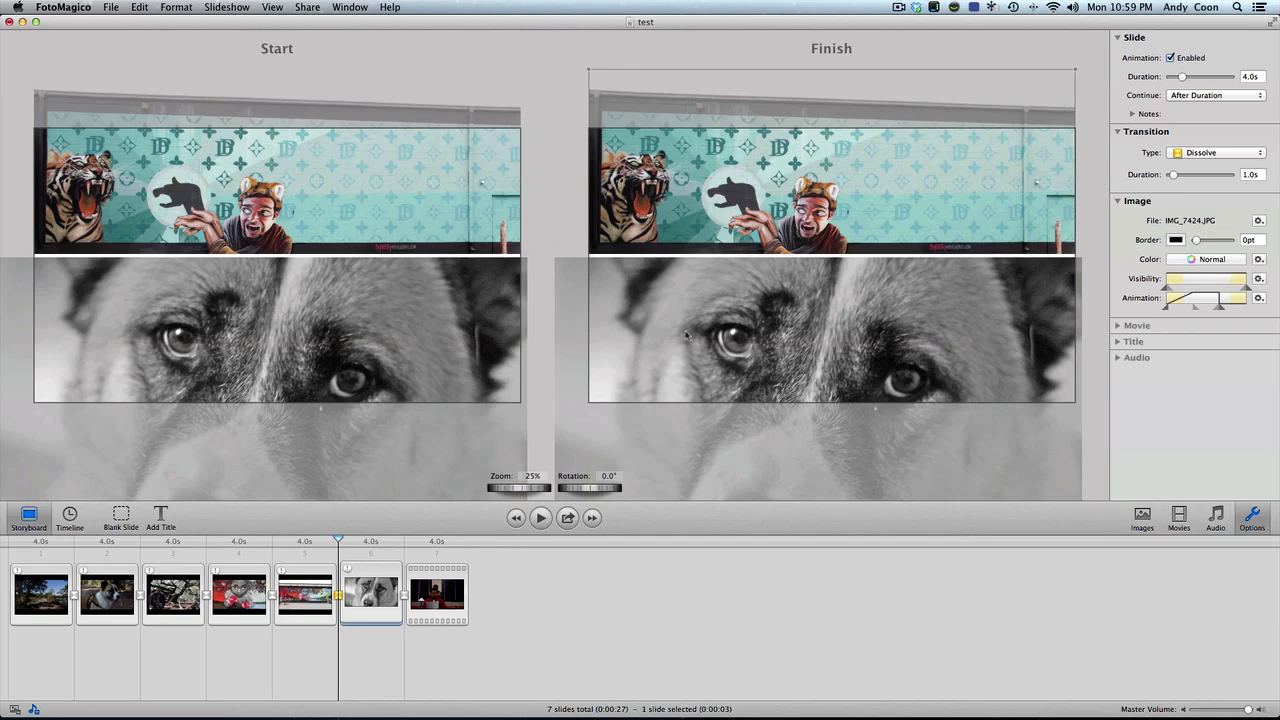
pyautogui.moveTo(810, 328)
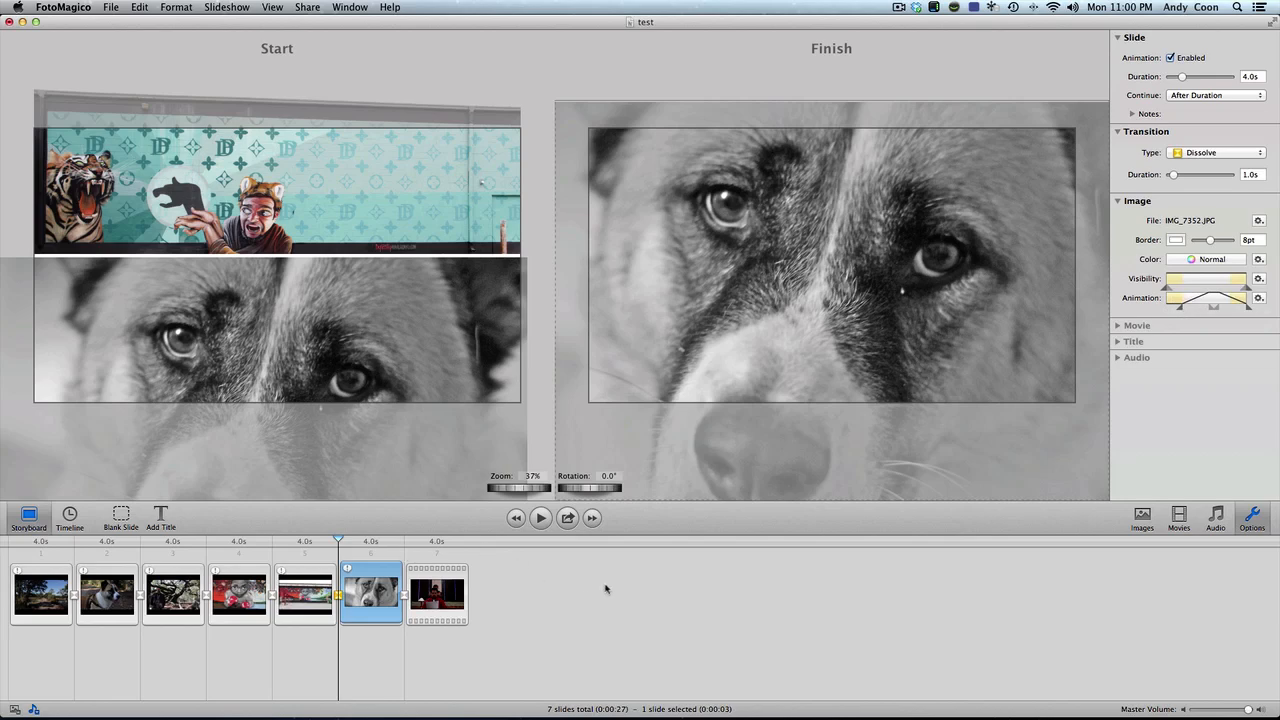
# - Set the closing movie slide's duration to 5.0 seconds and bring up the Audio browser
pyautogui.click(436, 596)
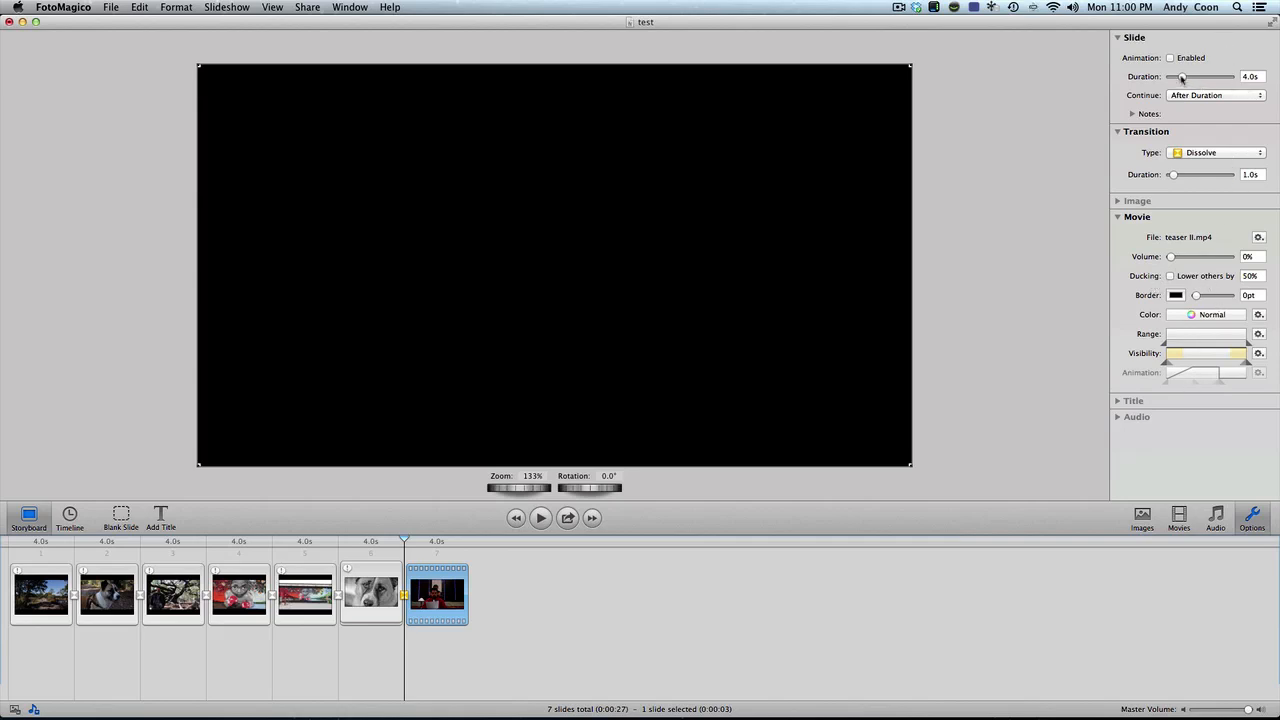
pyautogui.moveTo(1180, 76); pyautogui.dragTo(1190, 76)
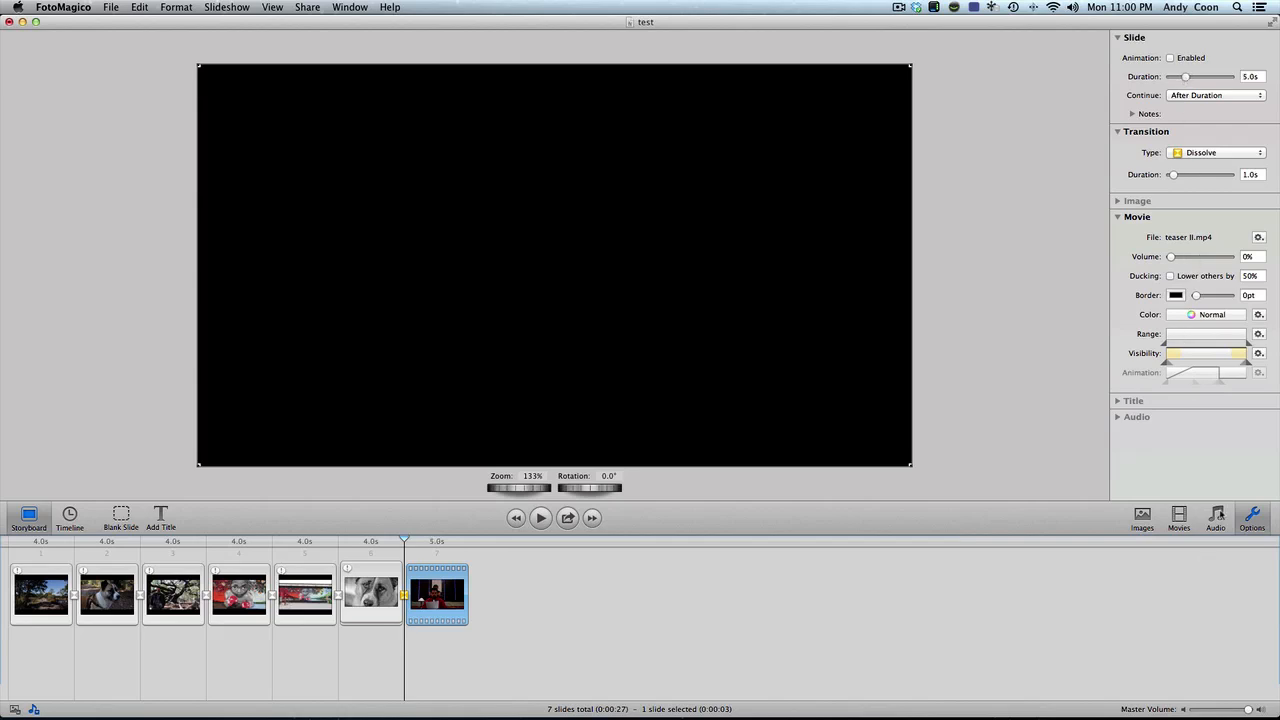
pyautogui.click(1216, 518)
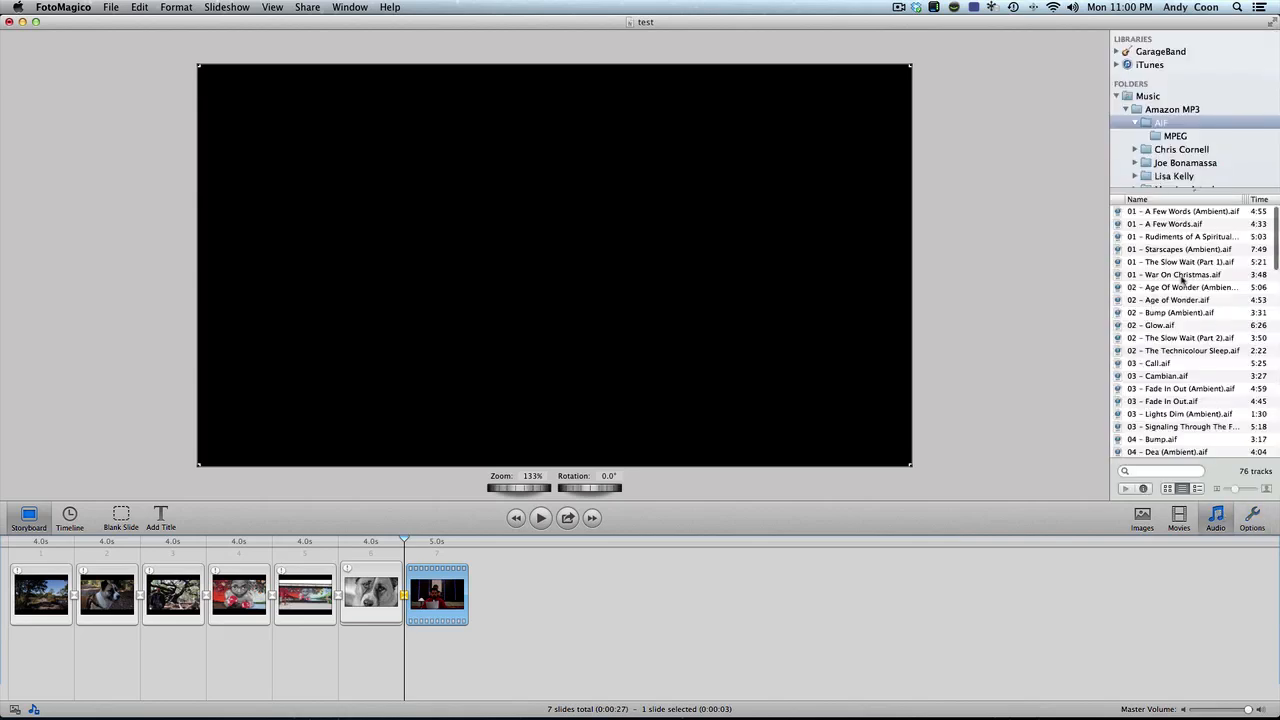
pyautogui.moveTo(1190, 356)
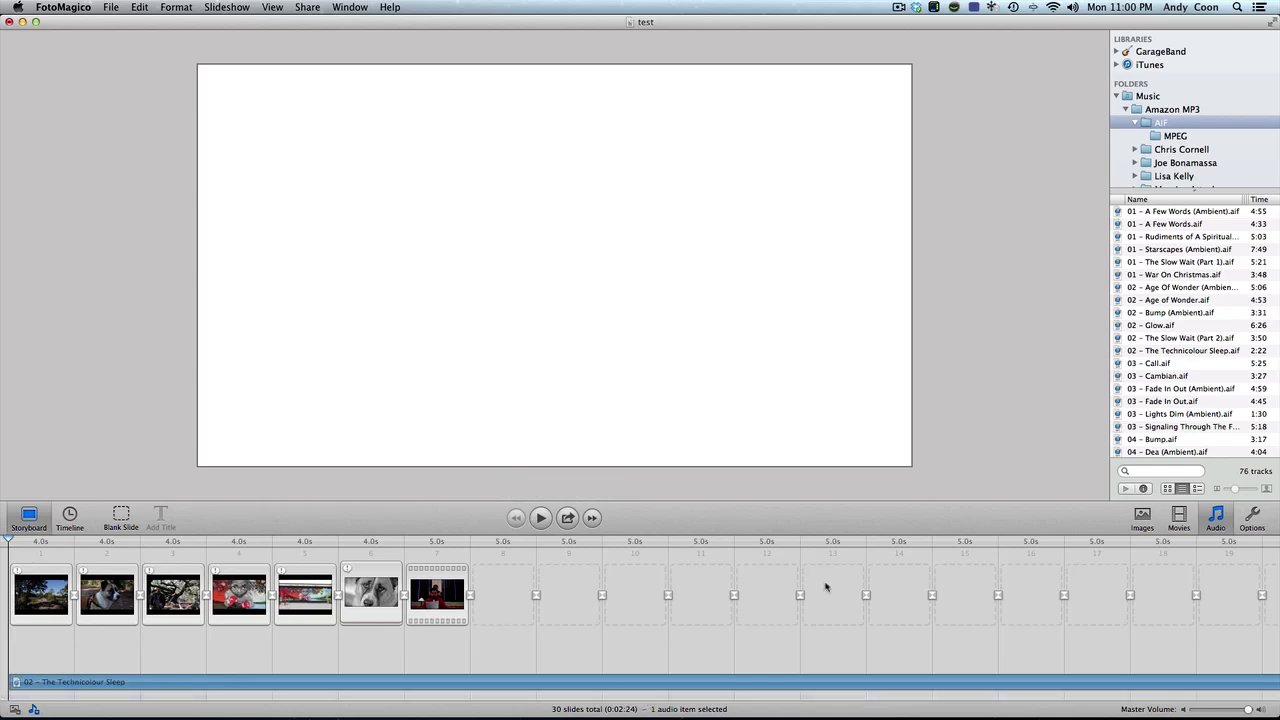
pyautogui.moveTo(492, 600)
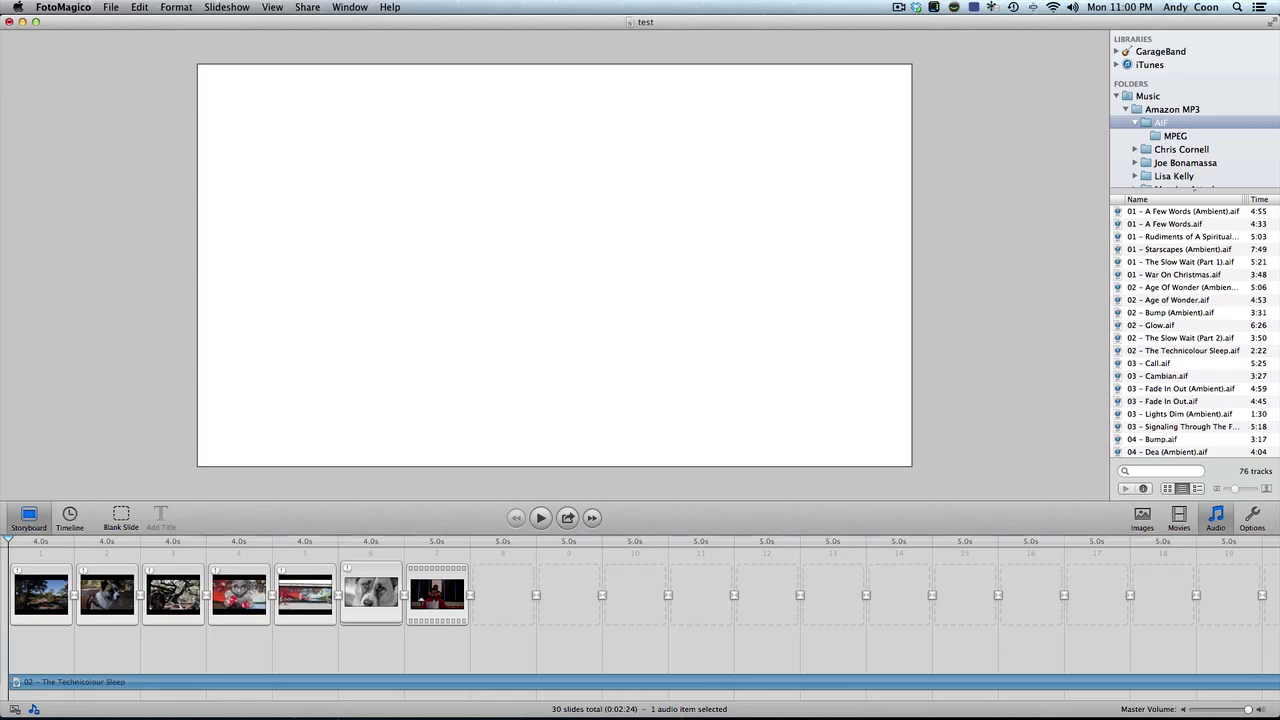
# - In the music track's Audio options, turn off Locked Timing and enable Linked to Slides
pyautogui.click(1252, 516)
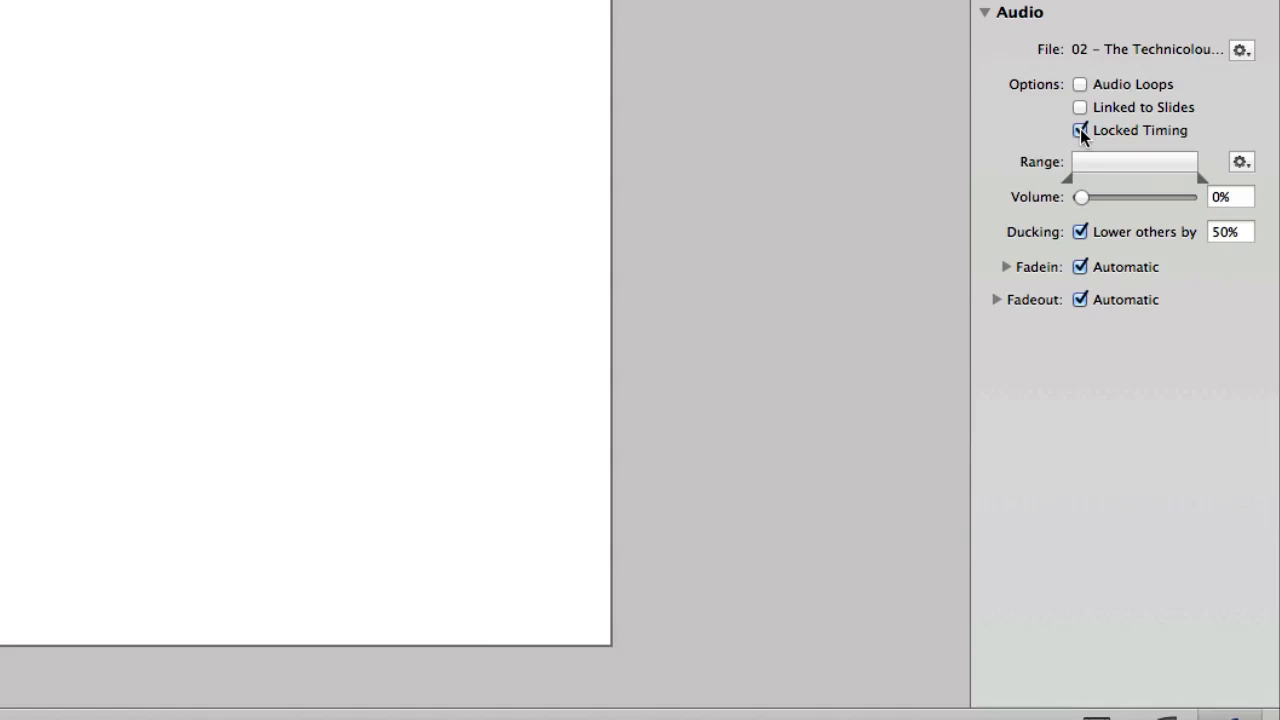
pyautogui.click(1080, 130)
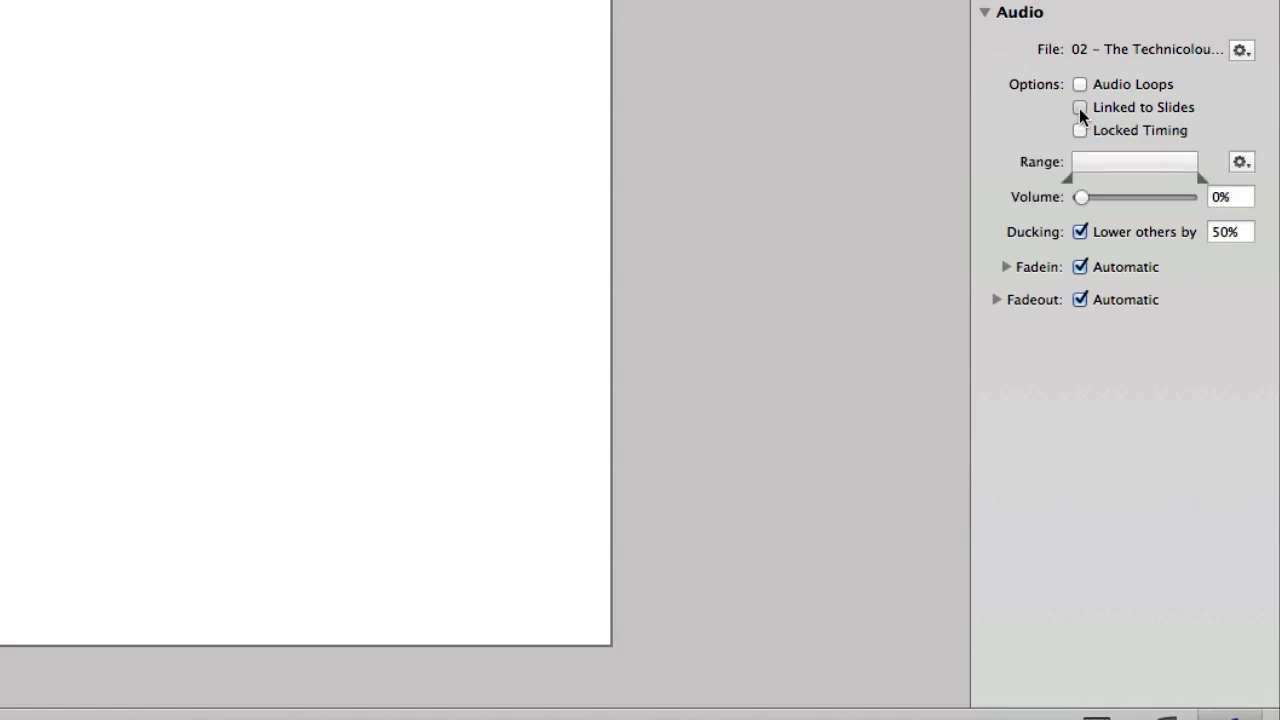
pyautogui.click(1080, 108)
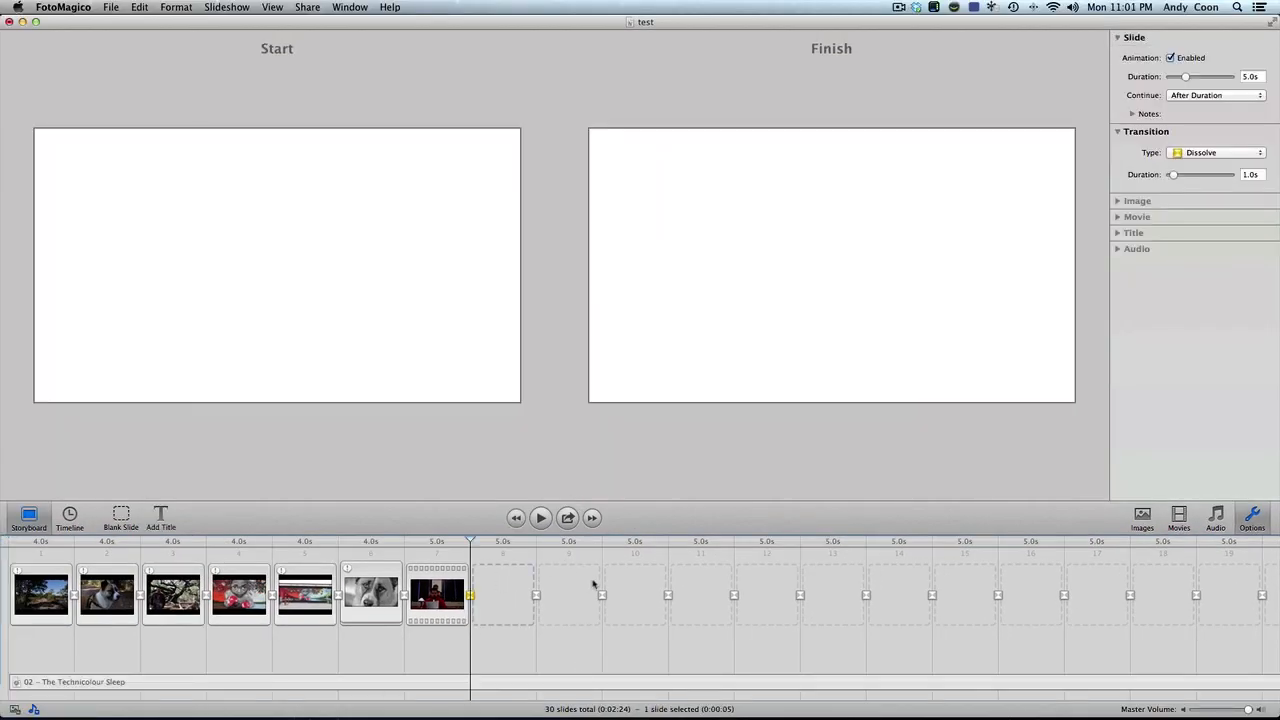
pyautogui.hscroll(3)
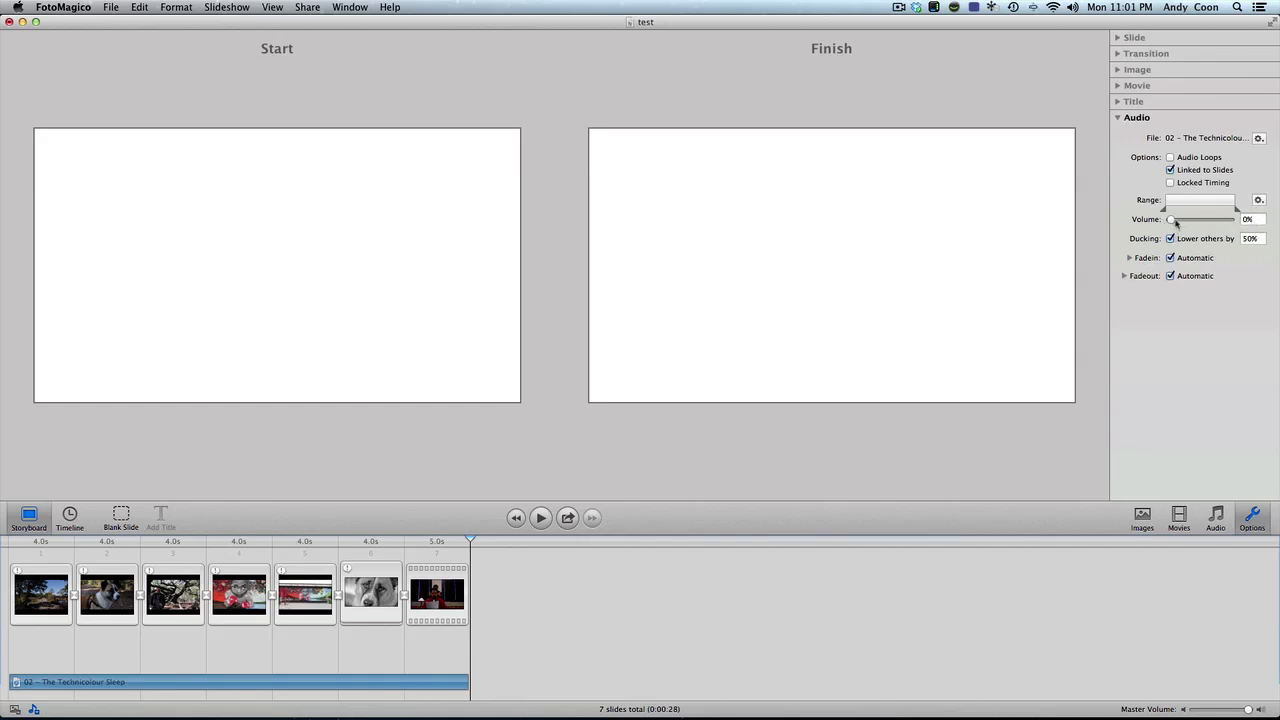
# - Drag the music track's Volume slider up to 90%
pyautogui.moveTo(1172, 218); pyautogui.dragTo(1192, 218)
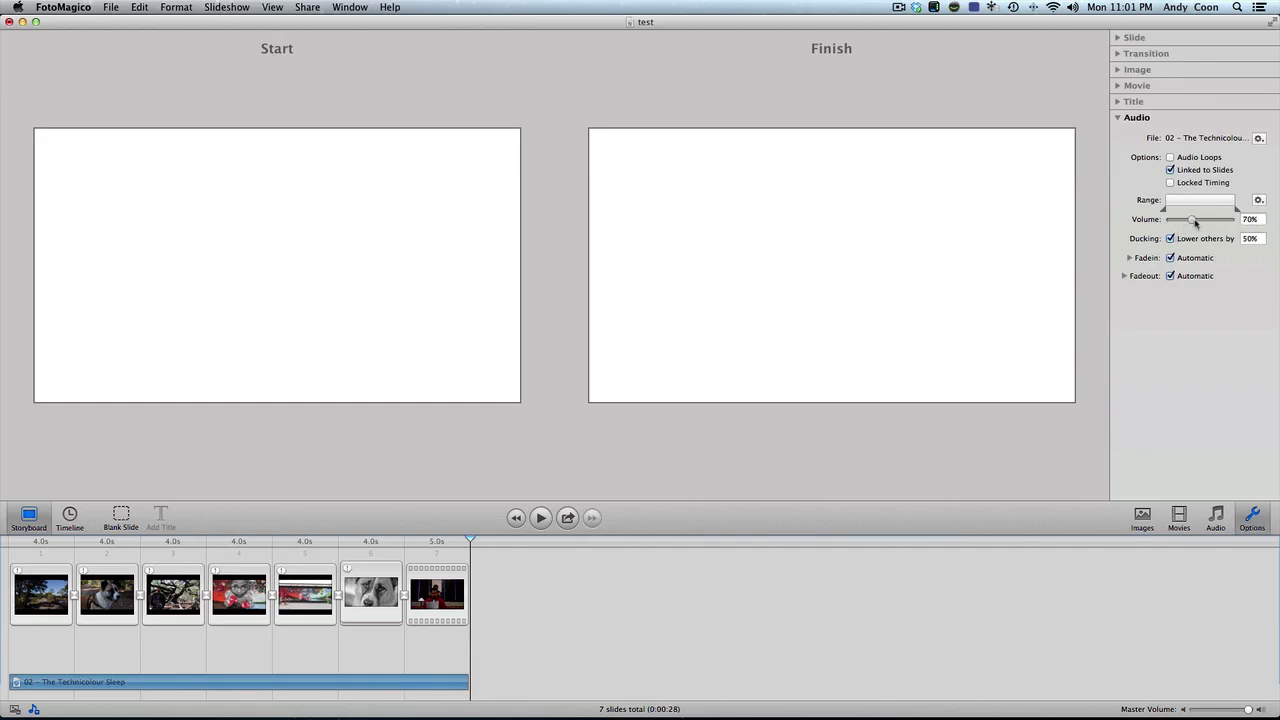
pyautogui.moveTo(1194, 218); pyautogui.dragTo(1214, 218)
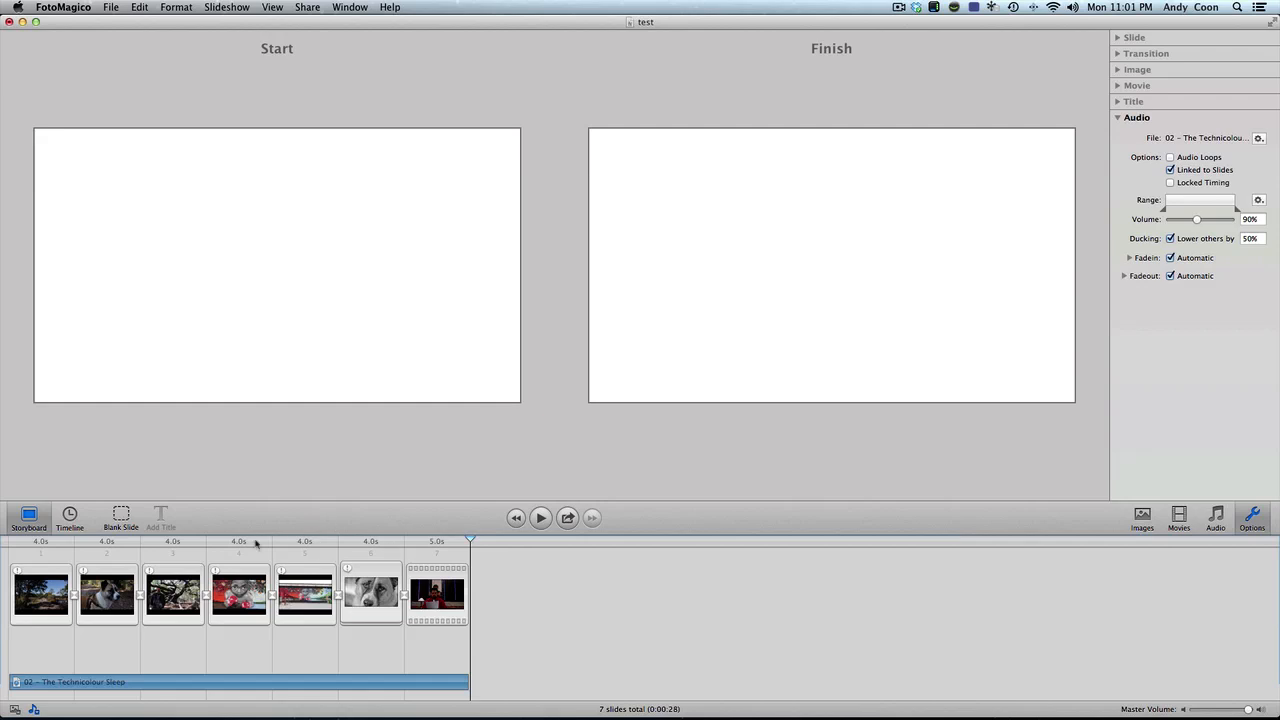
pyautogui.moveTo(50, 544)
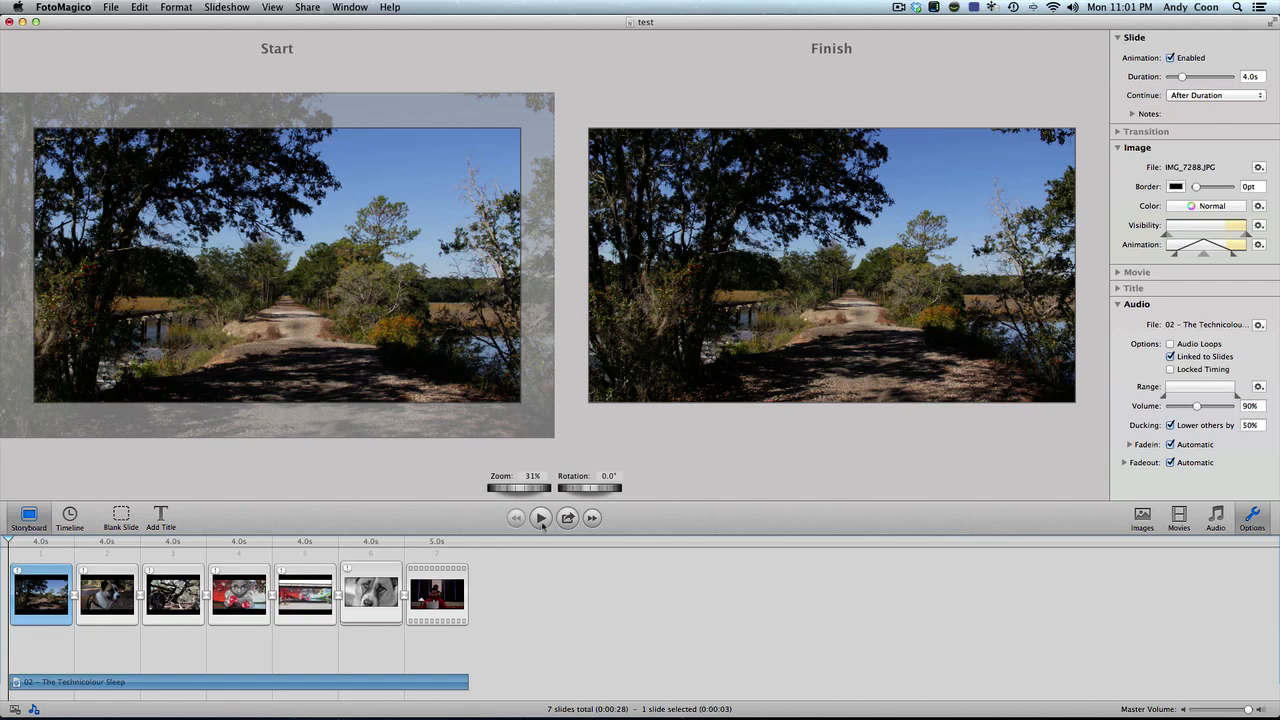
pyautogui.click(540, 516)
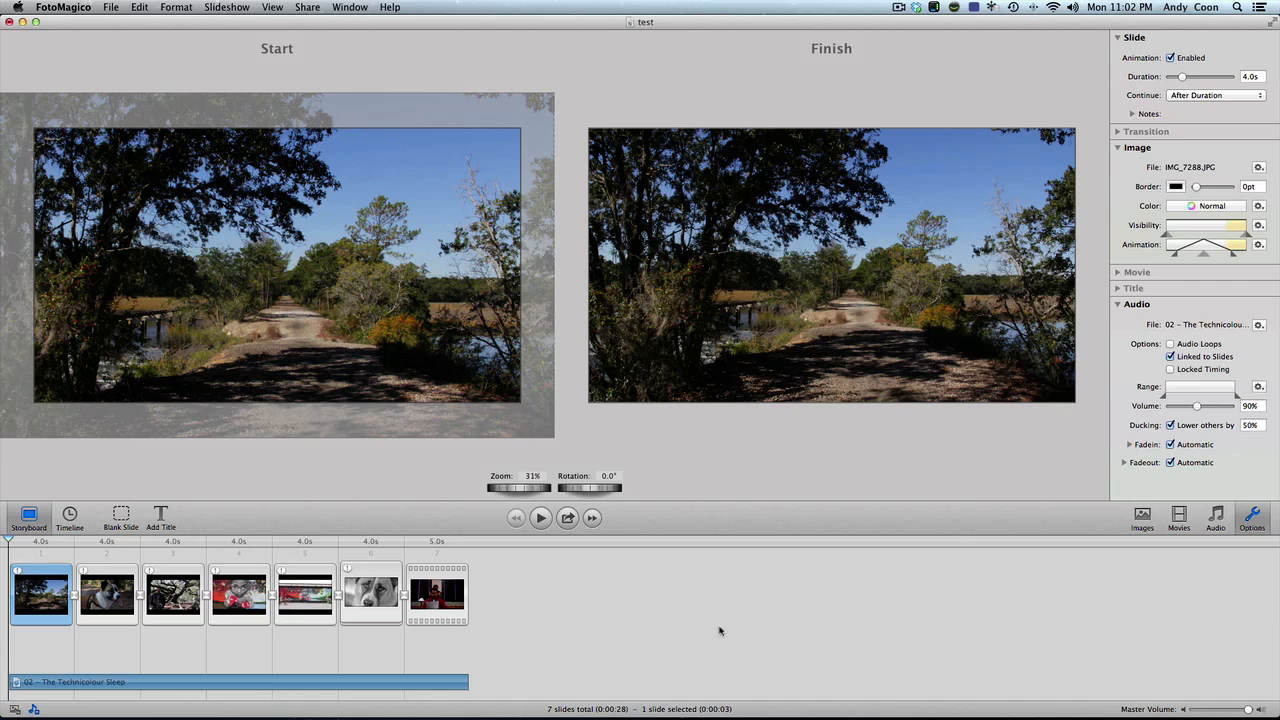
pyautogui.moveTo(458, 684)
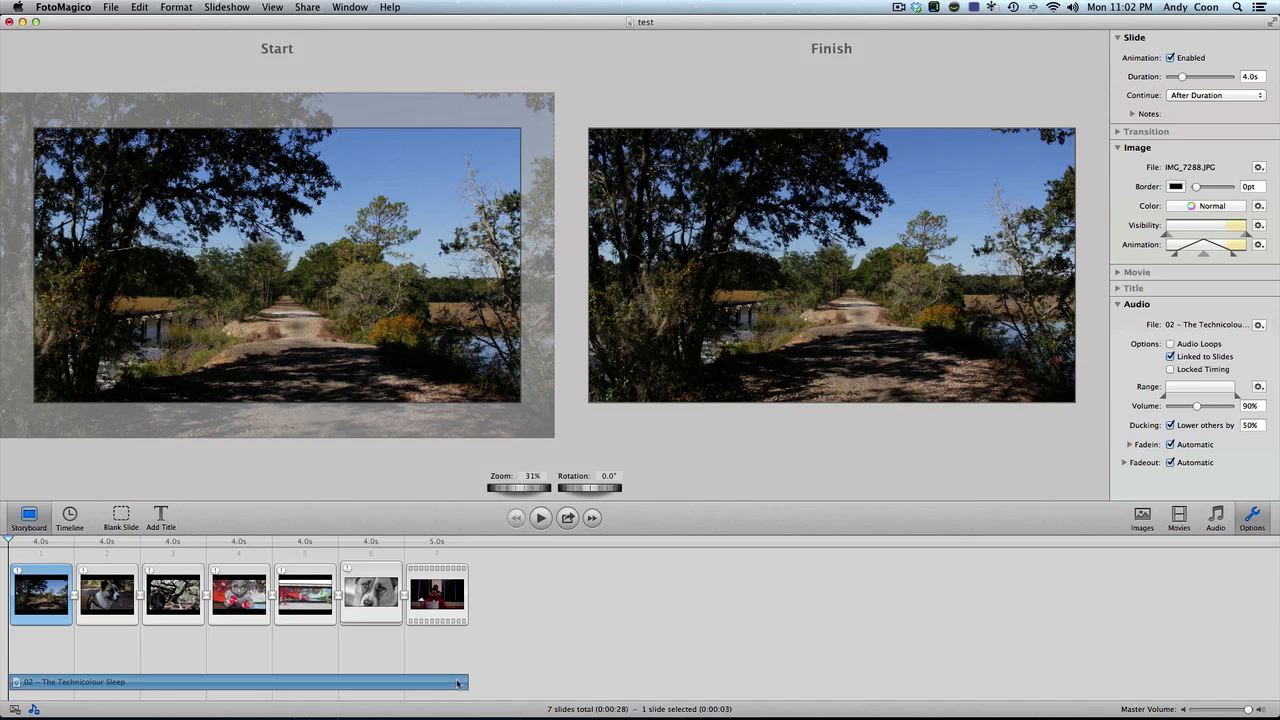
pyautogui.moveTo(456, 686)
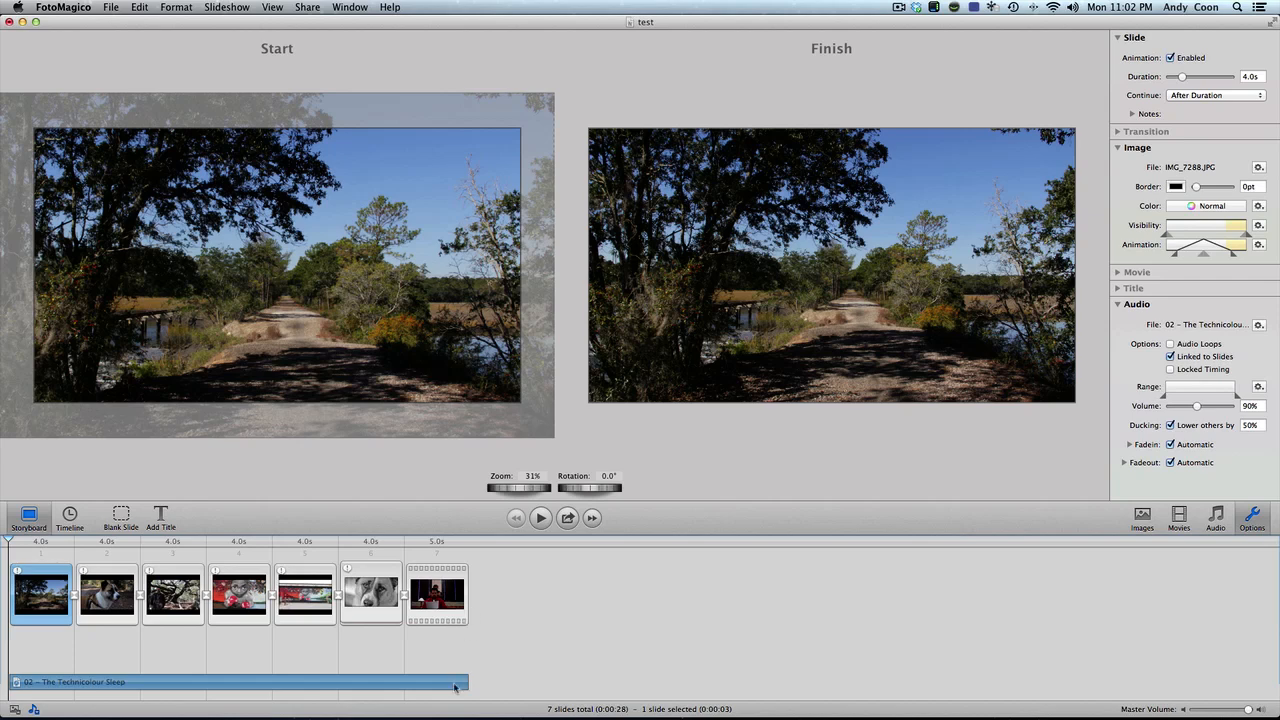
pyautogui.moveTo(450, 618)
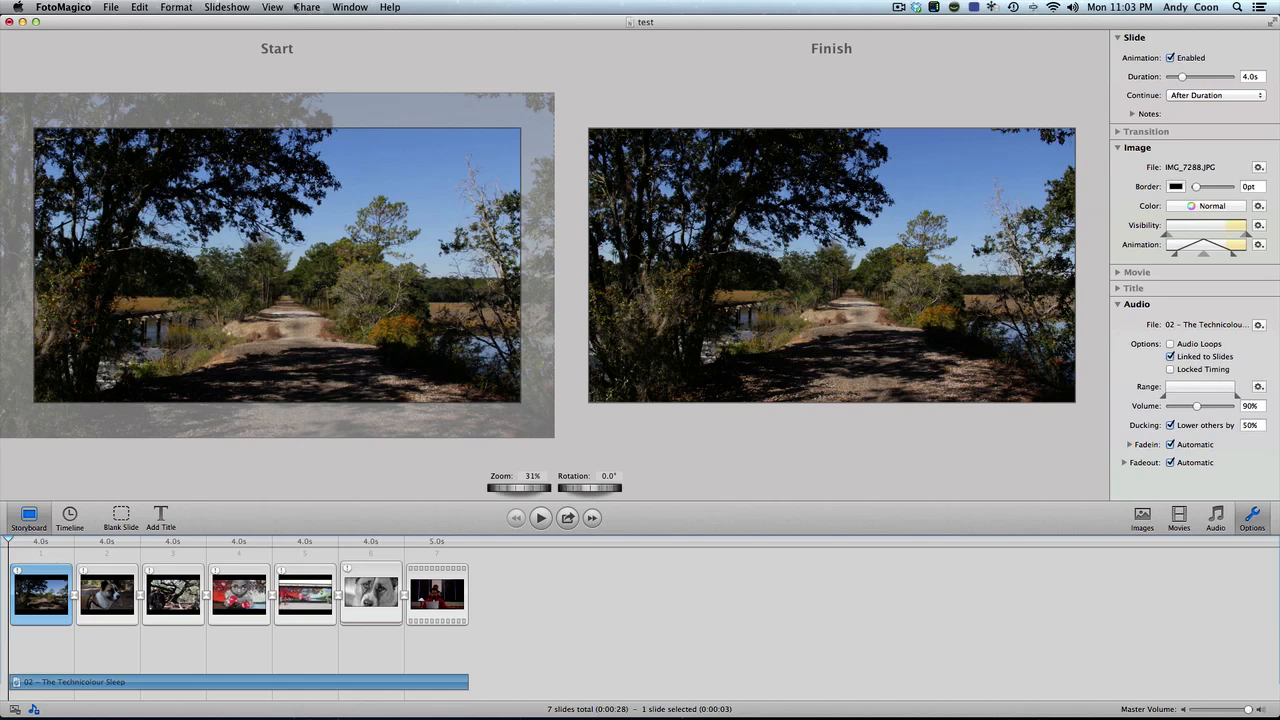
pyautogui.click(308, 8)
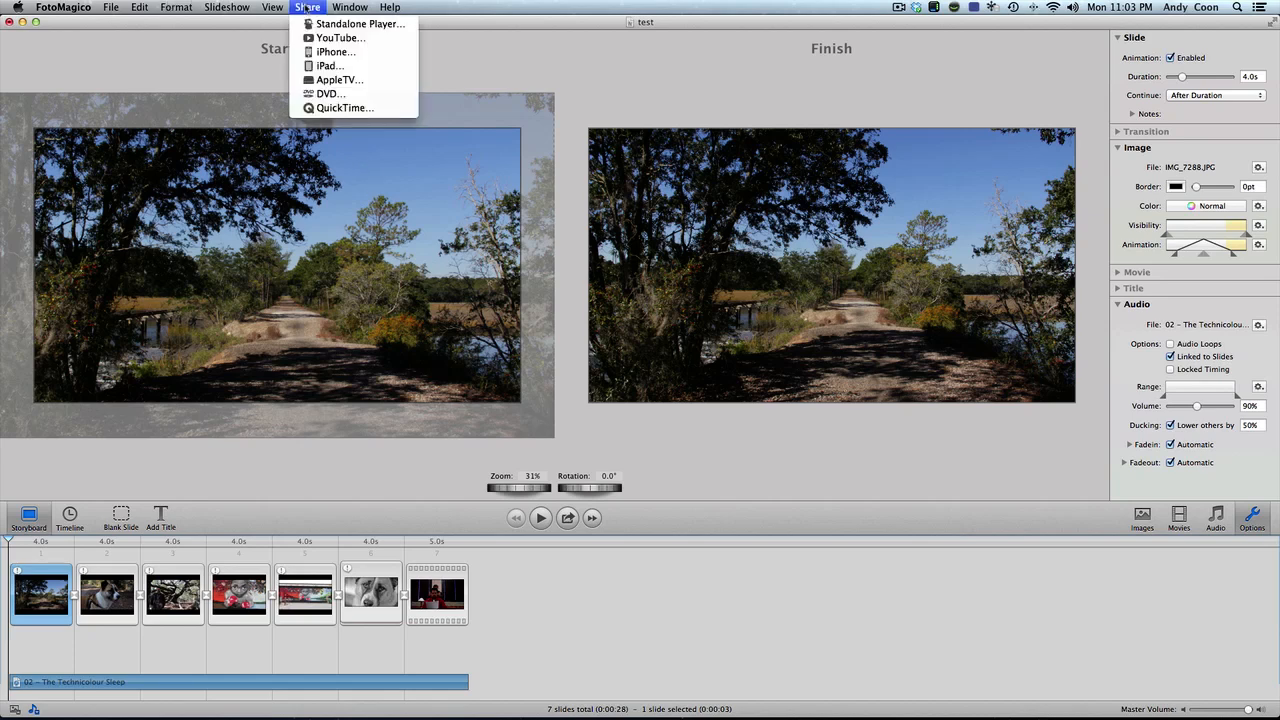
pyautogui.moveTo(330, 64)
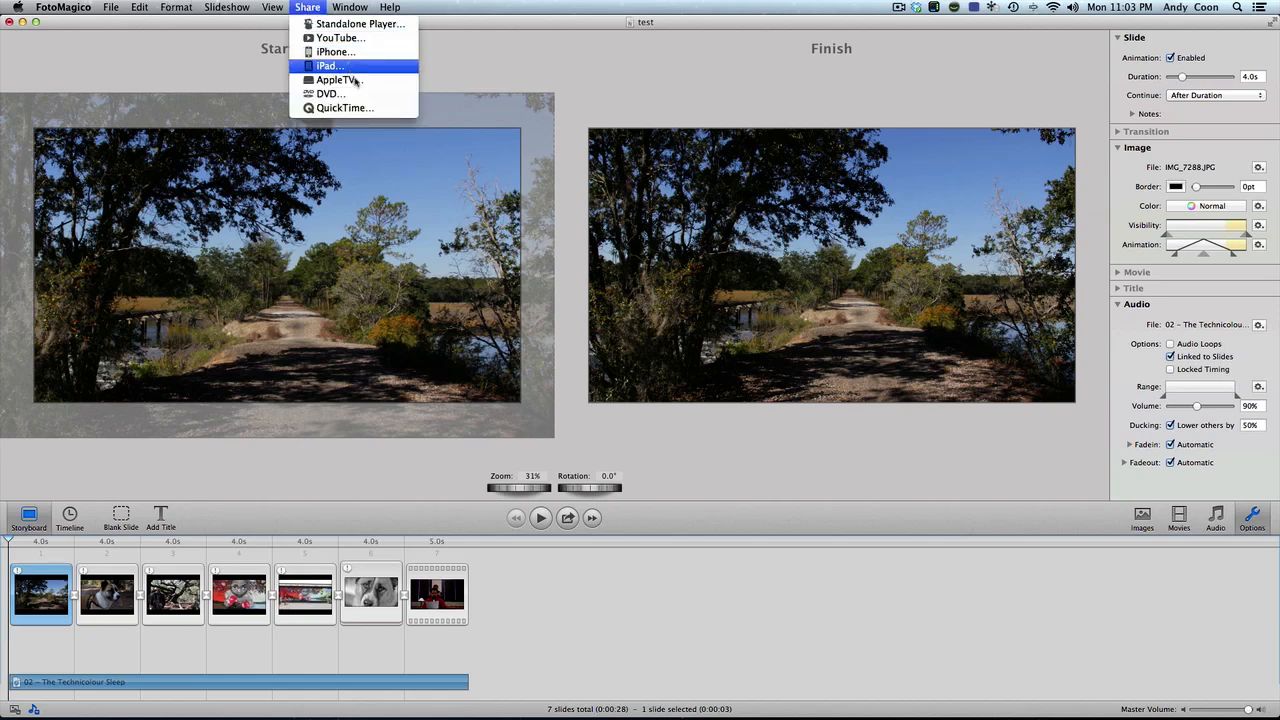
pyautogui.moveTo(330, 94)
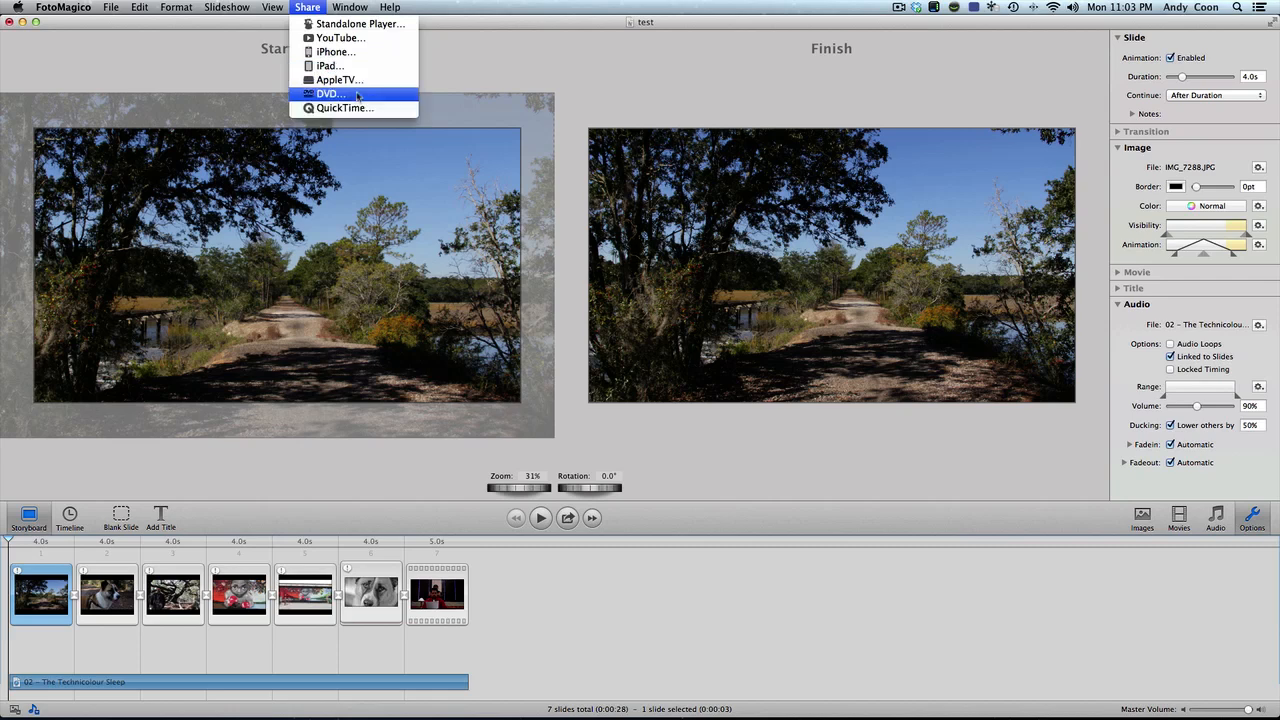
pyautogui.moveTo(340, 80)
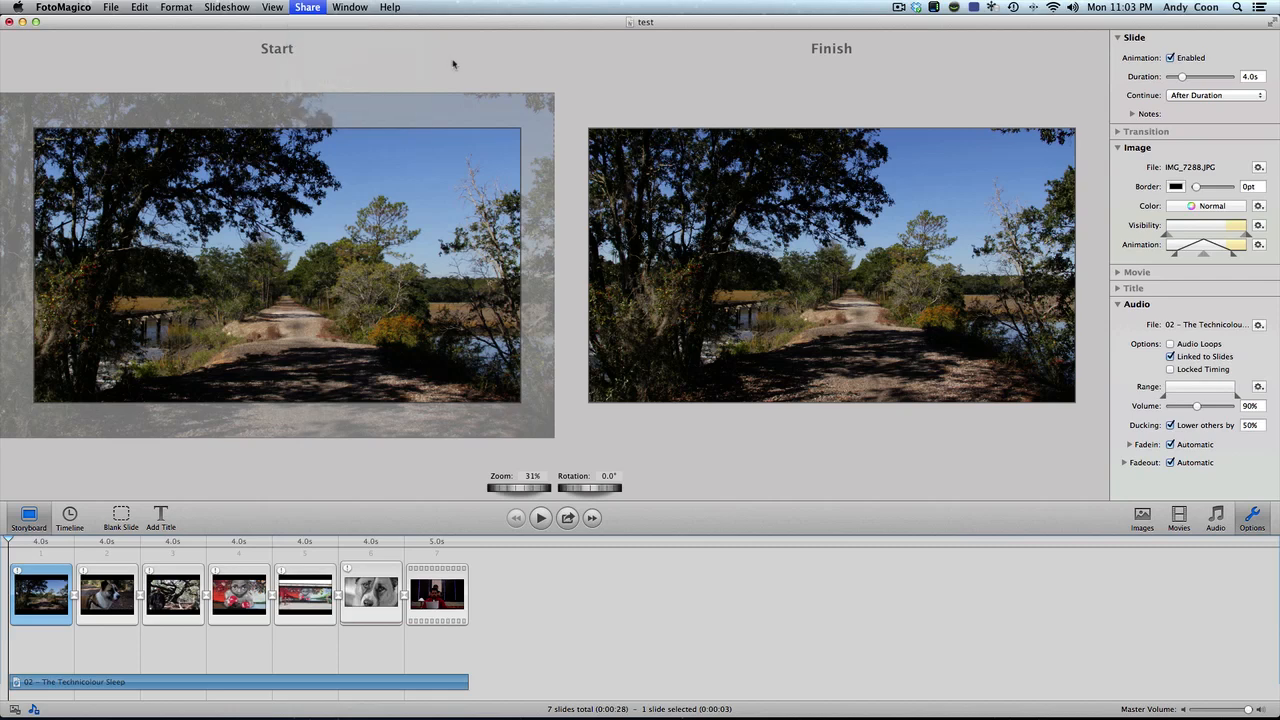
pyautogui.click(308, 8)
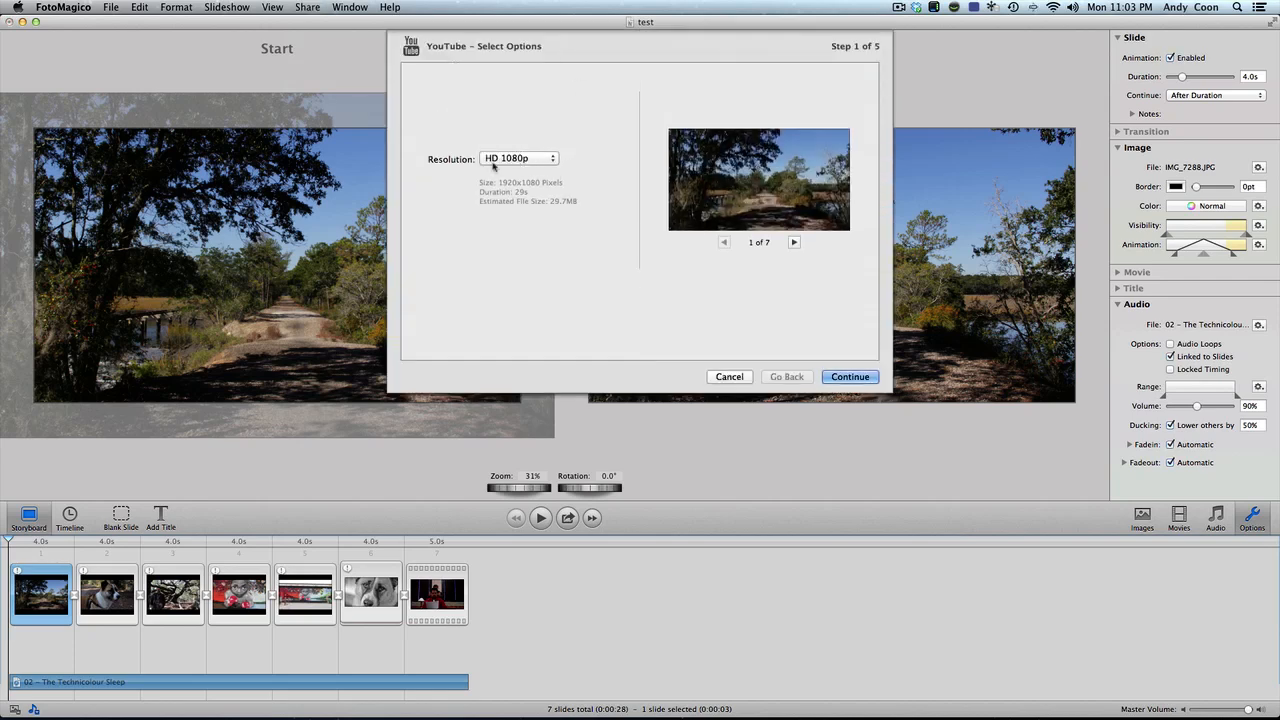
pyautogui.click(518, 158)
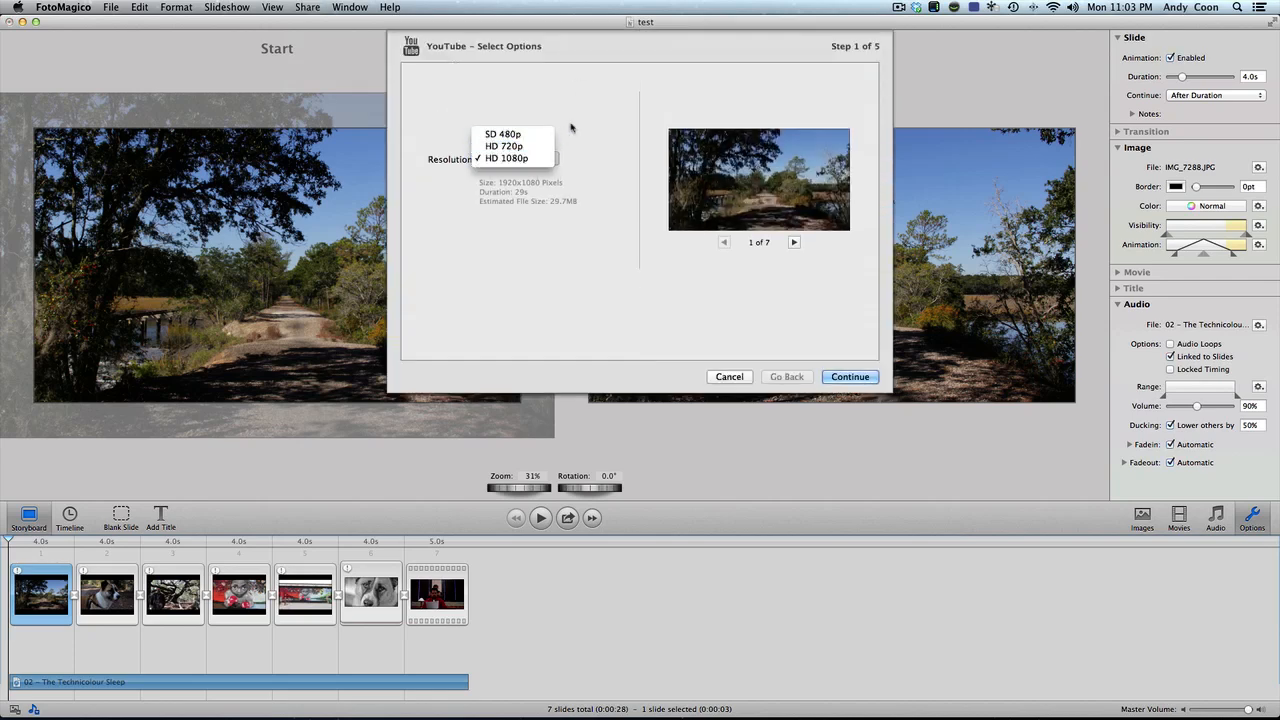
pyautogui.click(508, 158)
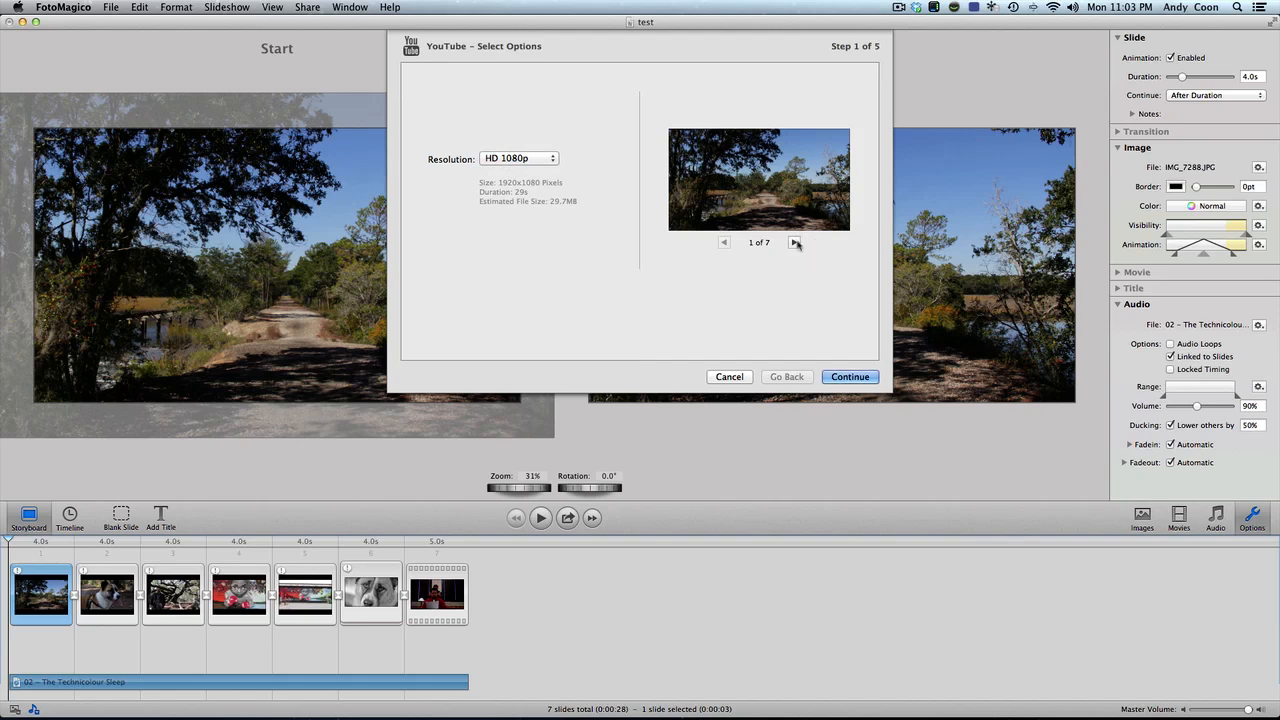
pyautogui.click(794, 242)
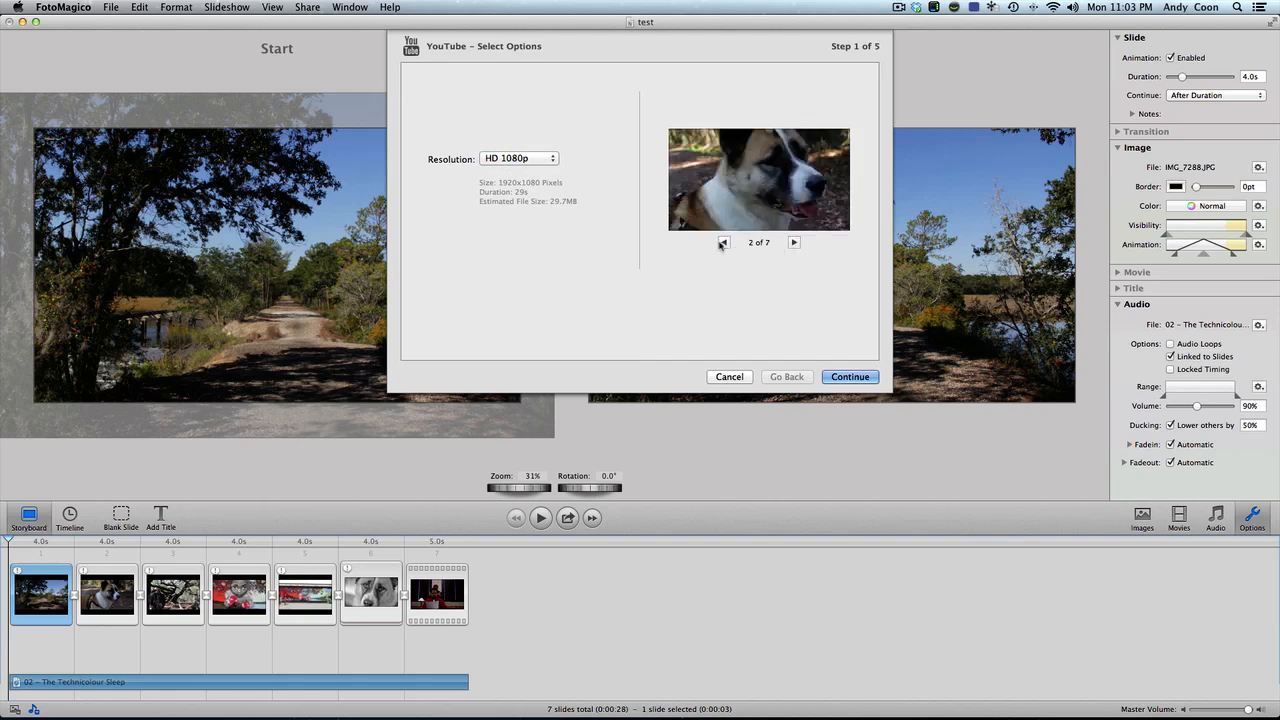
pyautogui.click(848, 376)
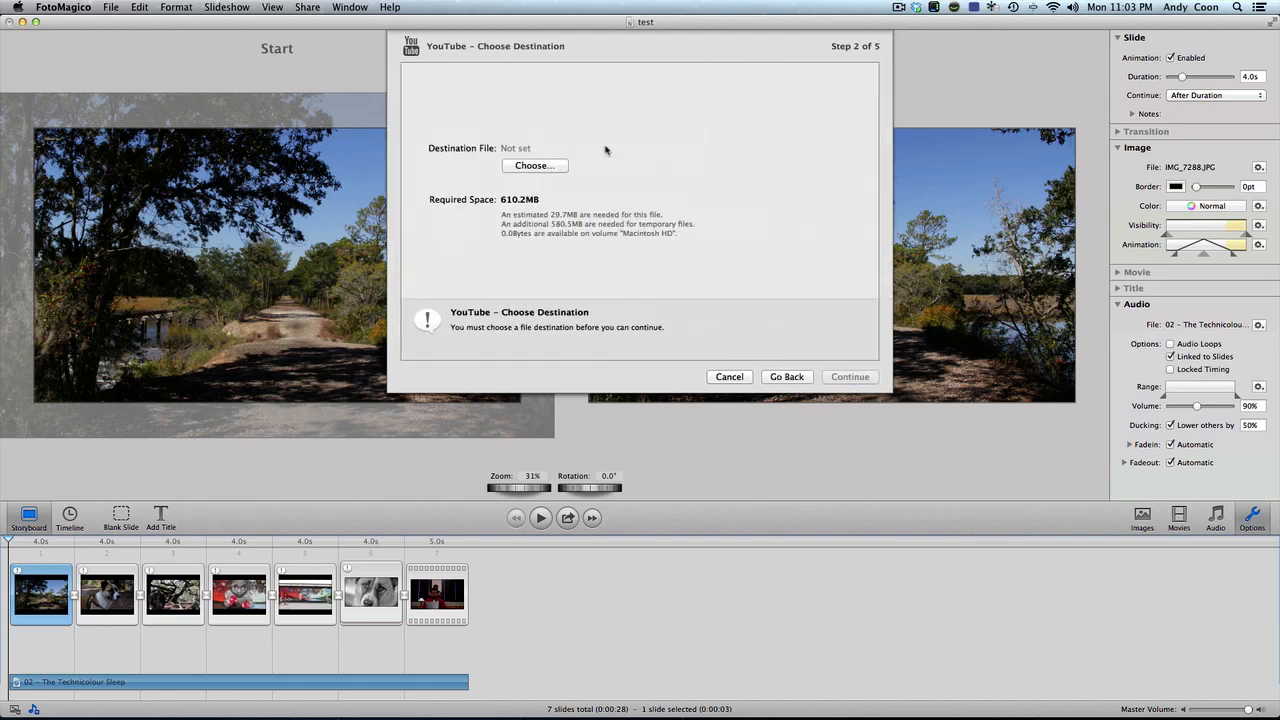
pyautogui.click(534, 164)
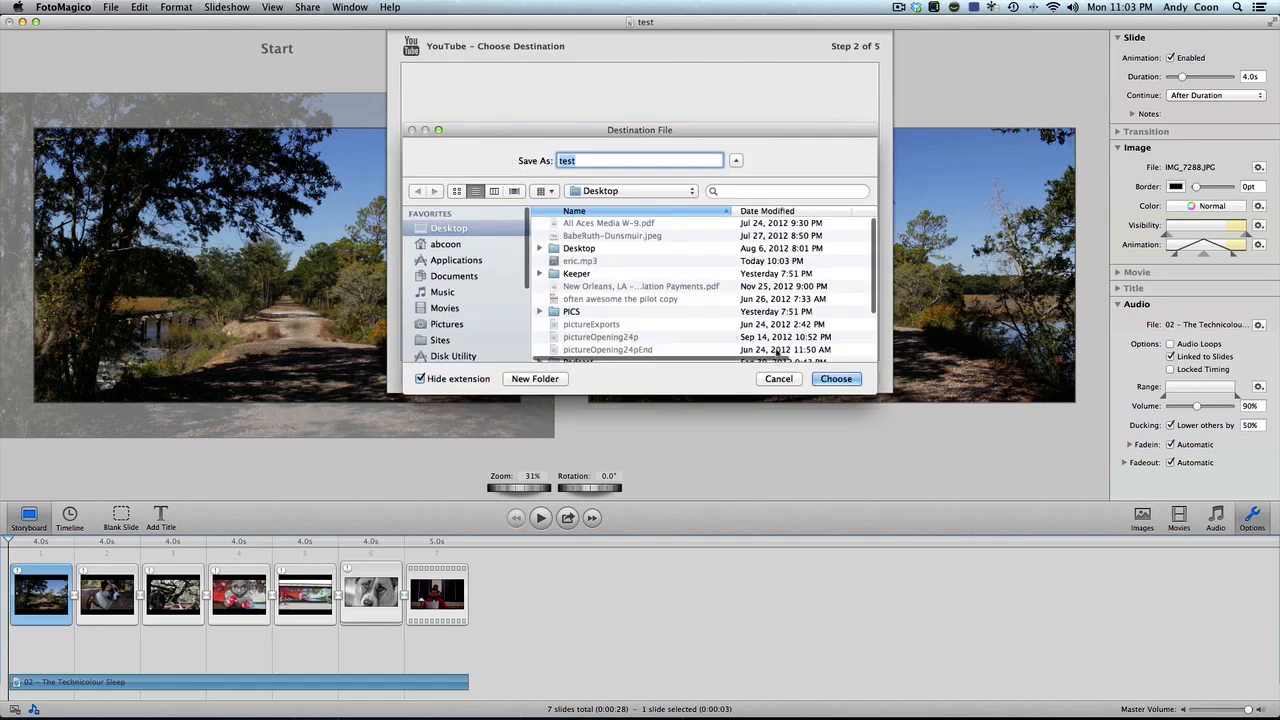
pyautogui.click(780, 378)
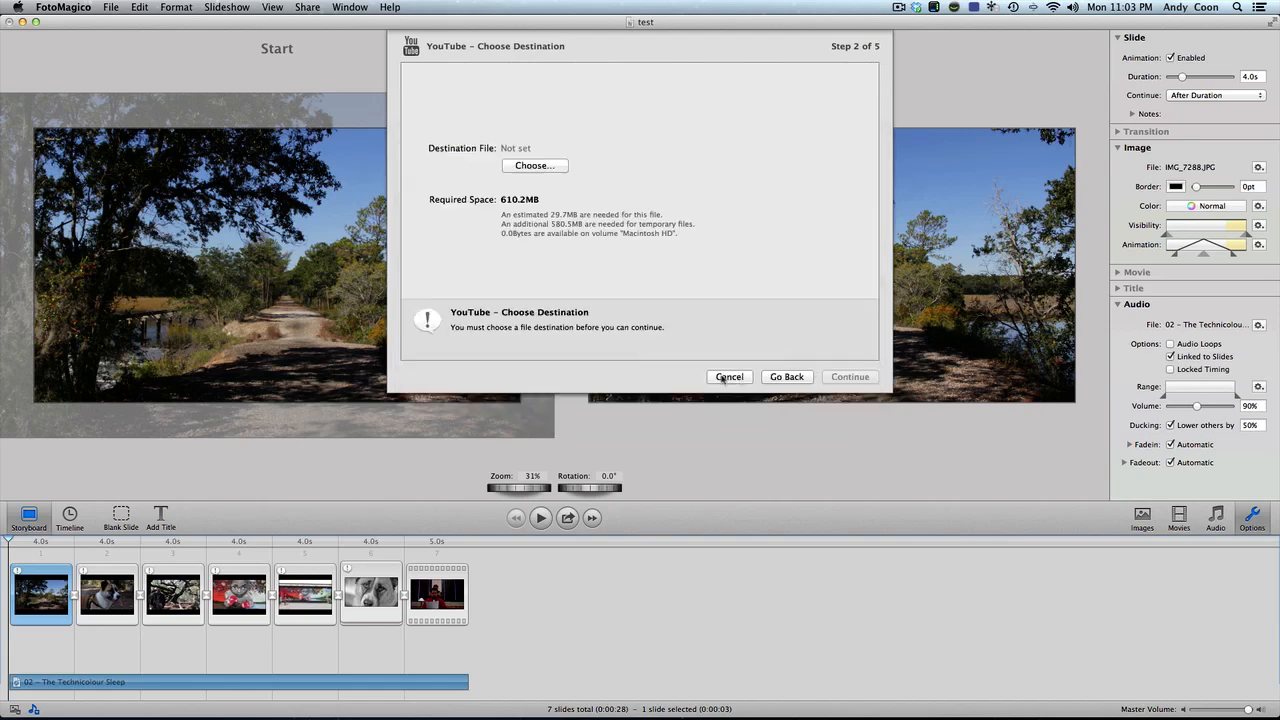
pyautogui.click(728, 376)
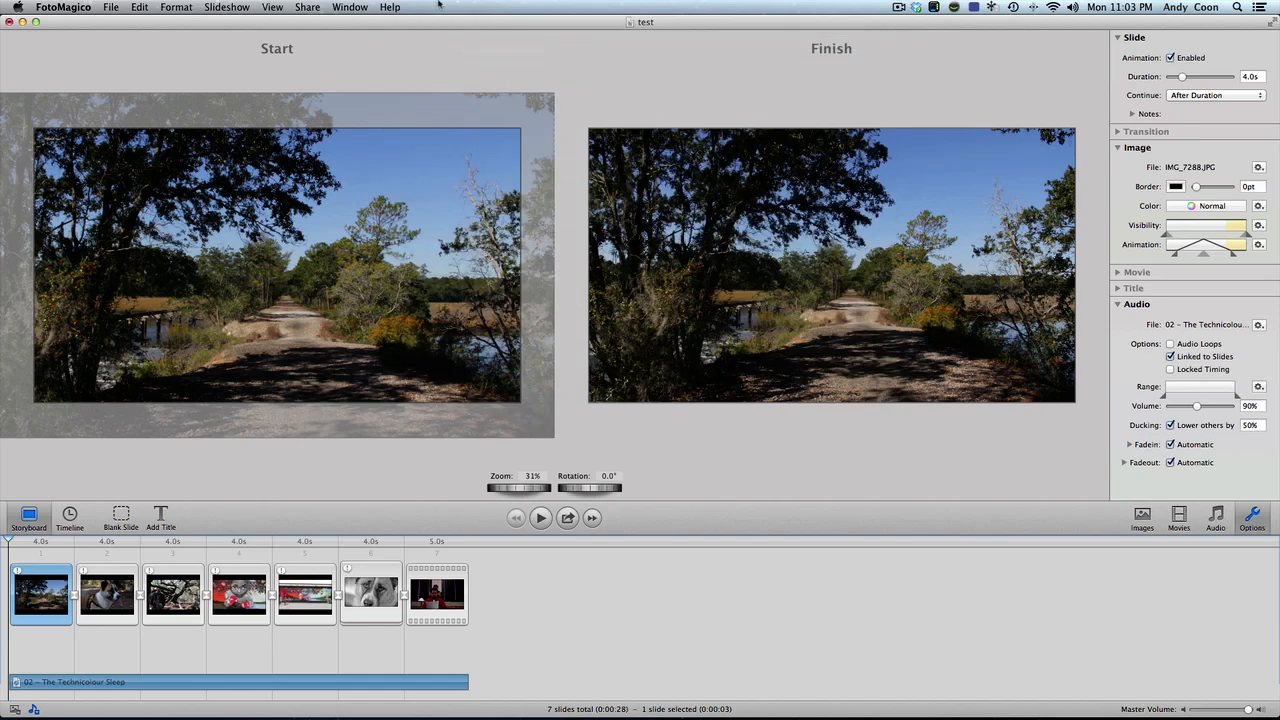